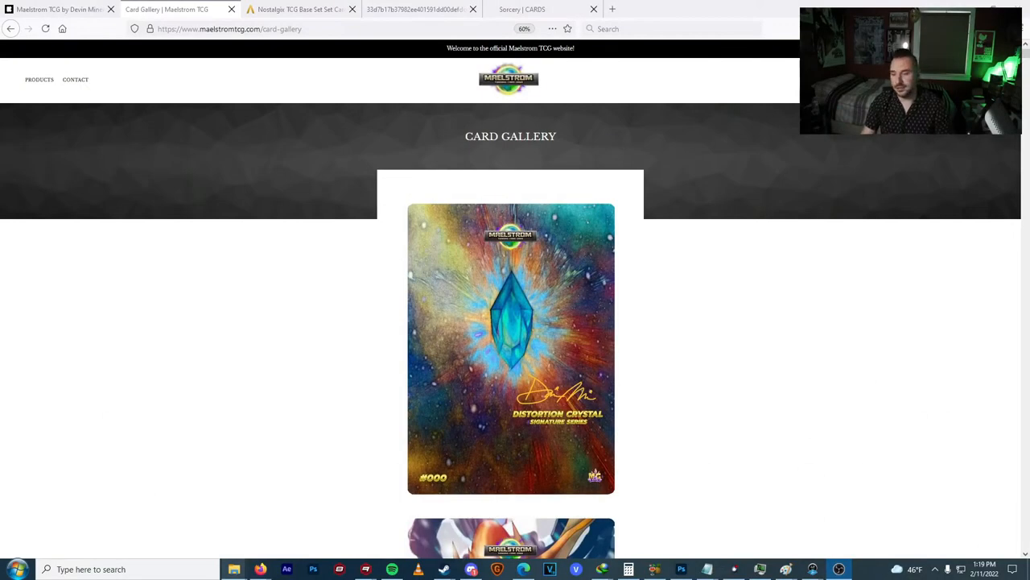
mouse_move(765, 396)
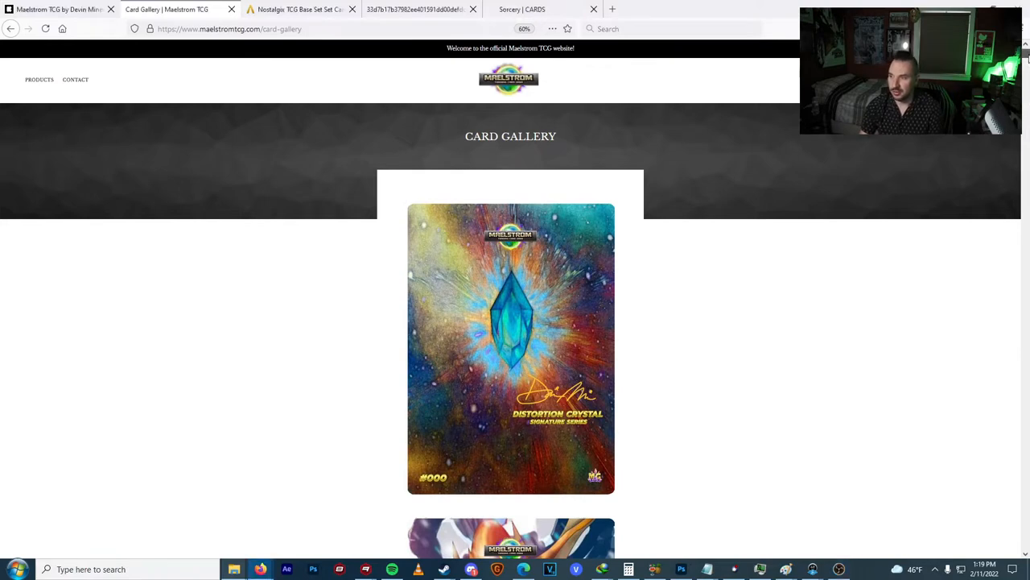
Scroll the Card Gallery past Distortion Crystal and Helios down to Manifest Time.
scroll("down", 3)
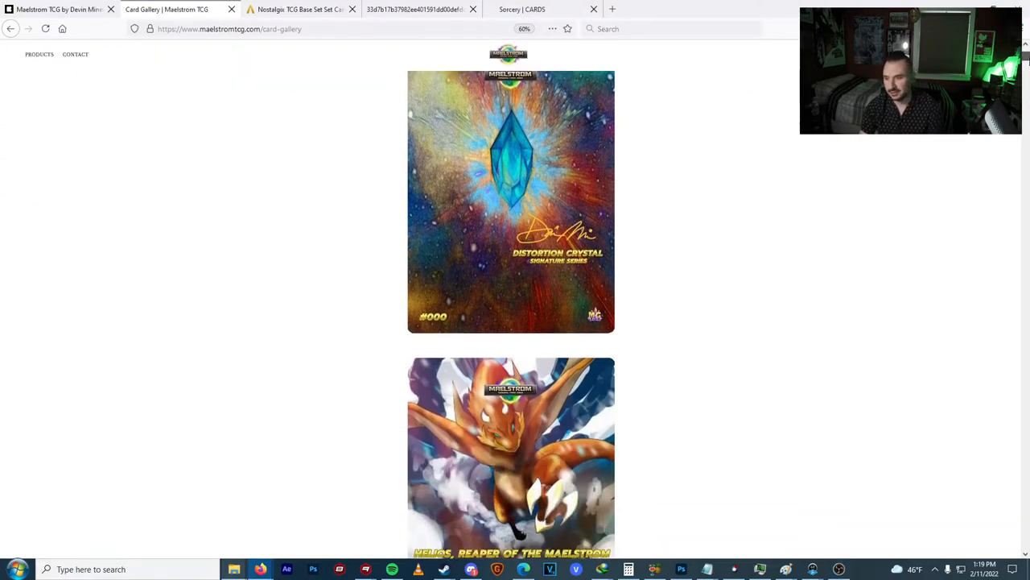
scroll("down", 3)
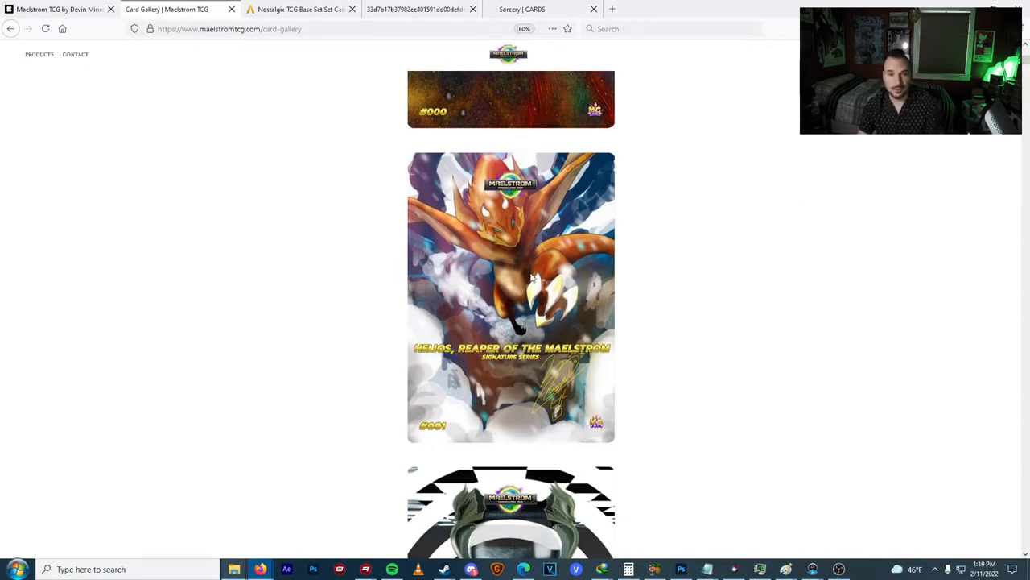
mouse_move(754, 295)
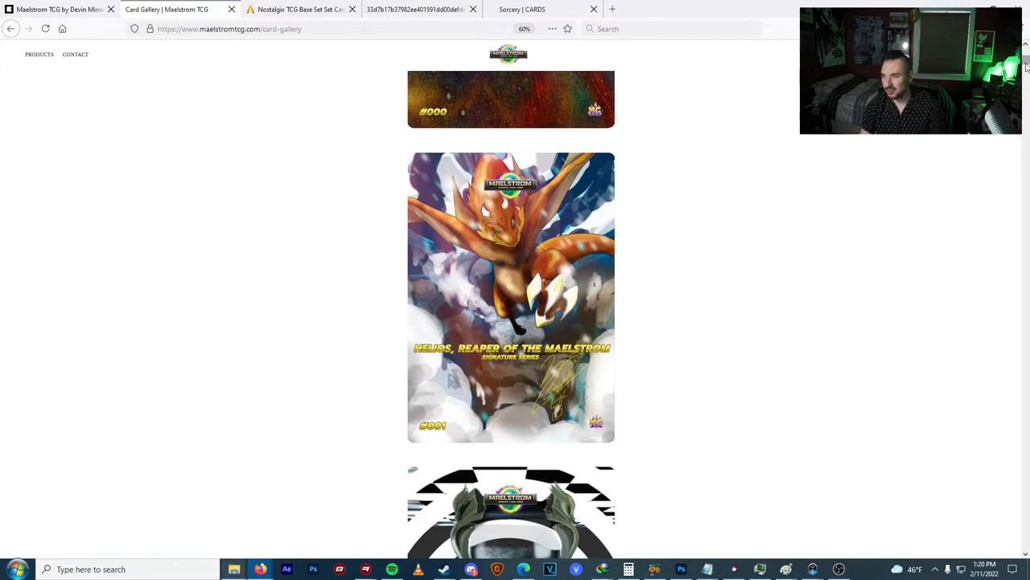
scroll("down", 3)
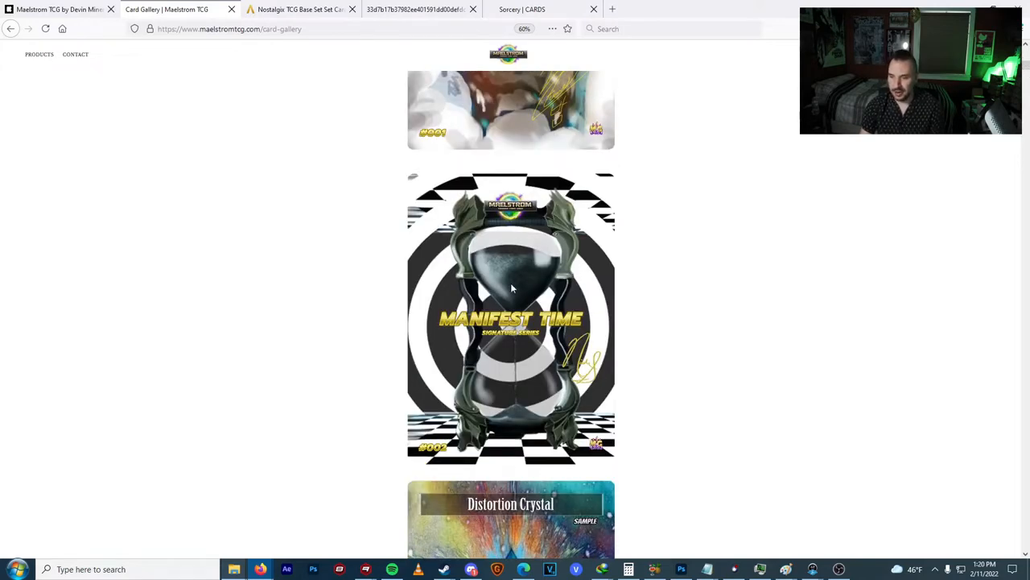
Scroll on through Helios, Leviathan, Fallen Monstrosity and Soul of the Ocean to Berserk Titan.
scroll("down", 3)
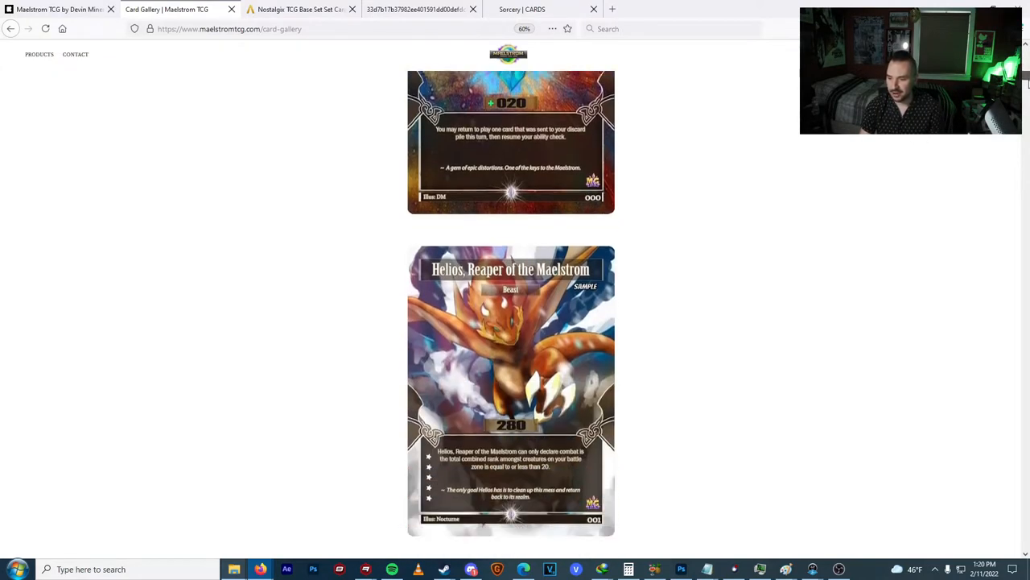
scroll("down", 3)
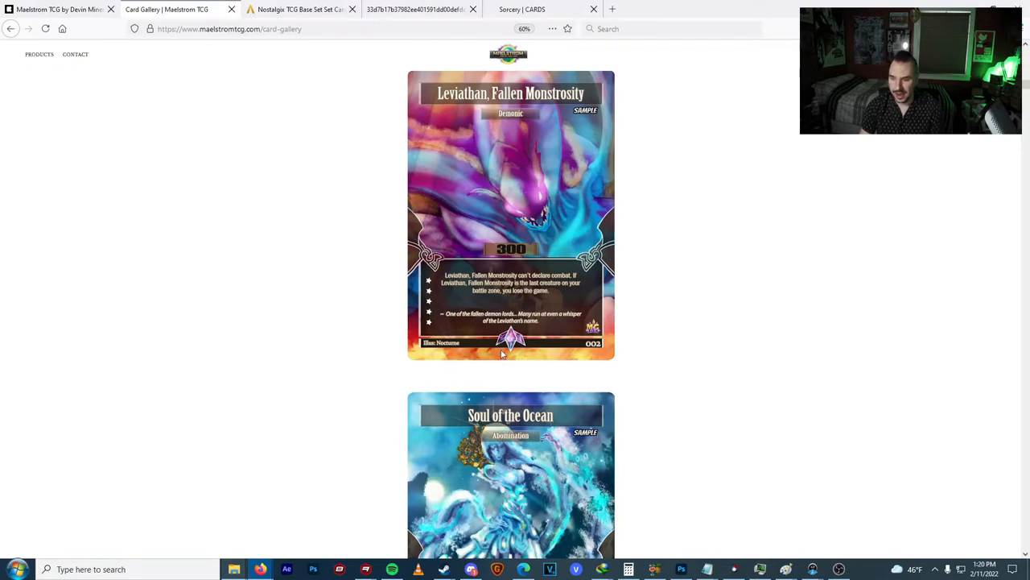
mouse_move(614, 225)
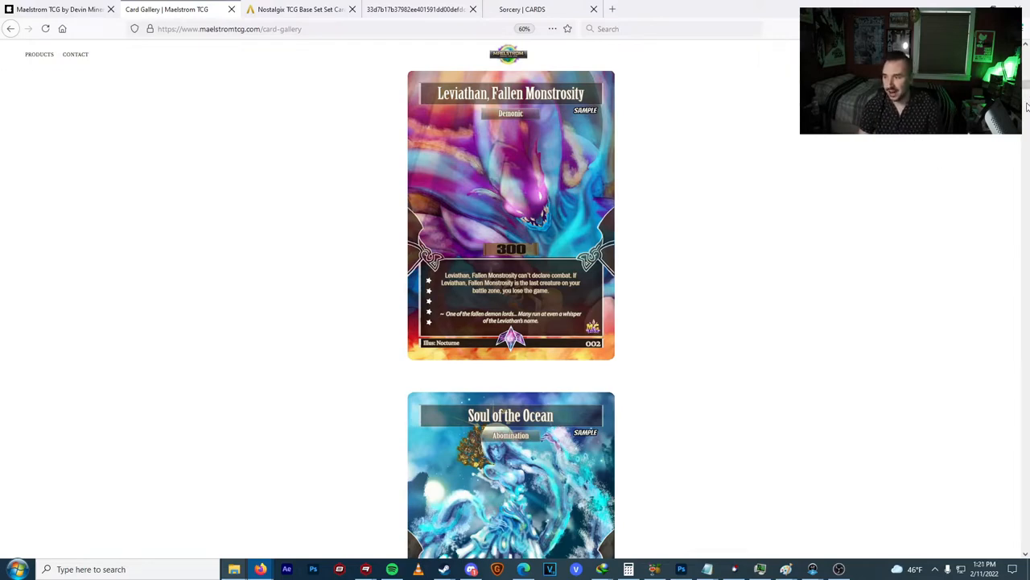
scroll("down", 3)
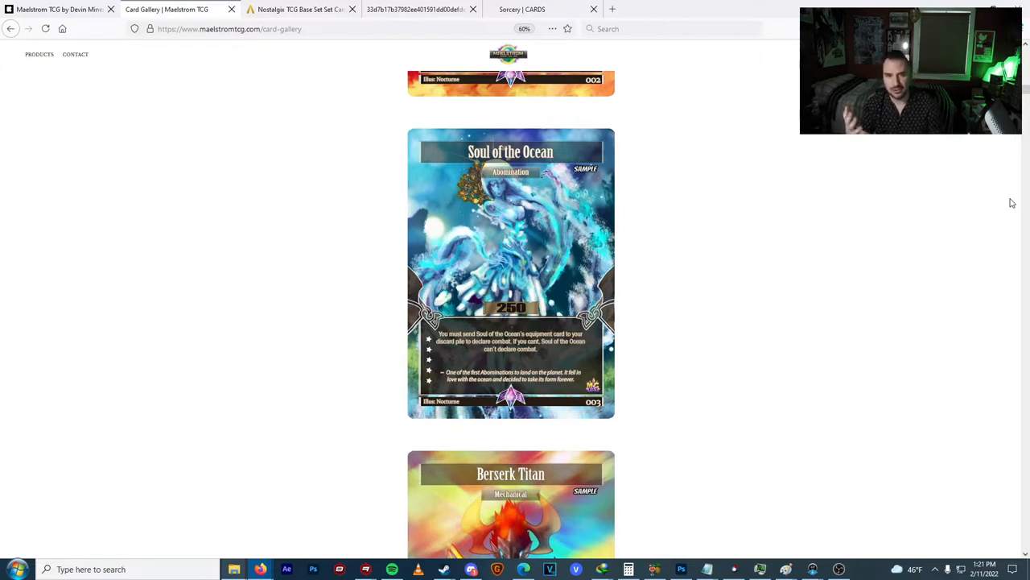
mouse_move(1024, 160)
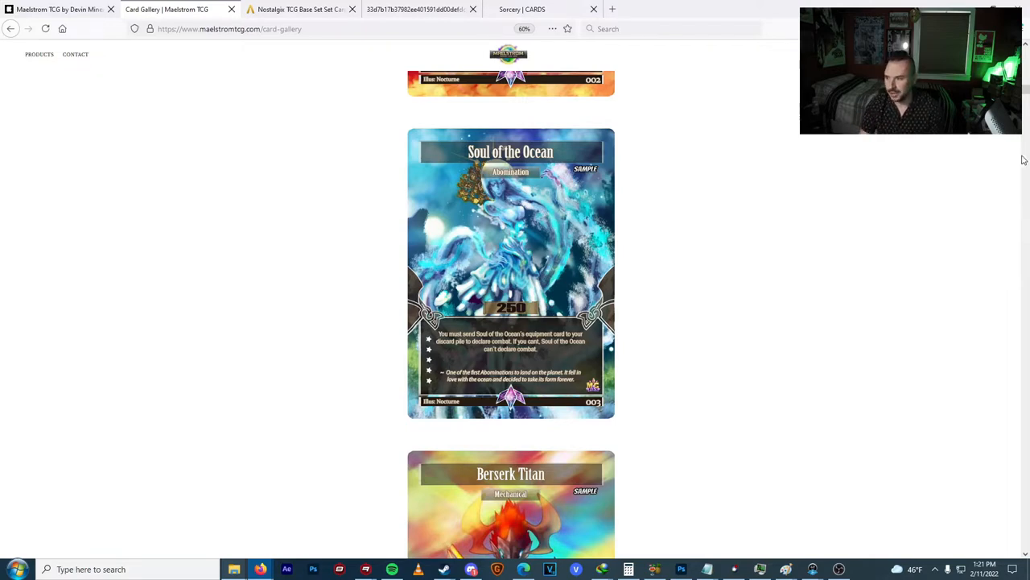
scroll("down", 3)
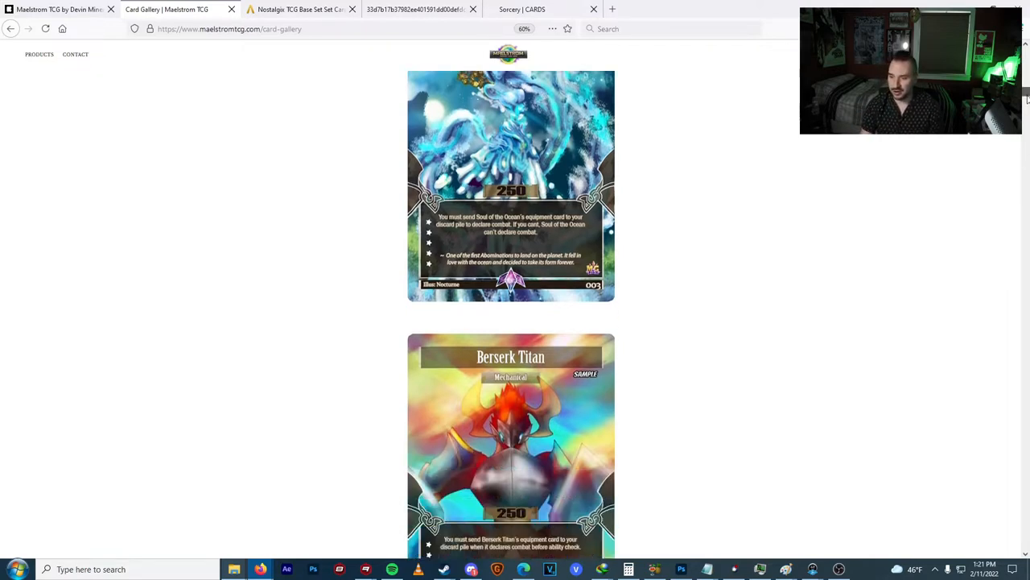
scroll("down", 3)
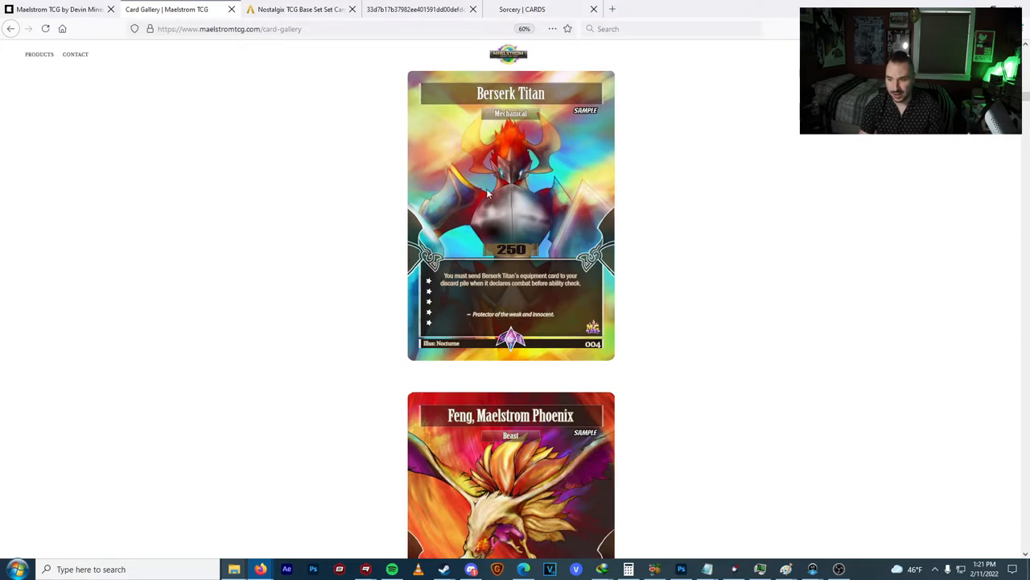
mouse_move(561, 229)
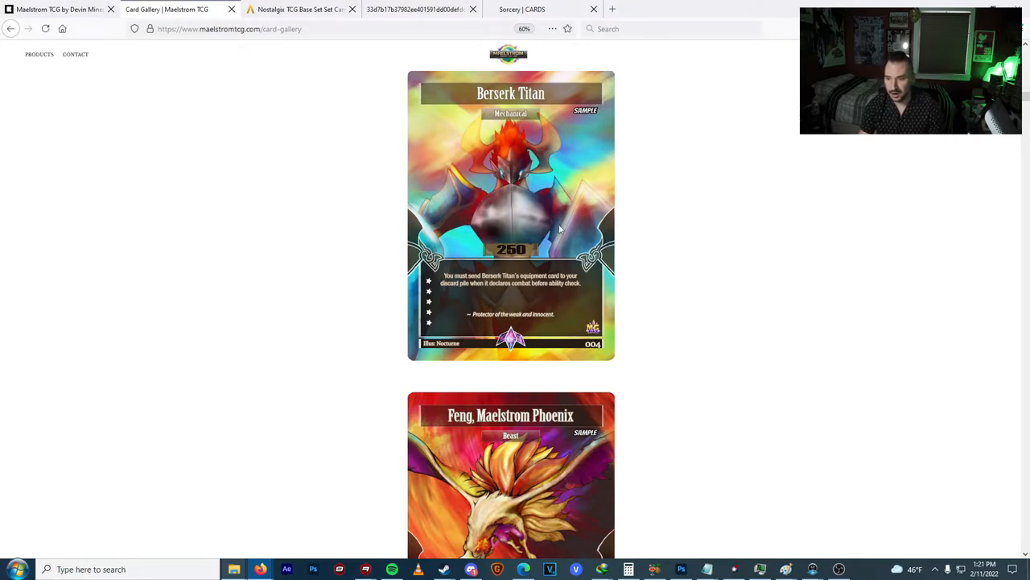
mouse_move(567, 187)
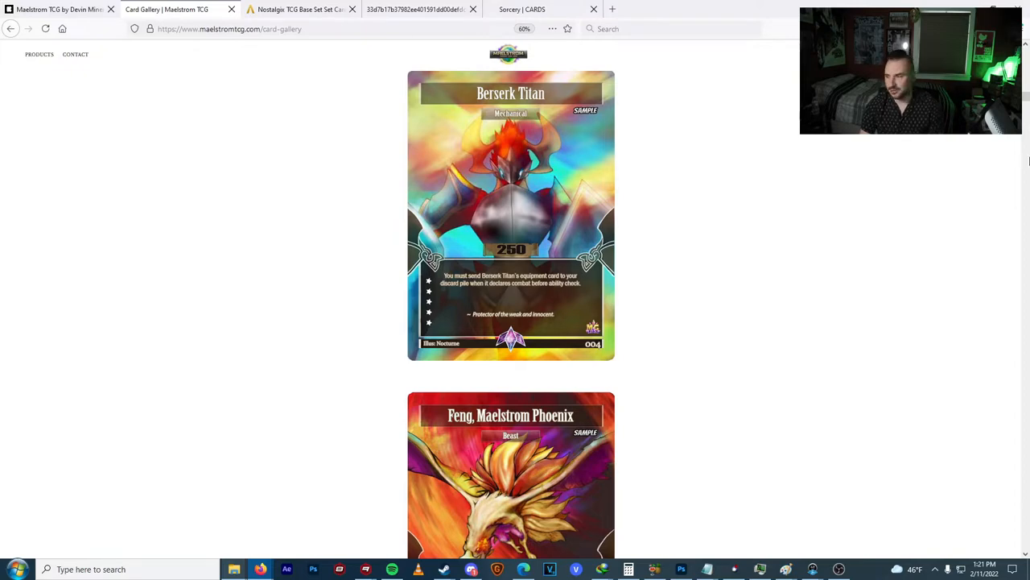
Scroll past Feng, Sinister Gravewarden and Intense Blast to the Exercise of Rights card.
scroll("down", 3)
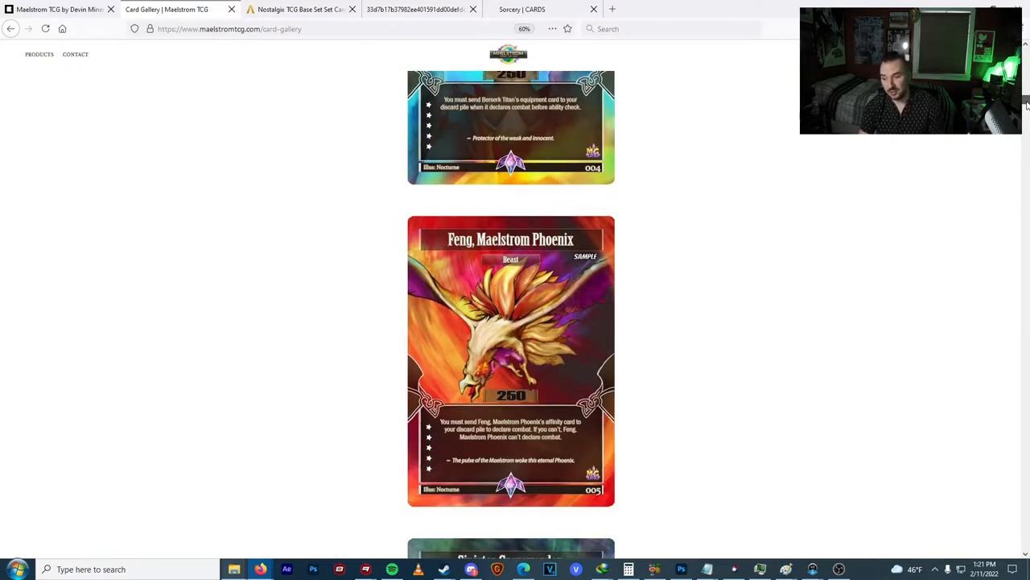
scroll("down", 3)
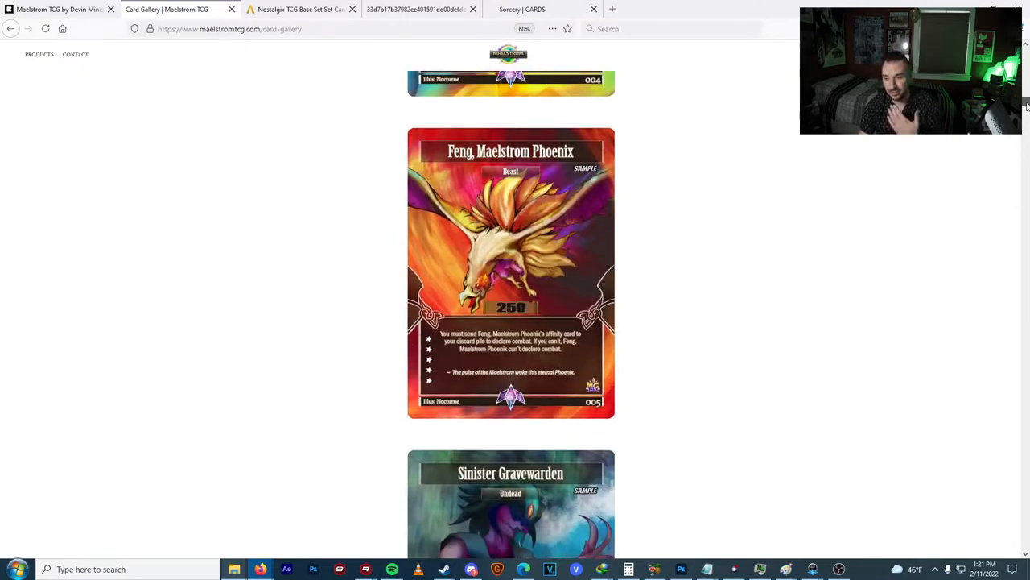
scroll("down", 3)
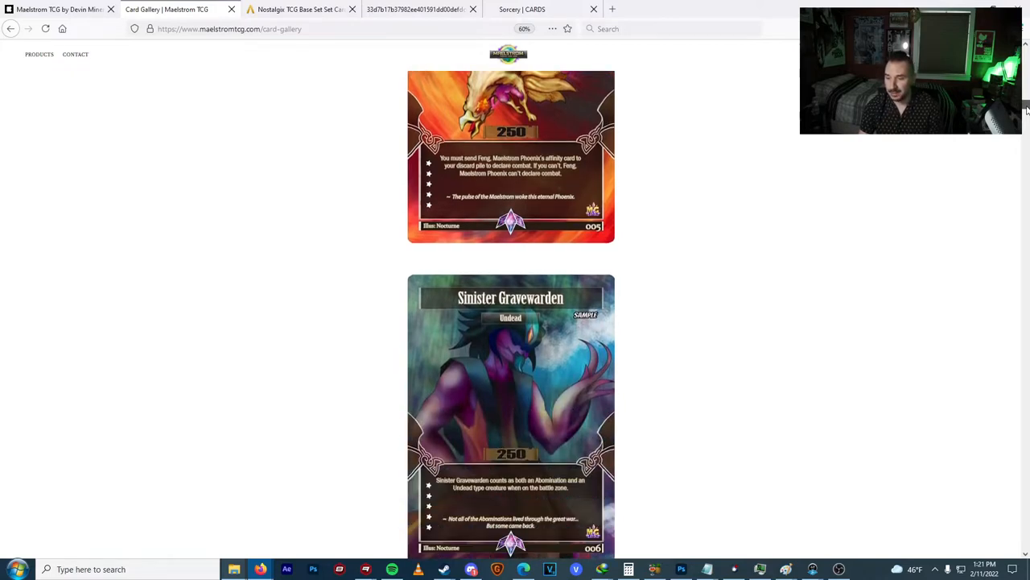
scroll("down", 3)
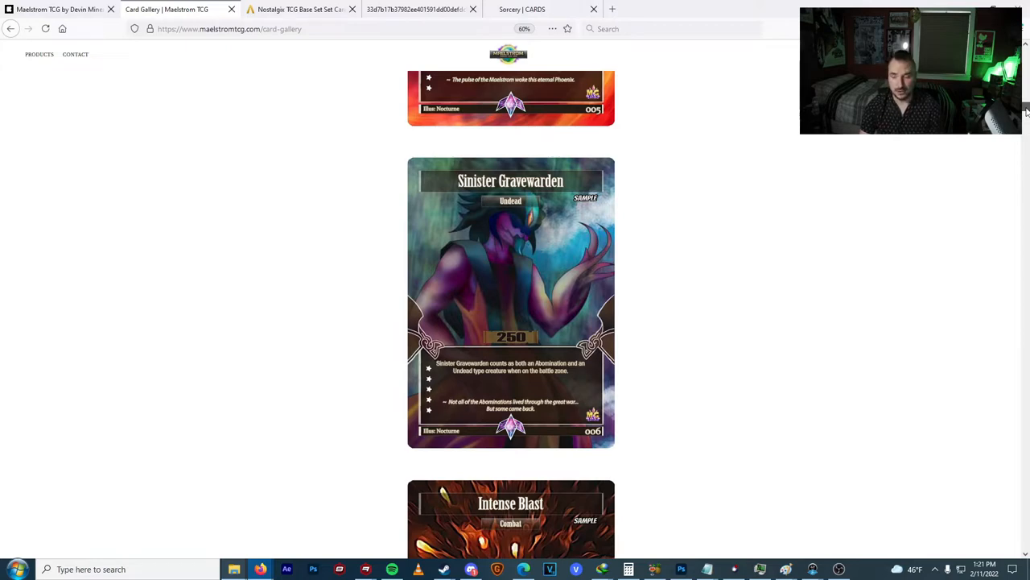
scroll("down", 3)
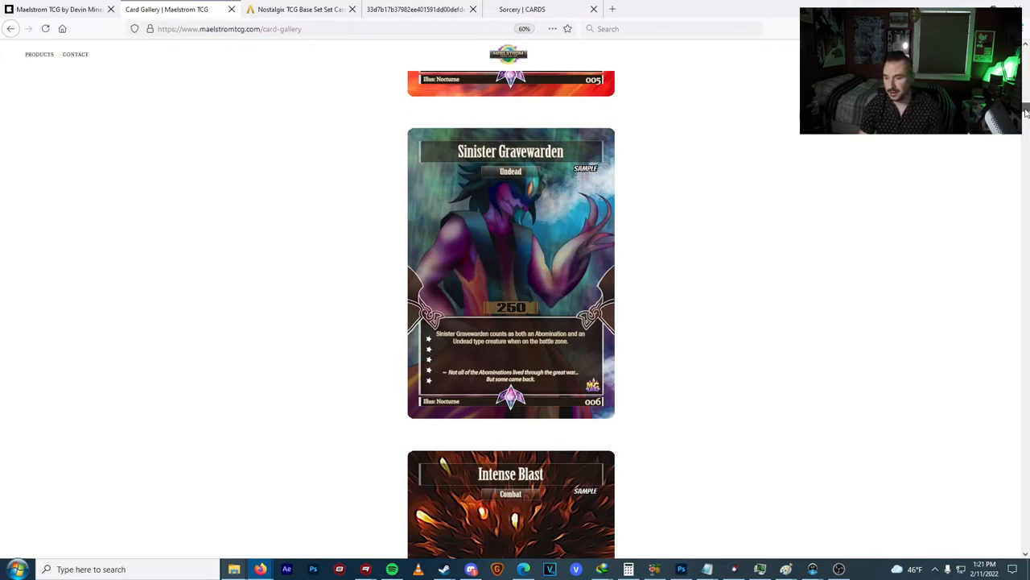
scroll("down", 3)
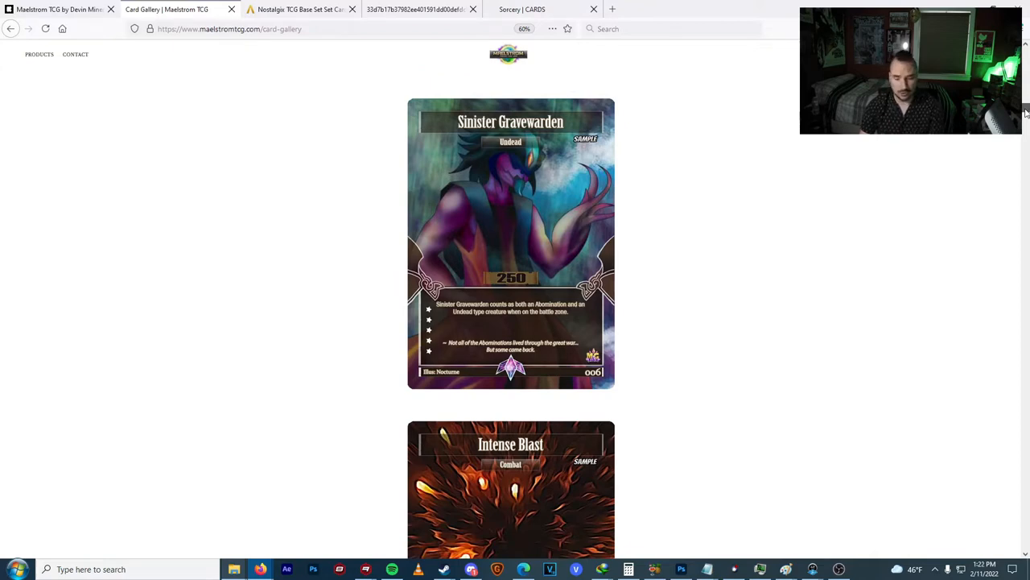
scroll("down", 3)
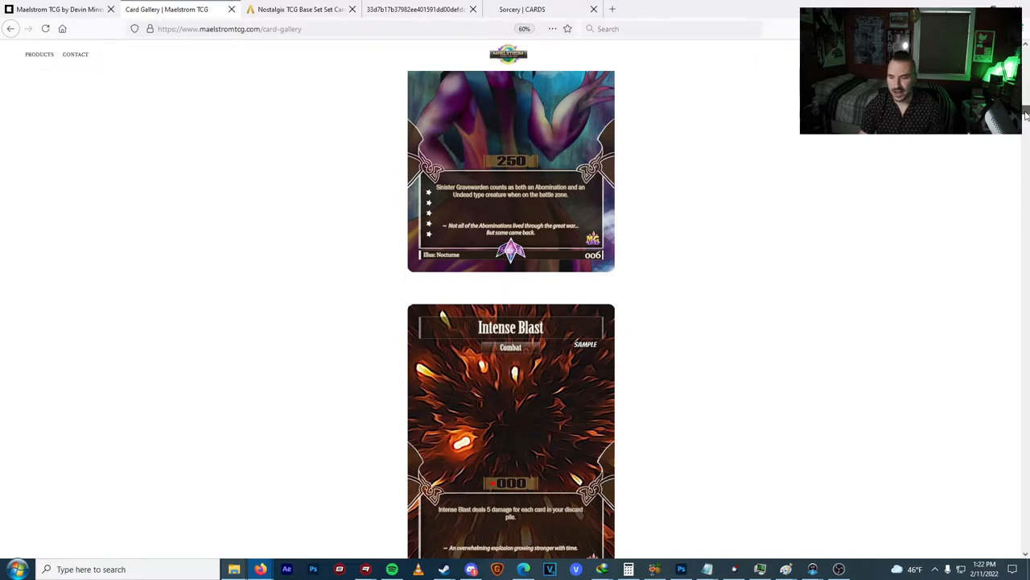
scroll("down", 3)
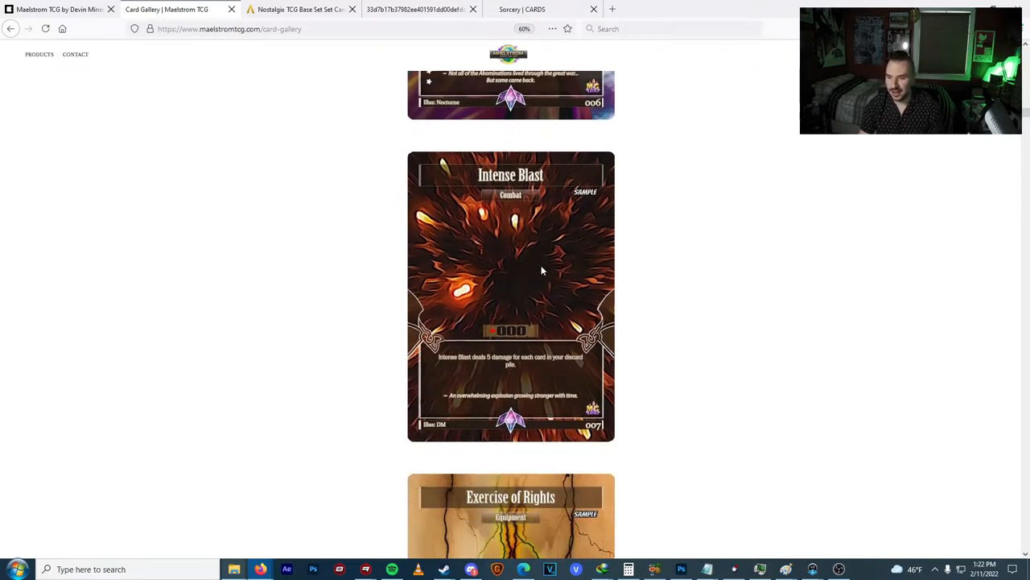
scroll("down", 3)
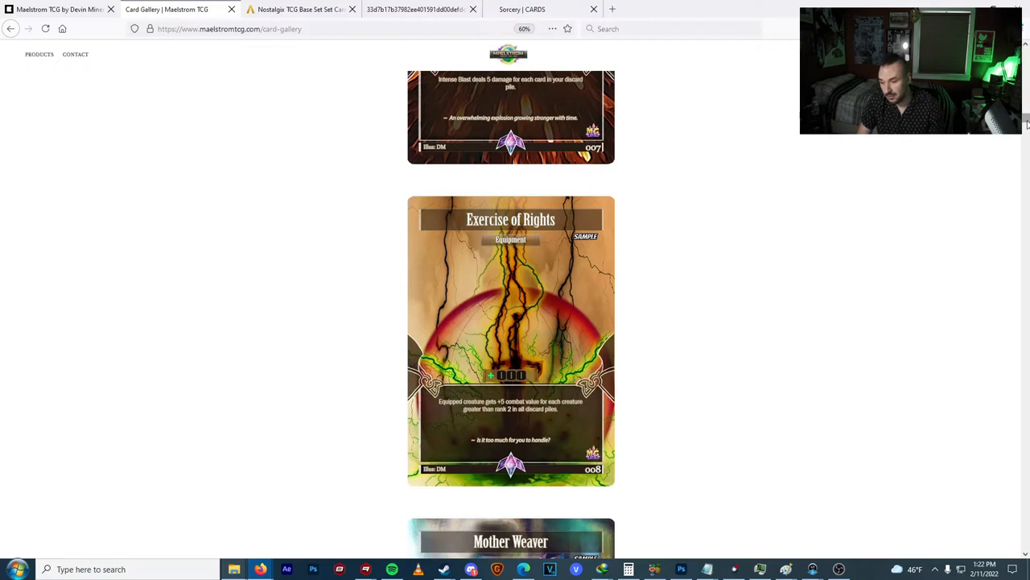
mouse_move(580, 310)
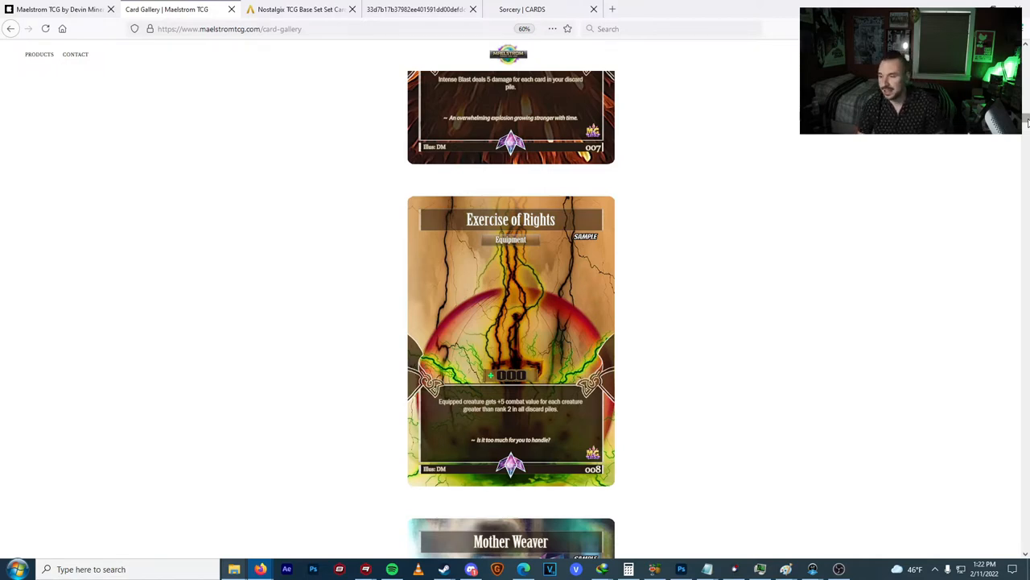
Scroll from Warp Vortex down past Fancyfang toward Maelstrom Ascendent, backing up briefly.
scroll("down", 3)
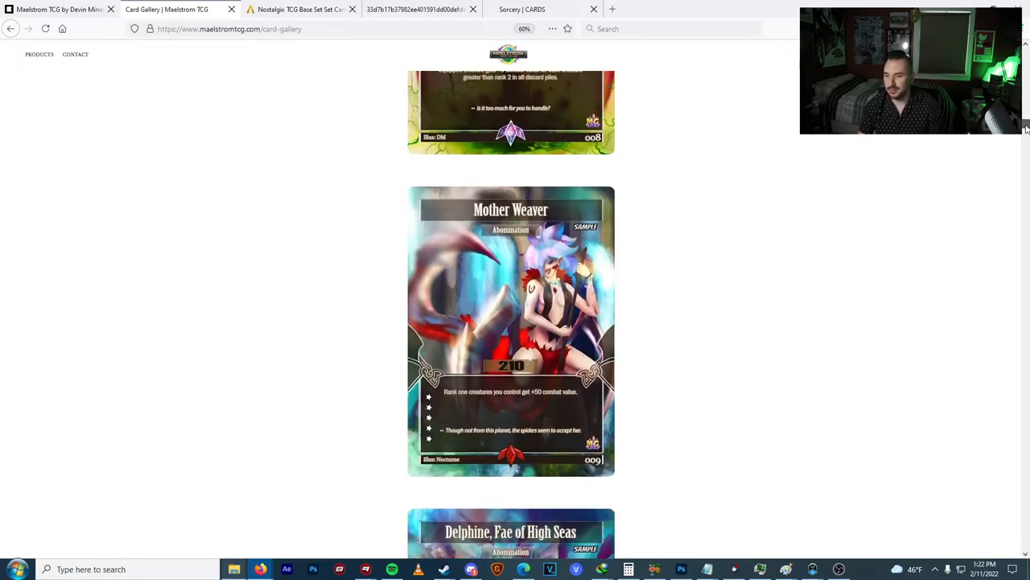
scroll("down", 3)
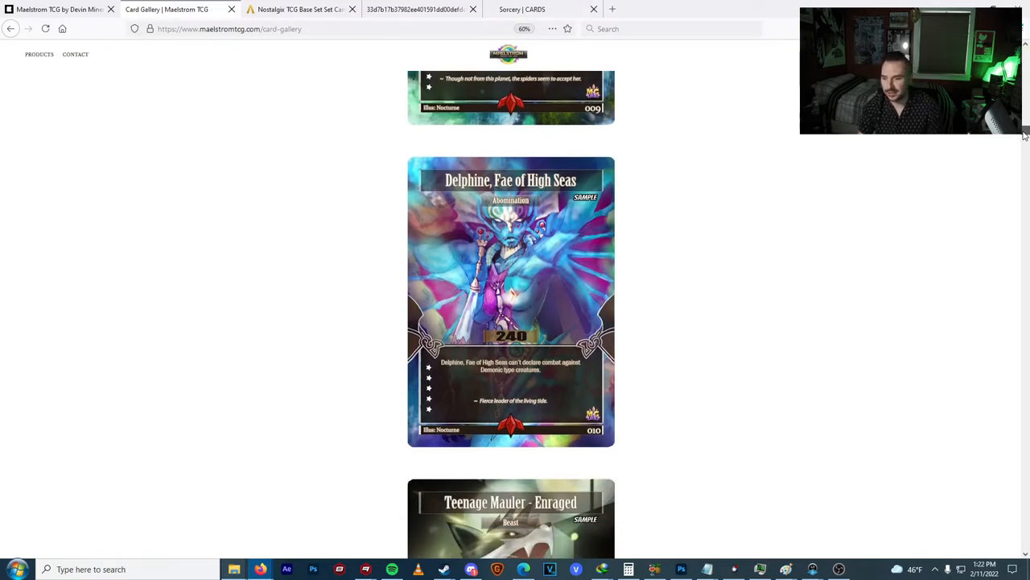
scroll("down", 3)
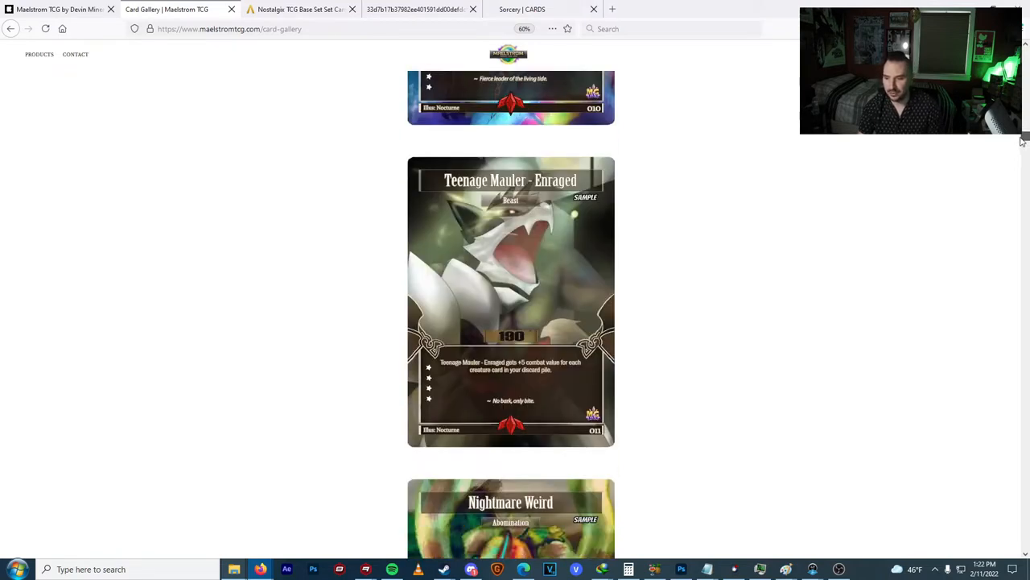
scroll("down", 3)
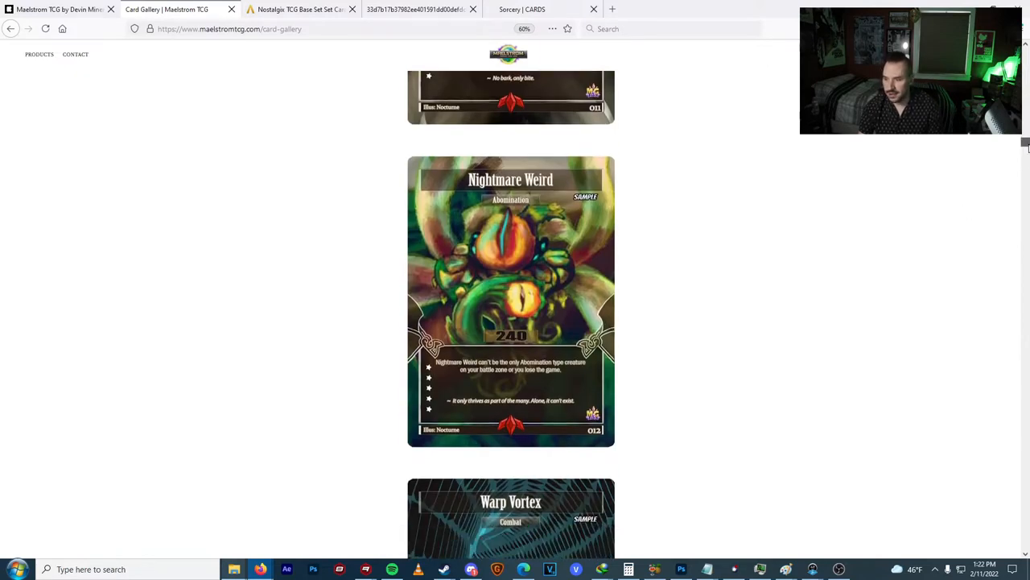
scroll("down", 3)
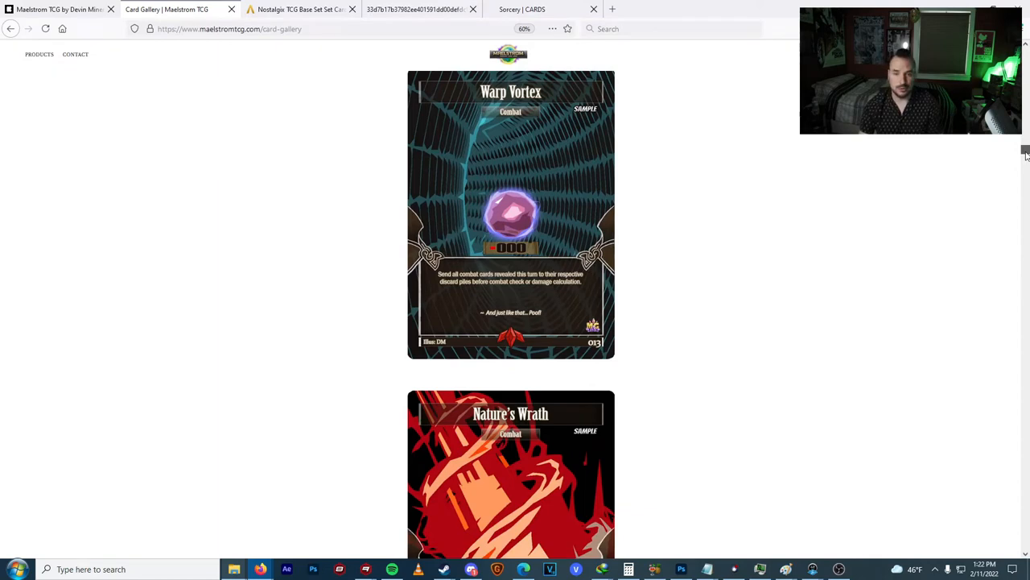
scroll("down", 3)
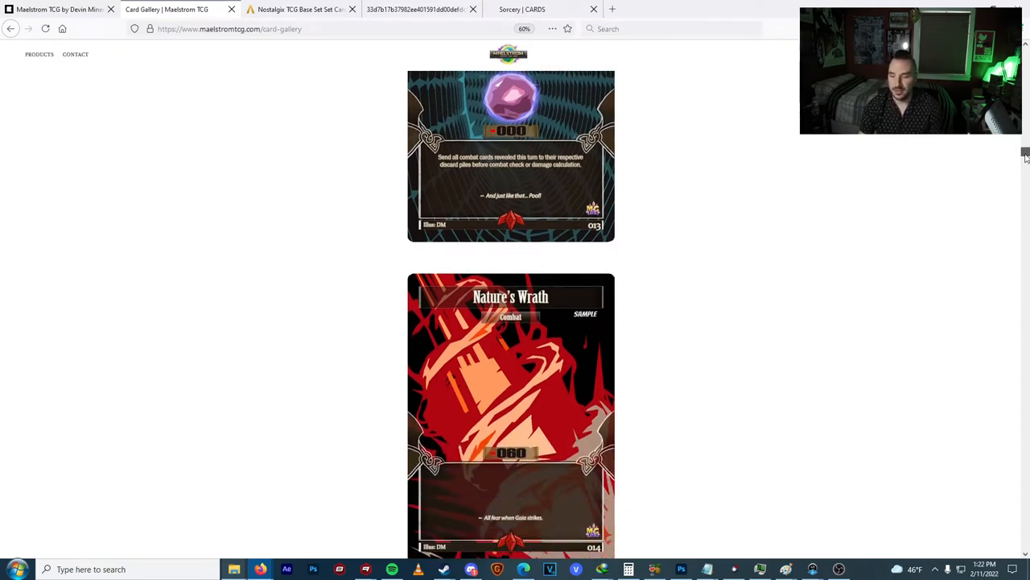
scroll("down", 3)
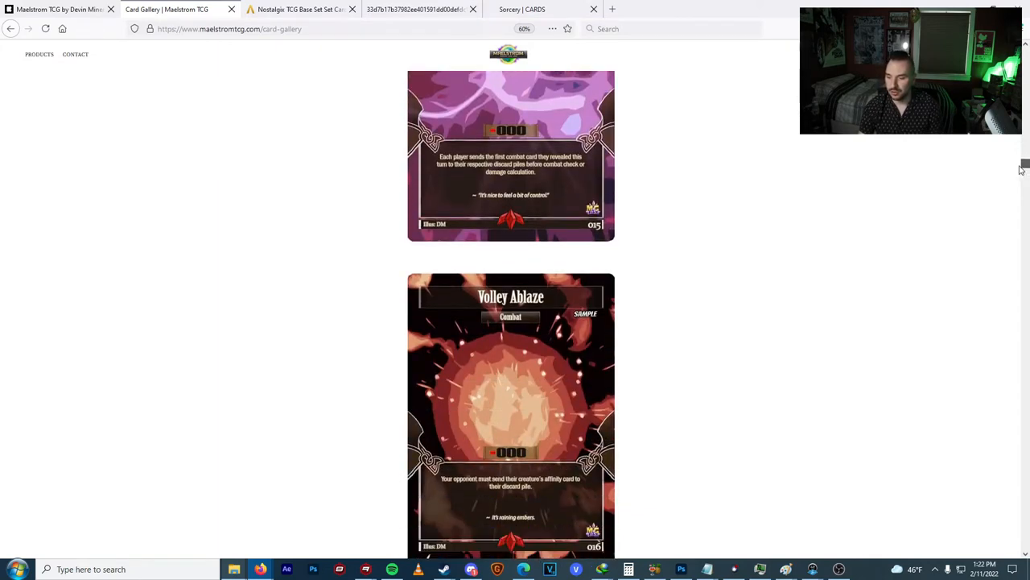
scroll("down", 3)
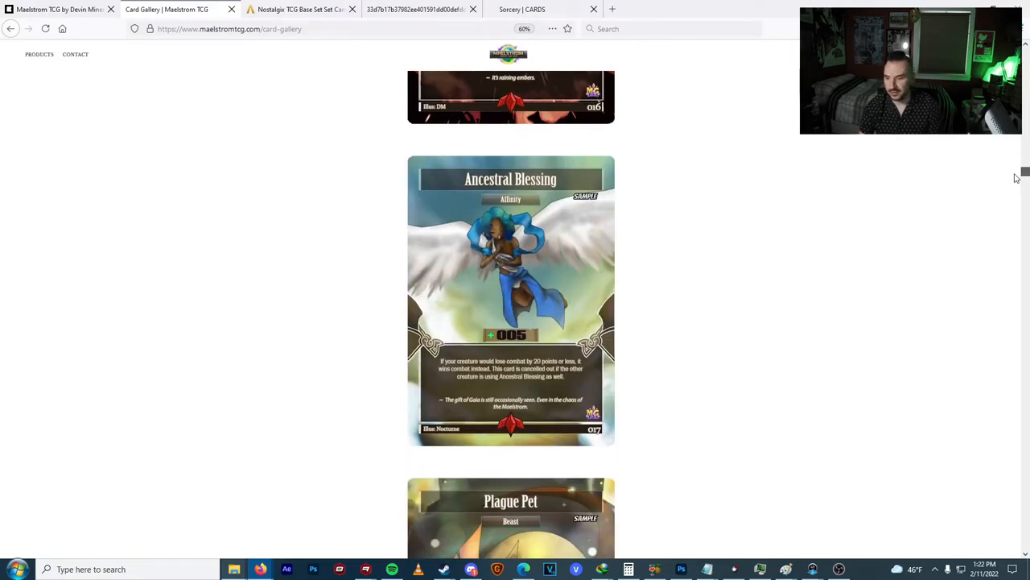
scroll("down", 3)
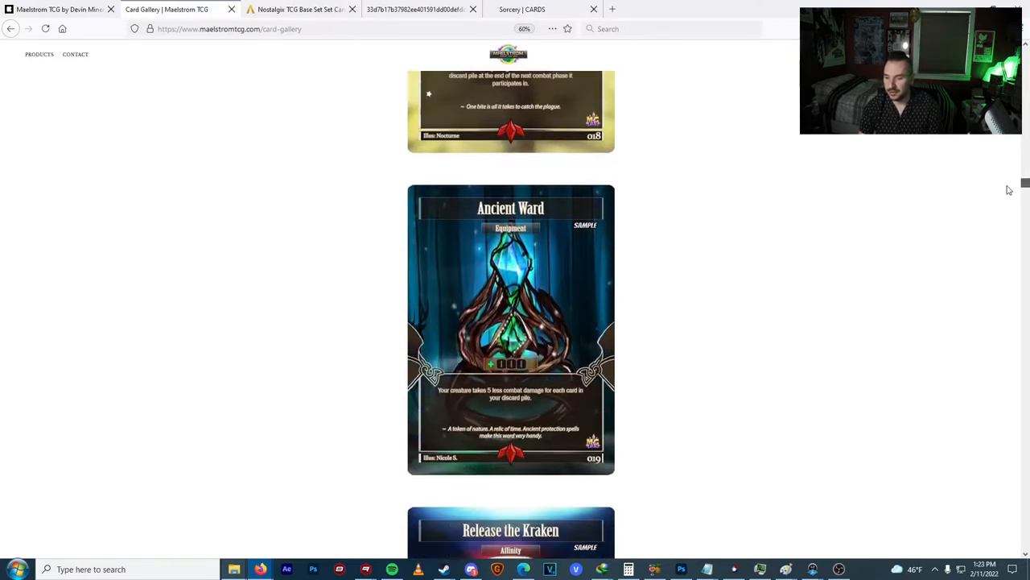
scroll("down", 3)
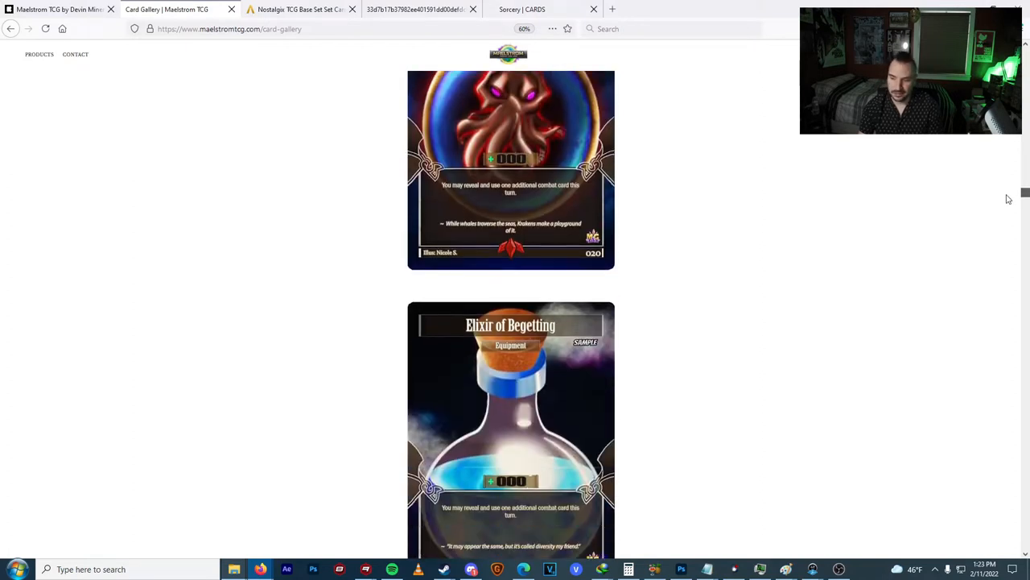
scroll("down", 3)
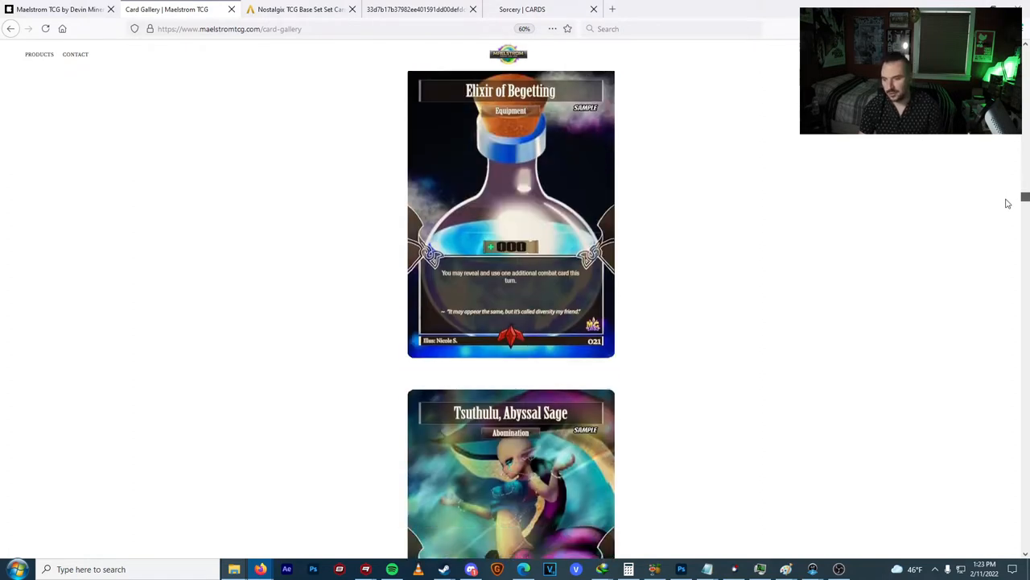
scroll("down", 3)
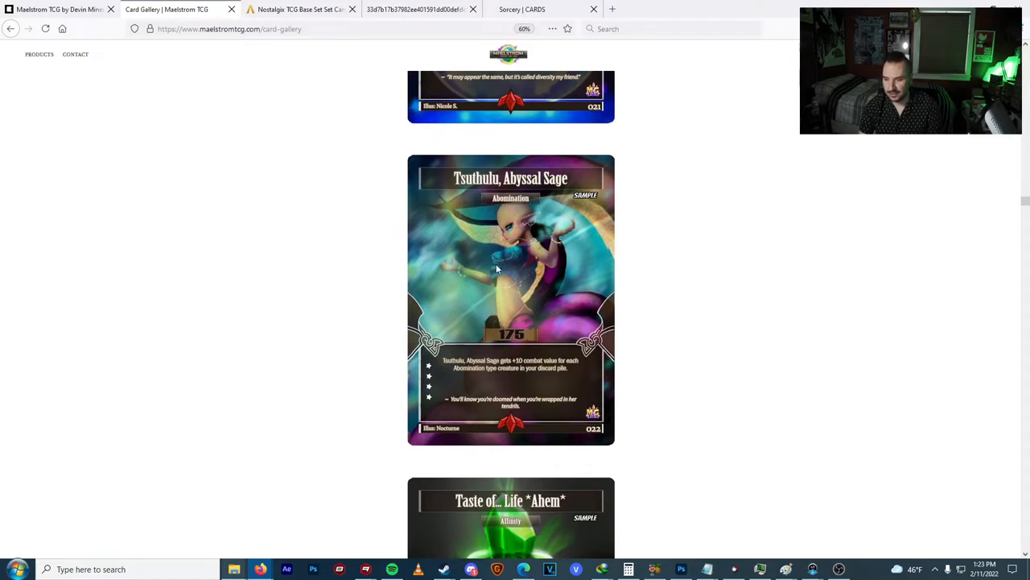
mouse_move(667, 257)
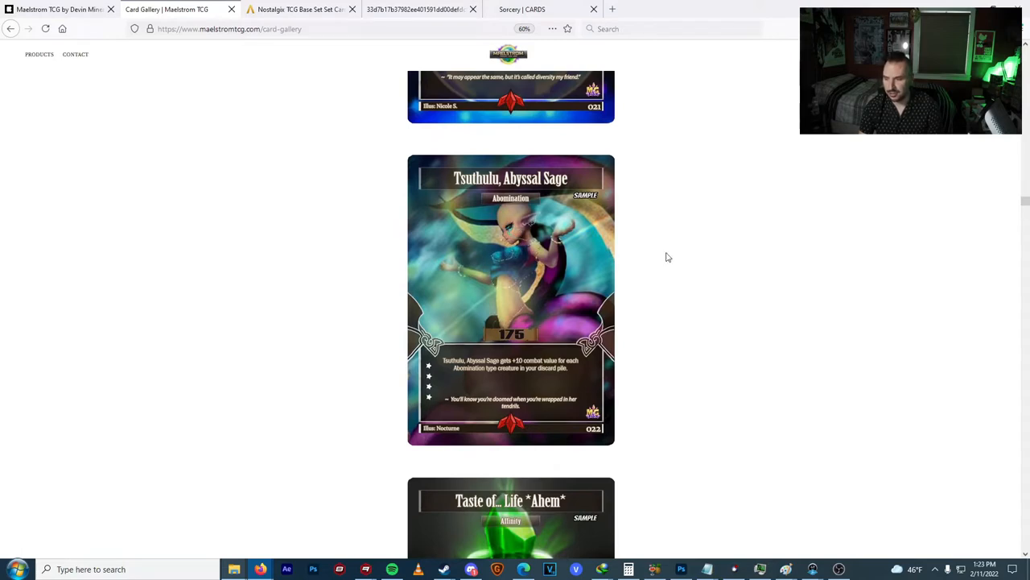
scroll("down", 3)
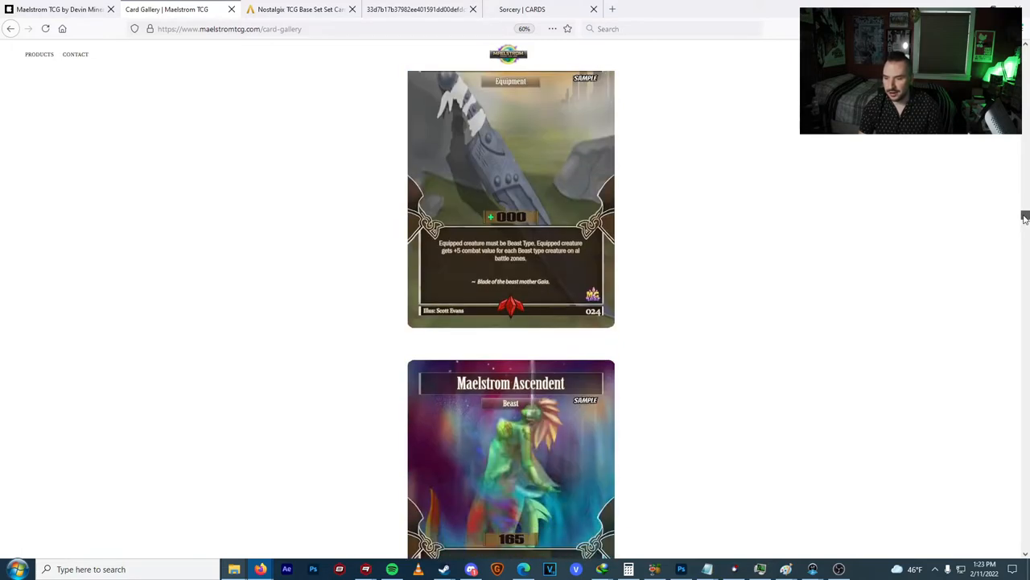
scroll("up", 3)
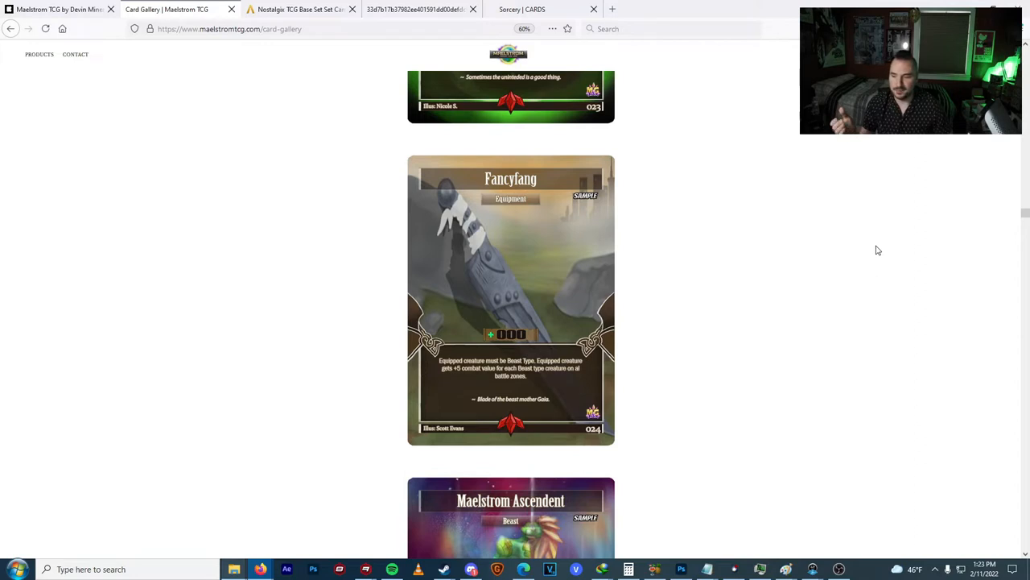
mouse_move(983, 222)
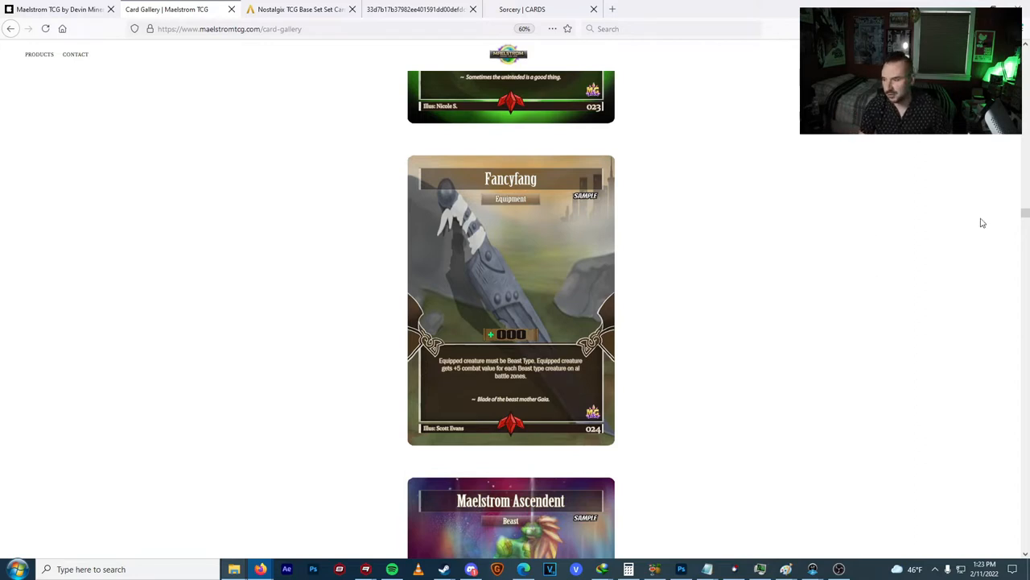
Continue down past Maelstrom Ascendent to the Cavernous Weird card.
scroll("down", 3)
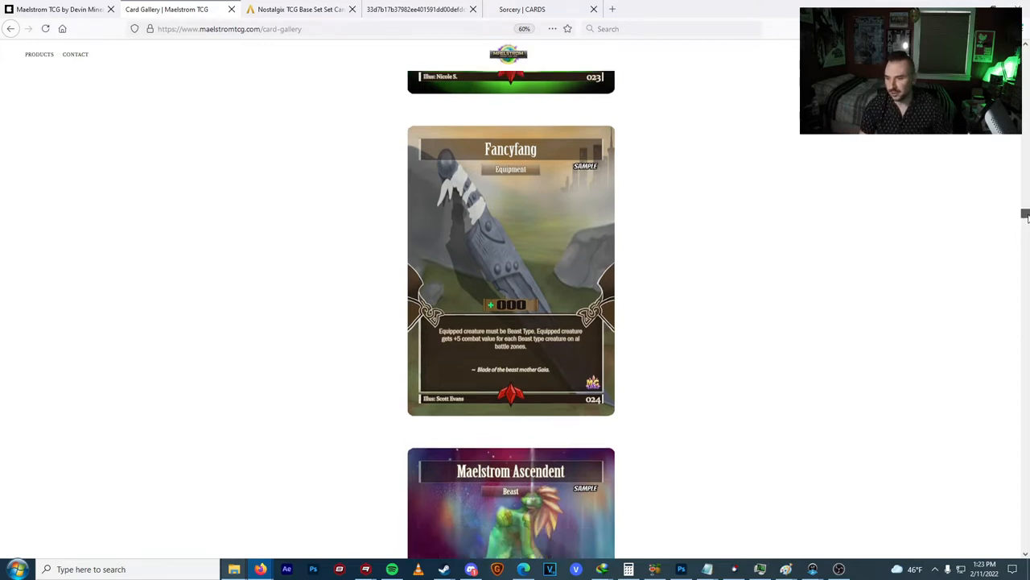
scroll("down", 3)
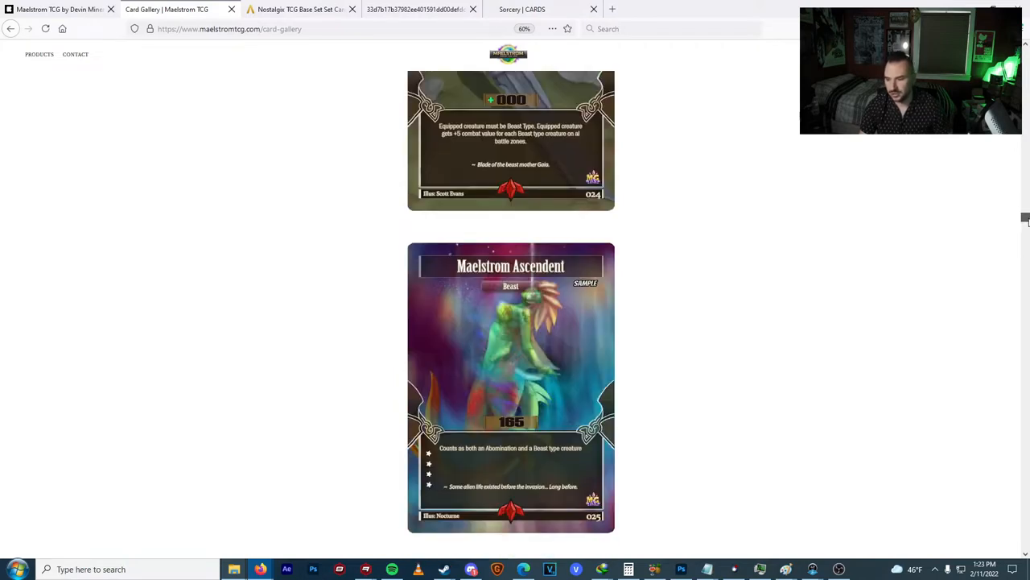
scroll("down", 3)
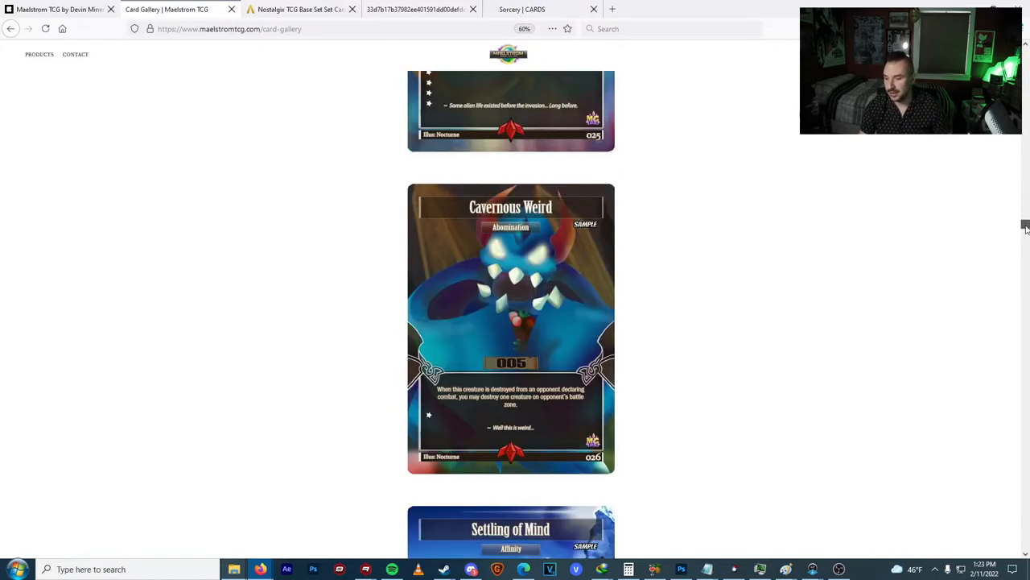
scroll("down", 3)
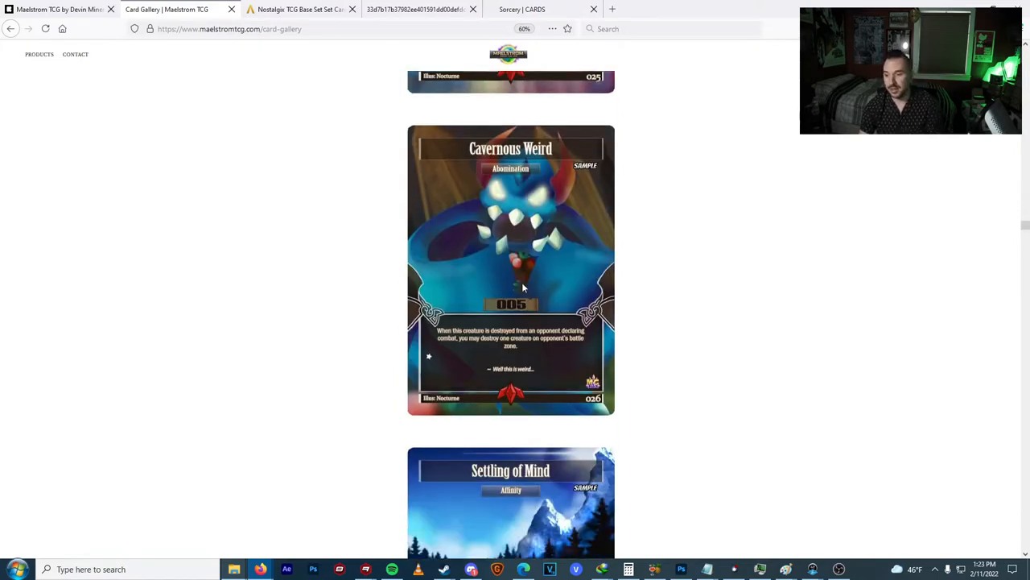
mouse_move(535, 261)
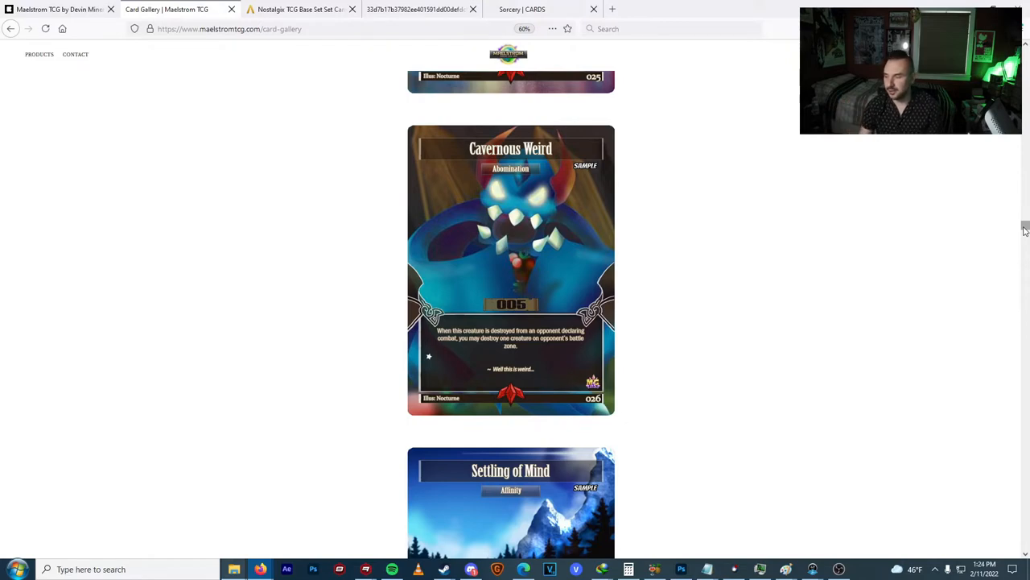
scroll("down", 3)
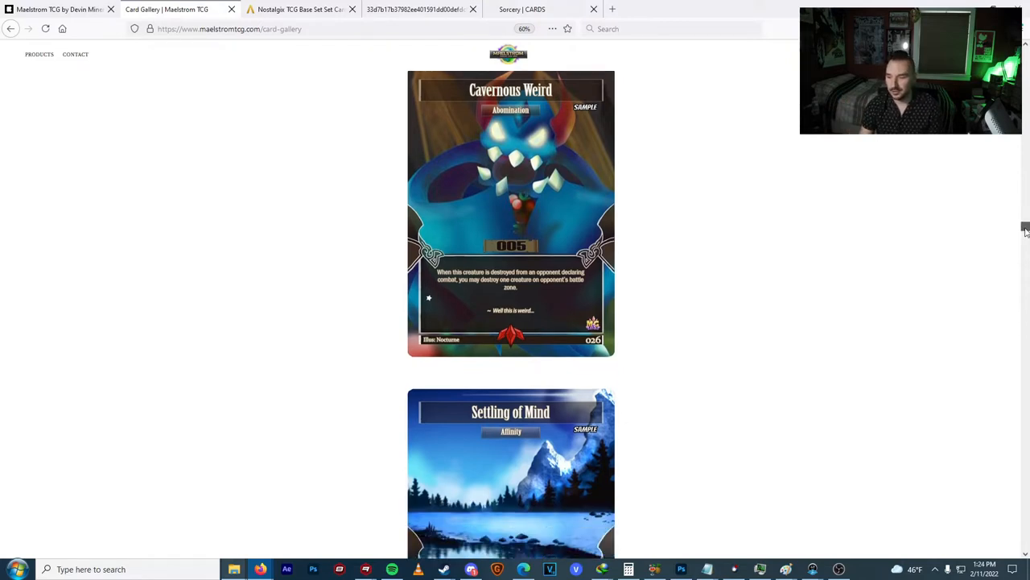
Scroll past Shrouded Swamp, Nanotech Shores, Miasma Plains and Land of Lost to Alloy Assassin.
scroll("down", 3)
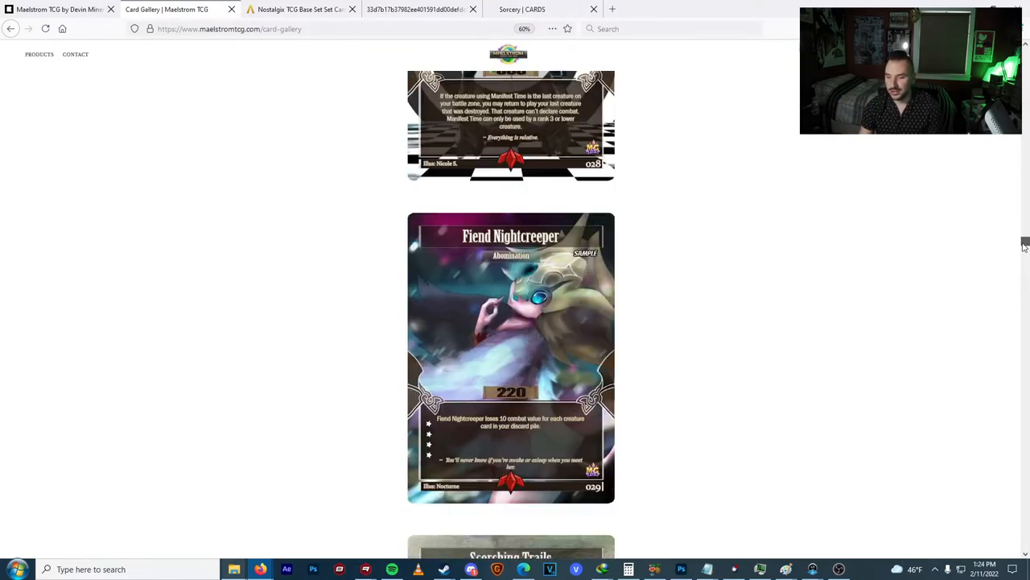
scroll("down", 3)
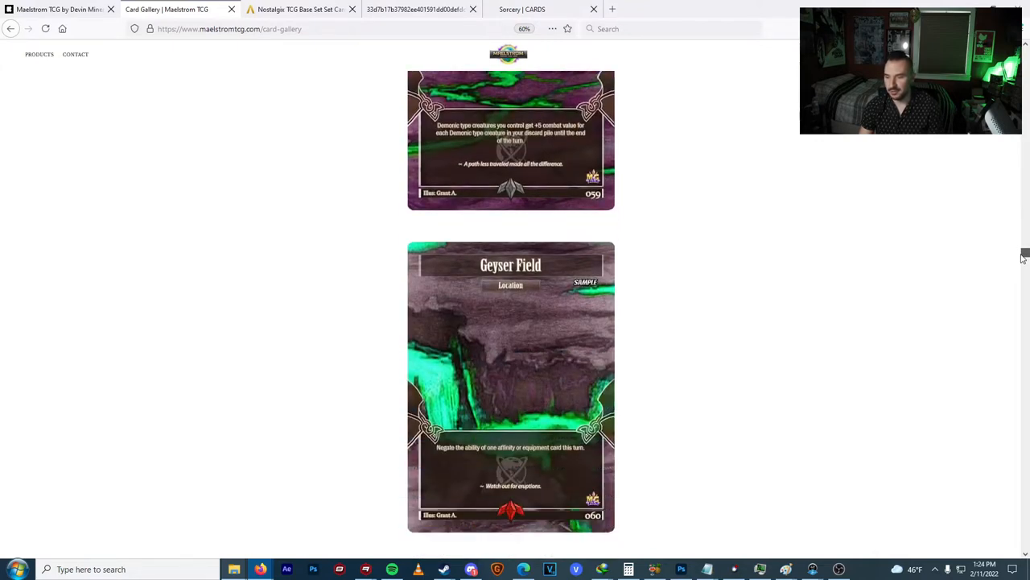
scroll("down", 3)
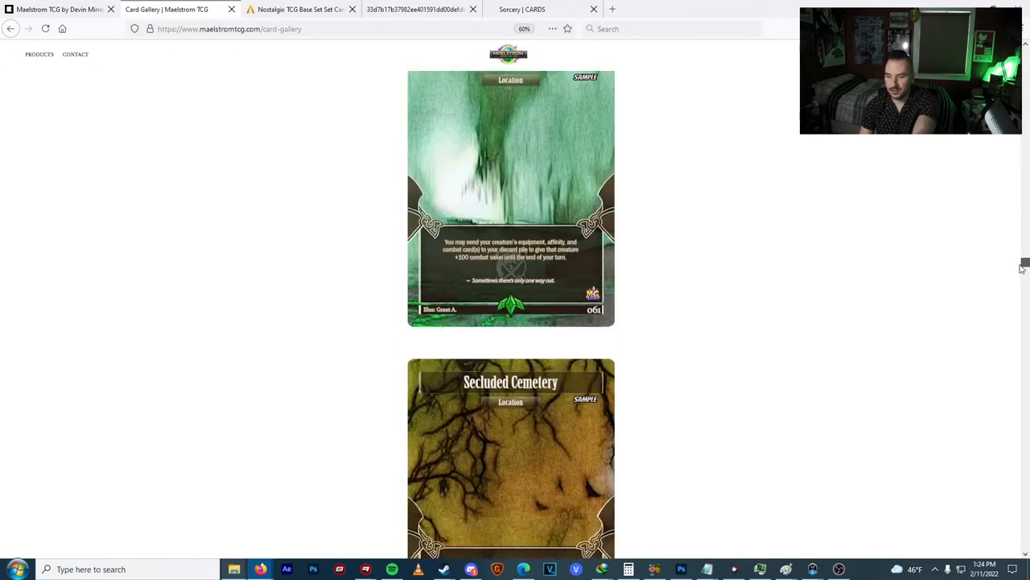
scroll("down", 3)
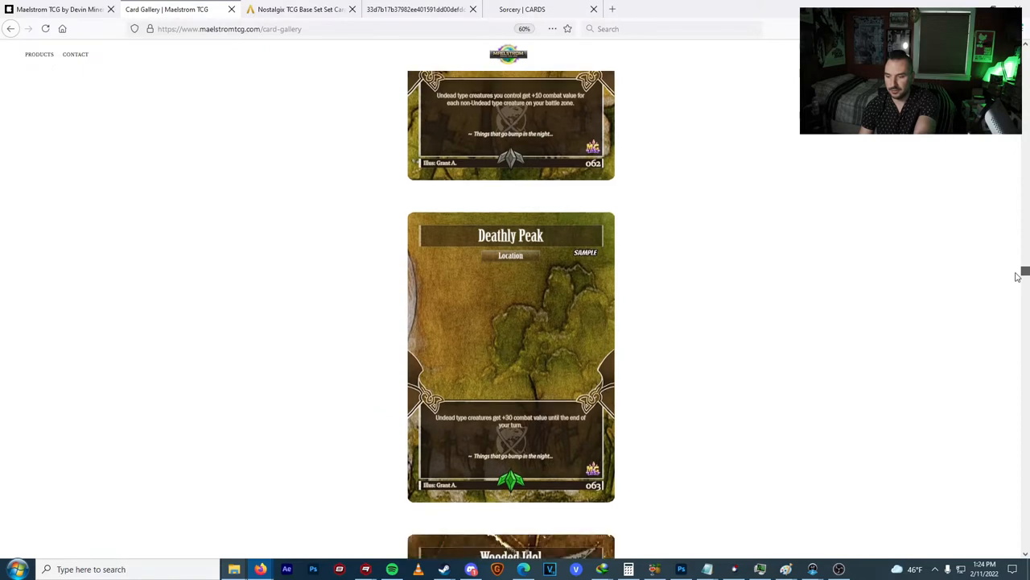
scroll("down", 3)
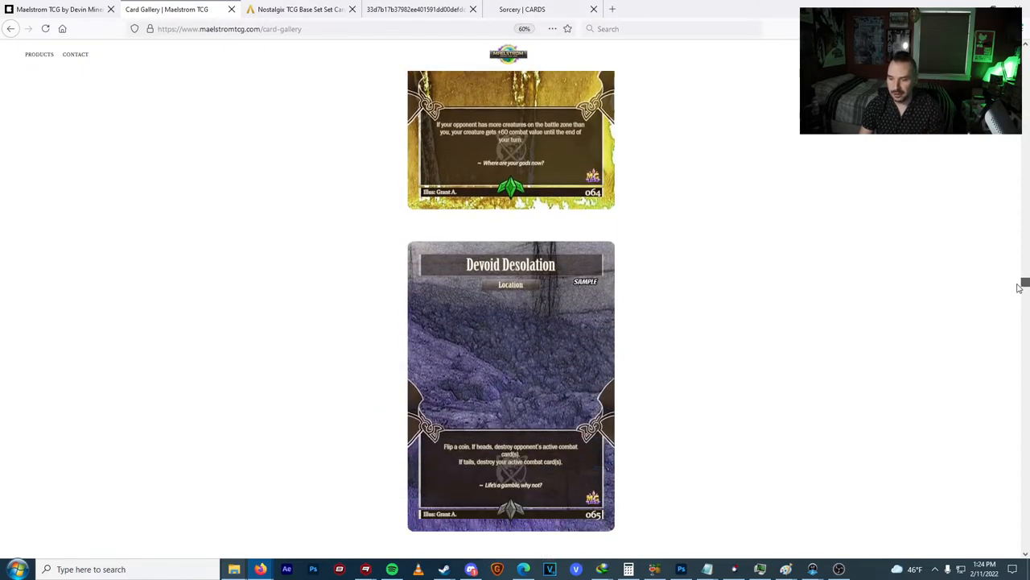
scroll("down", 3)
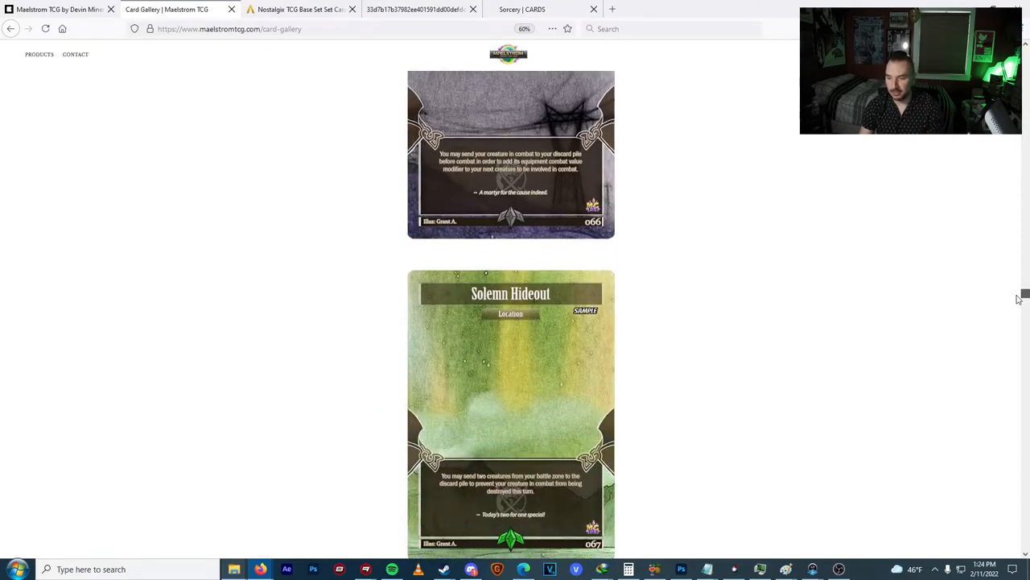
scroll("down", 3)
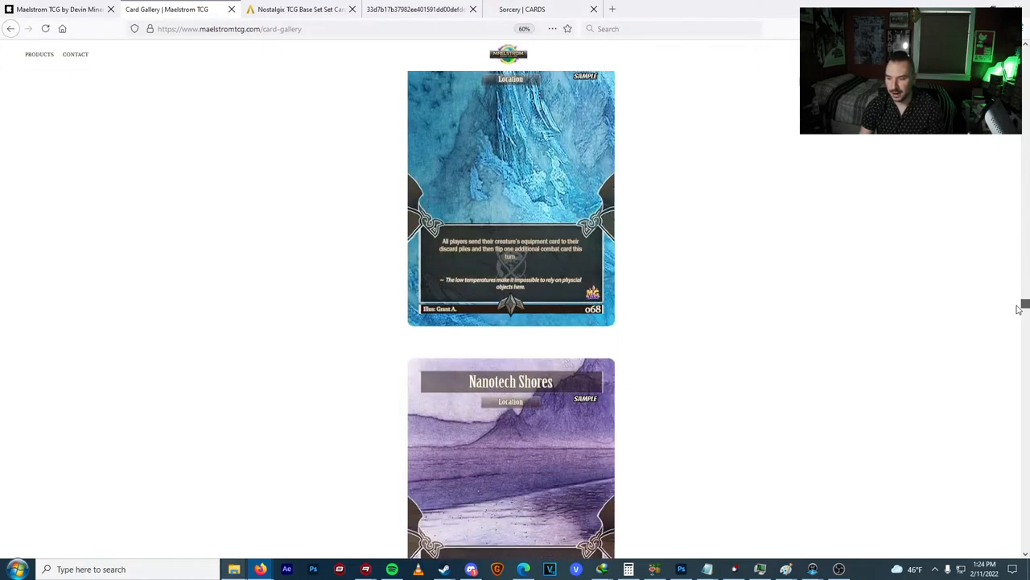
scroll("down", 3)
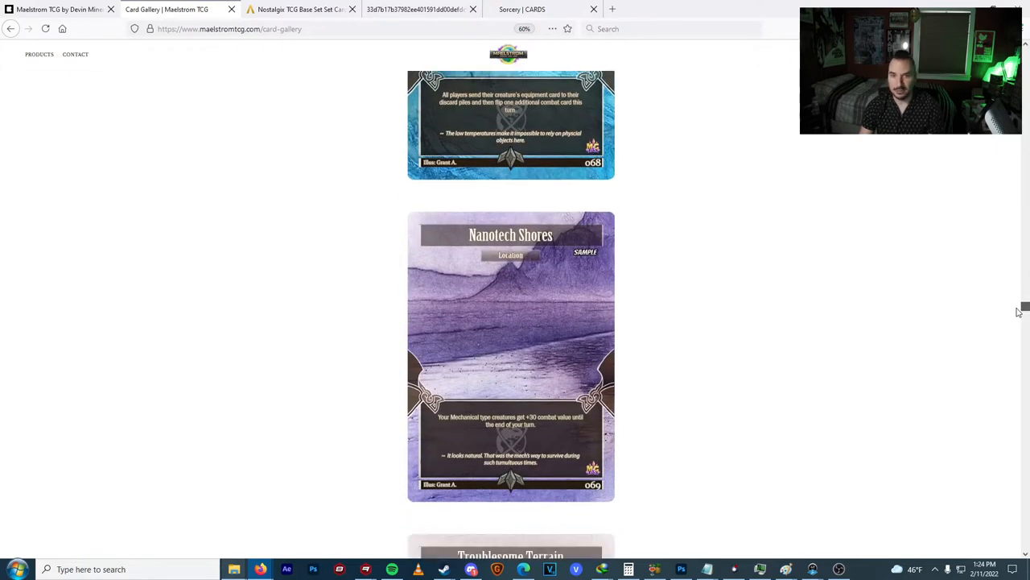
scroll("down", 3)
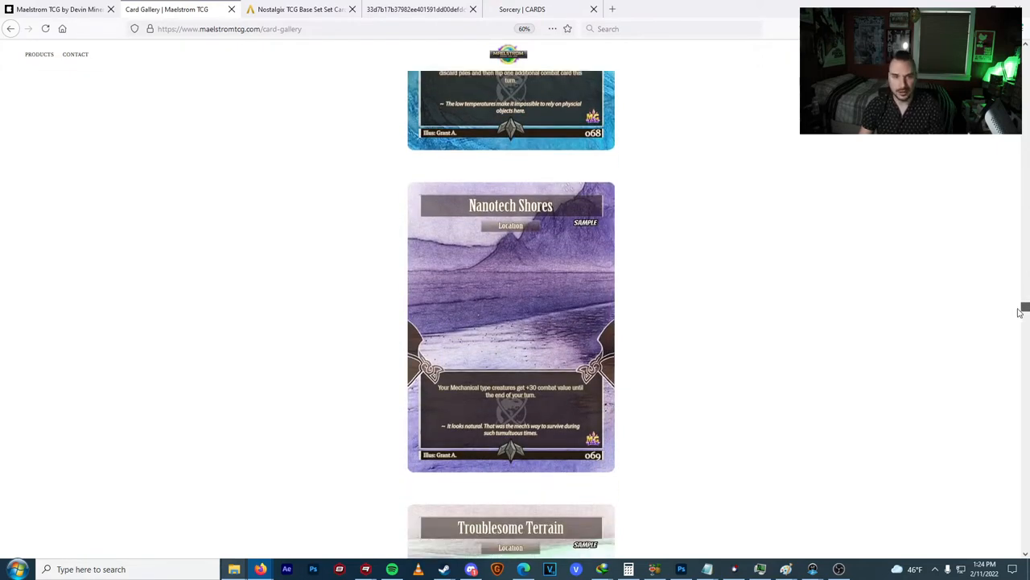
scroll("down", 3)
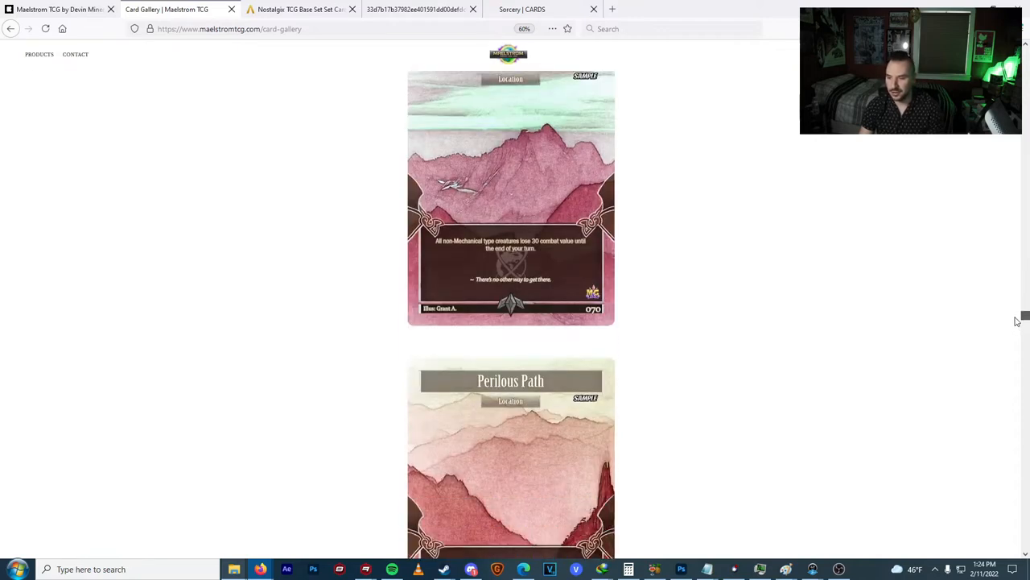
scroll("down", 3)
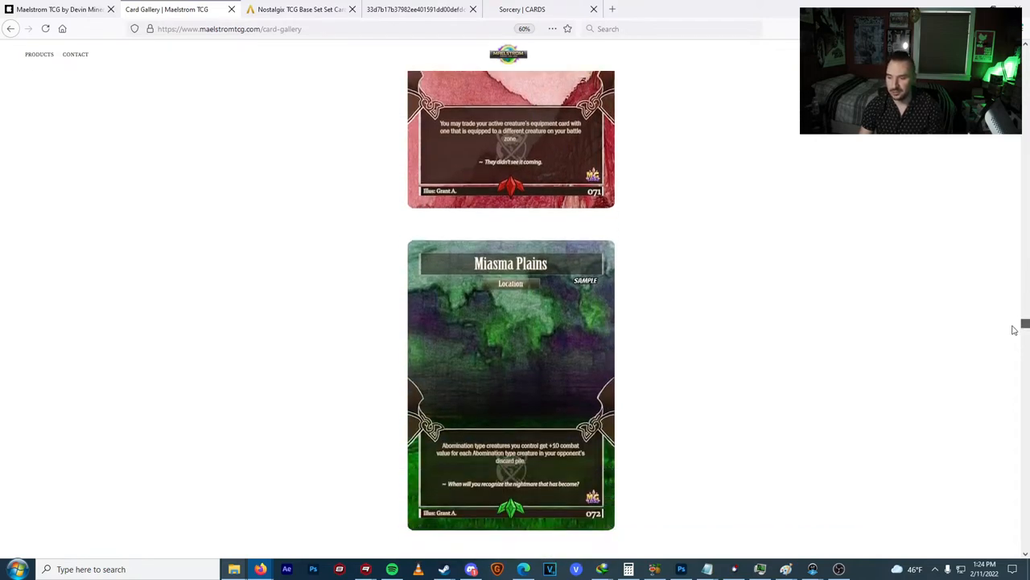
scroll("down", 3)
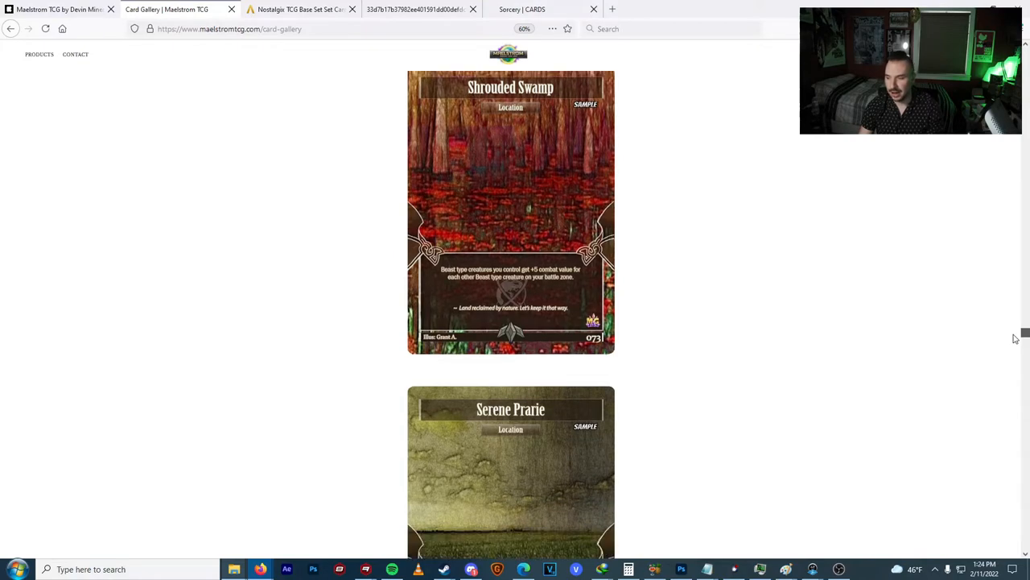
scroll("down", 3)
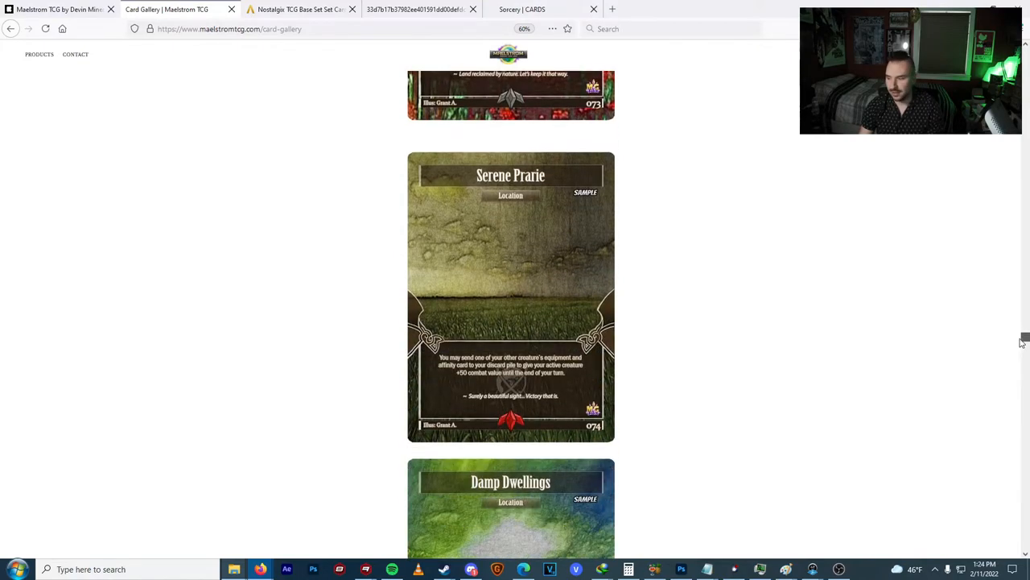
scroll("down", 3)
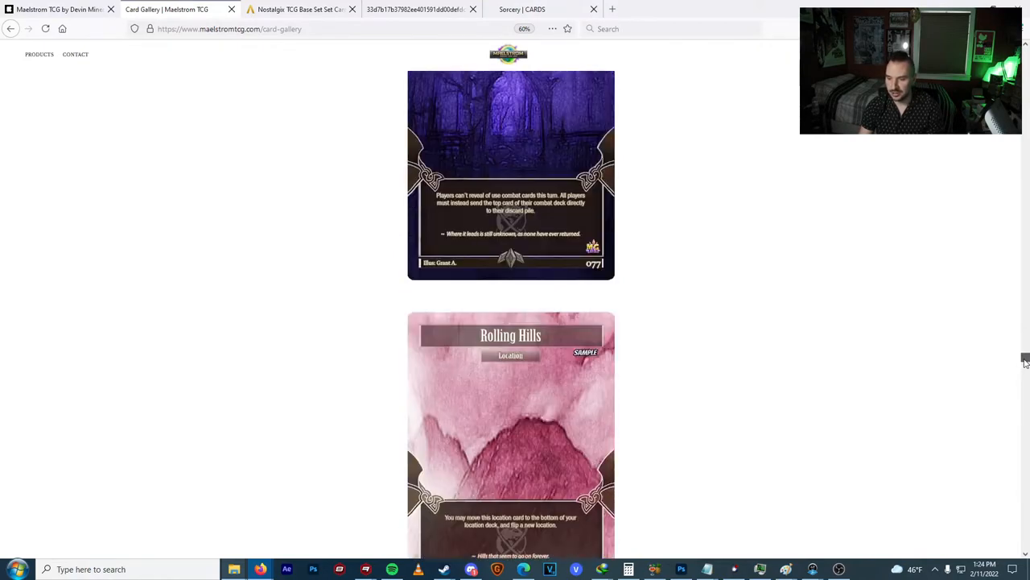
scroll("down", 3)
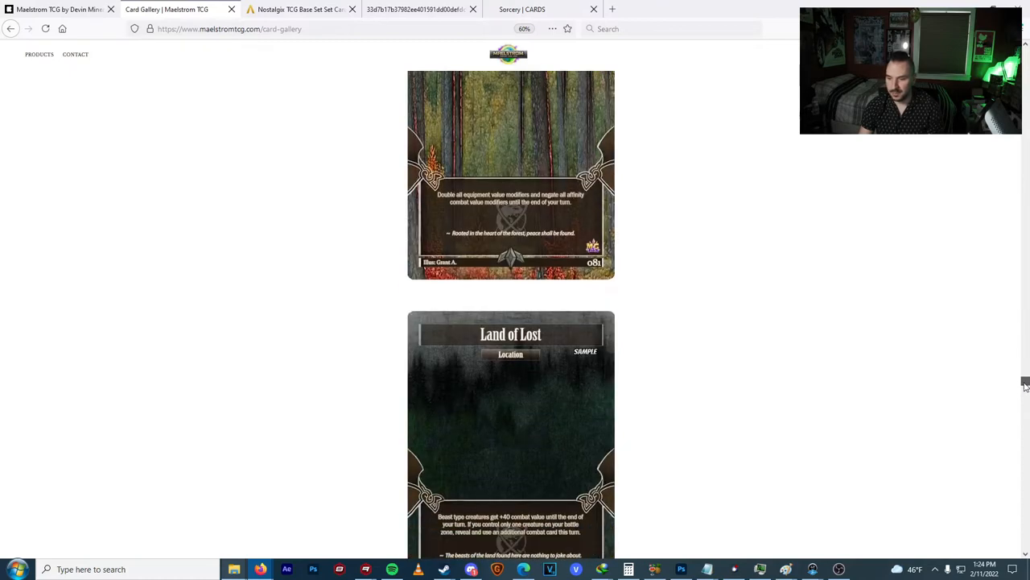
scroll("down", 3)
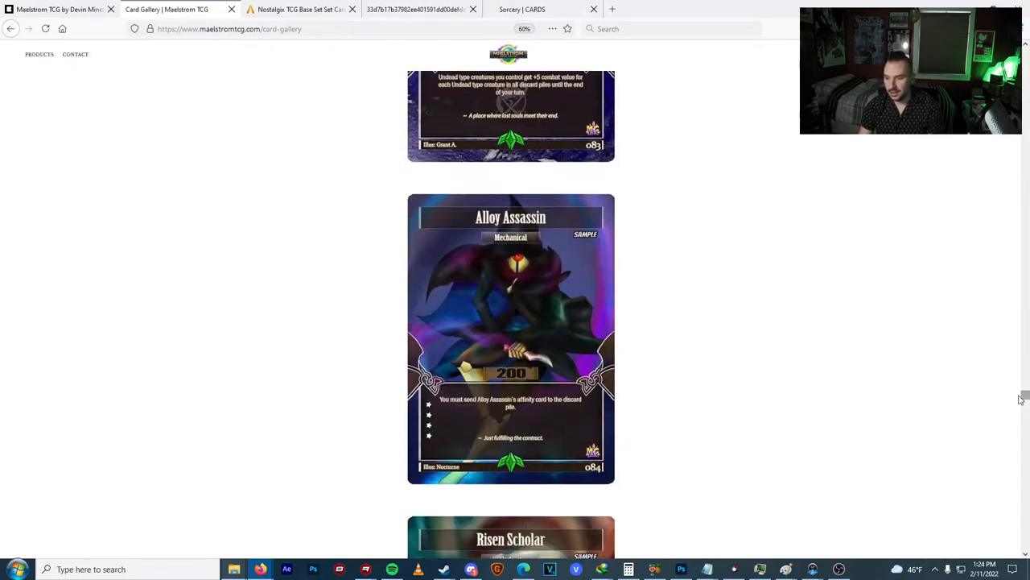
mouse_move(814, 357)
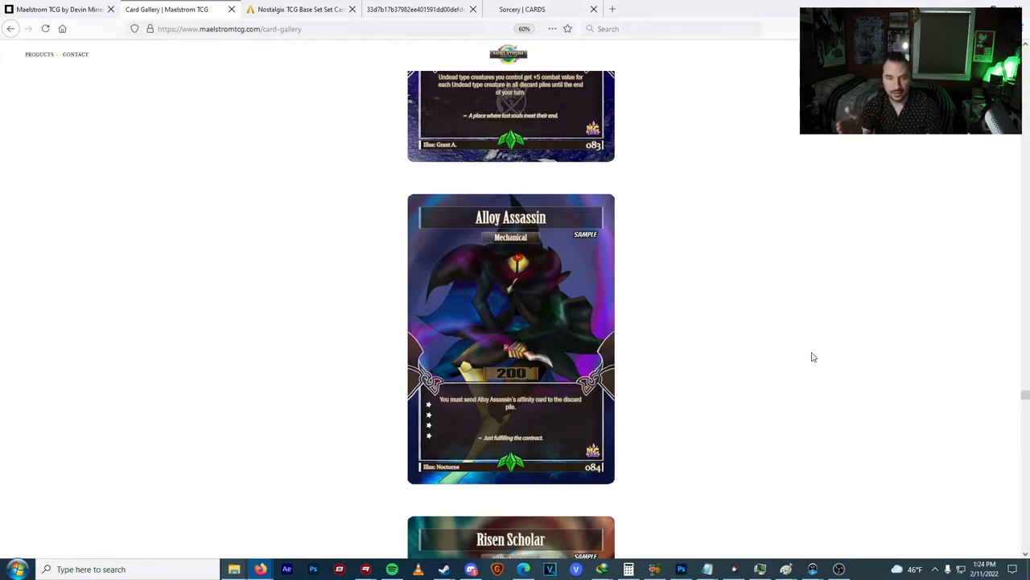
mouse_move(495, 267)
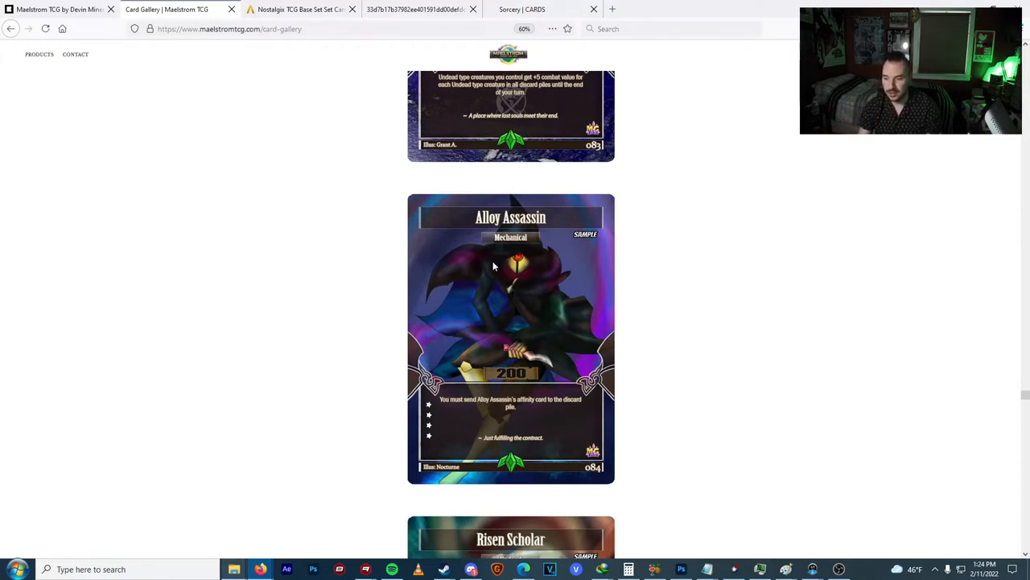
mouse_move(486, 309)
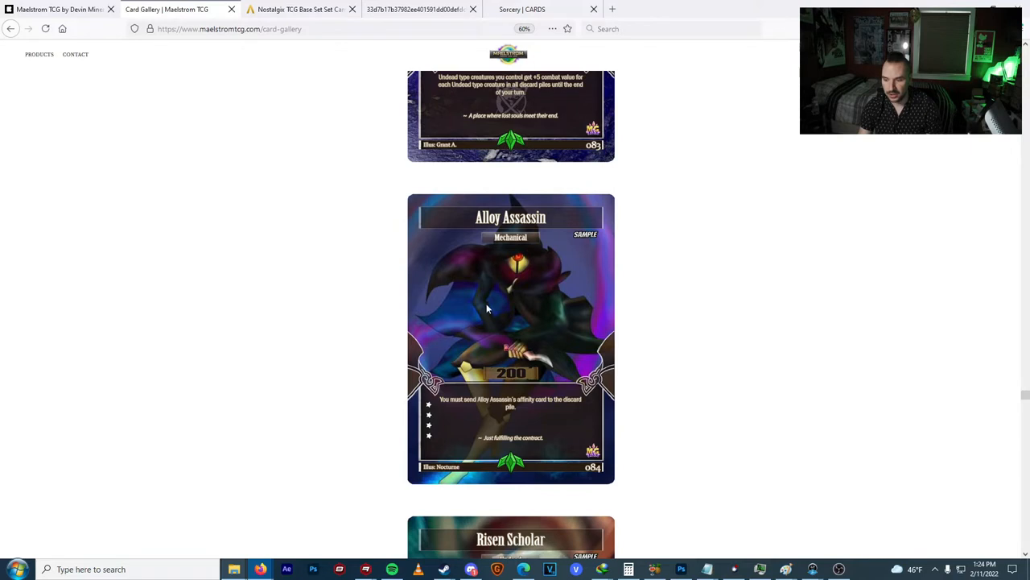
mouse_move(525, 287)
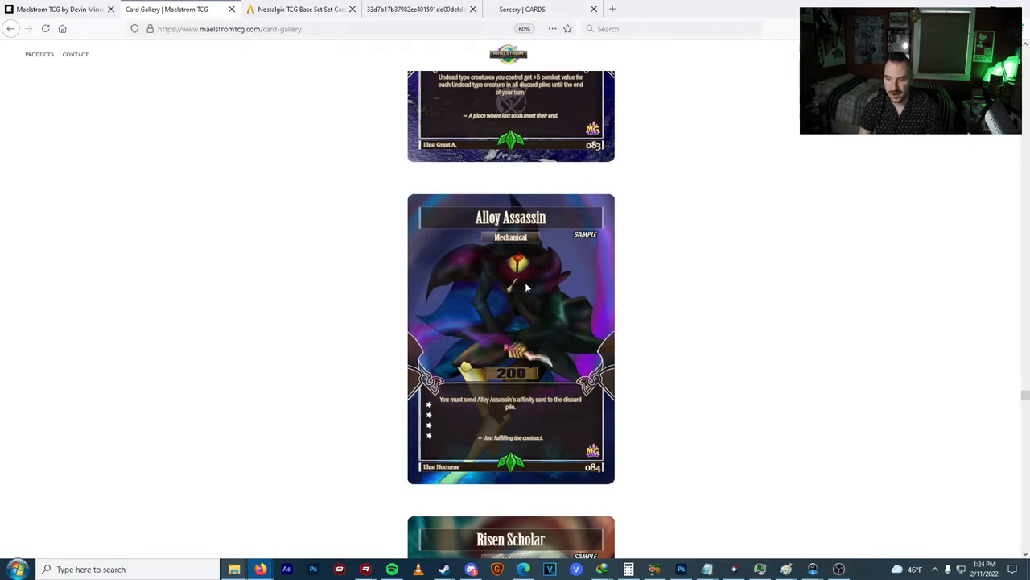
mouse_move(802, 294)
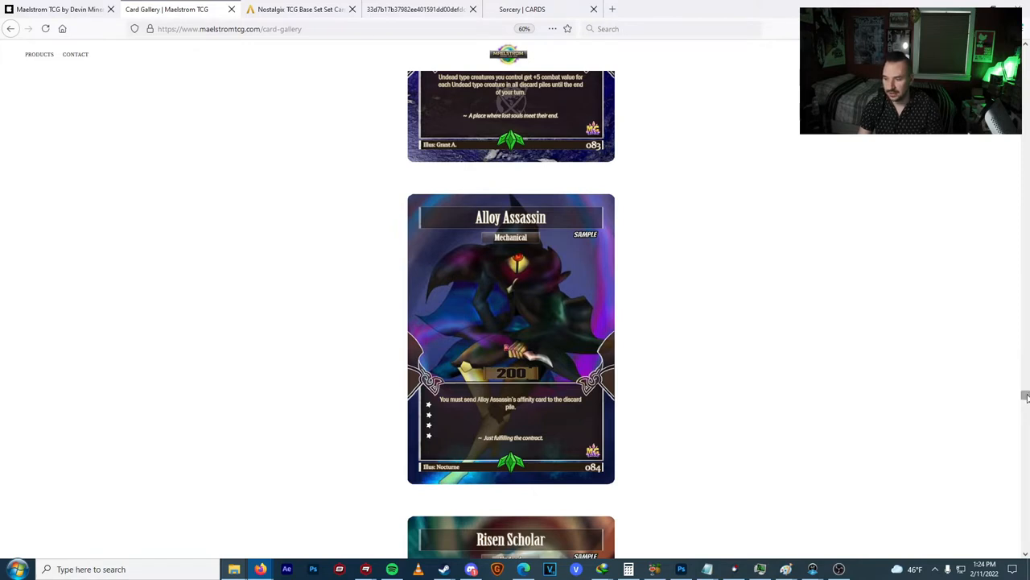
After studying Alloy Assassin, scroll down to the Risen Scholar card.
scroll("down", 3)
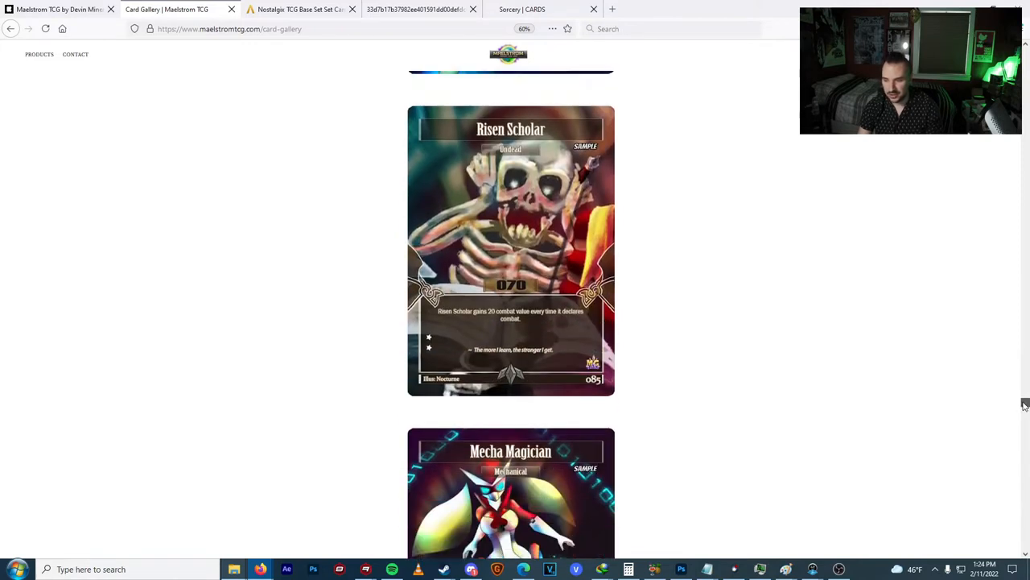
Scroll past Risen Scholar to show Mecha Magician fully, with Brittle Bones Bella below.
scroll("down", 3)
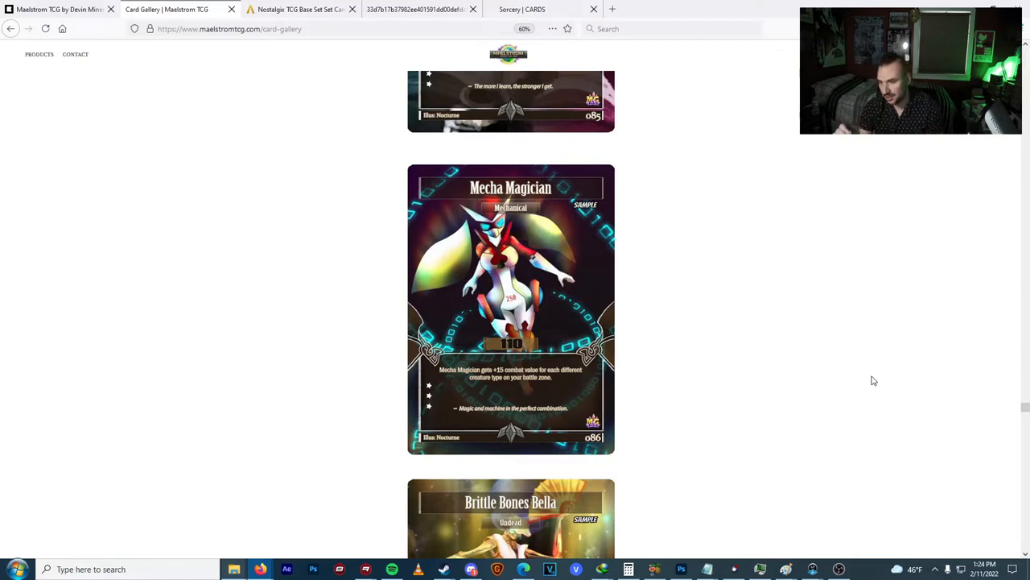
mouse_move(443, 224)
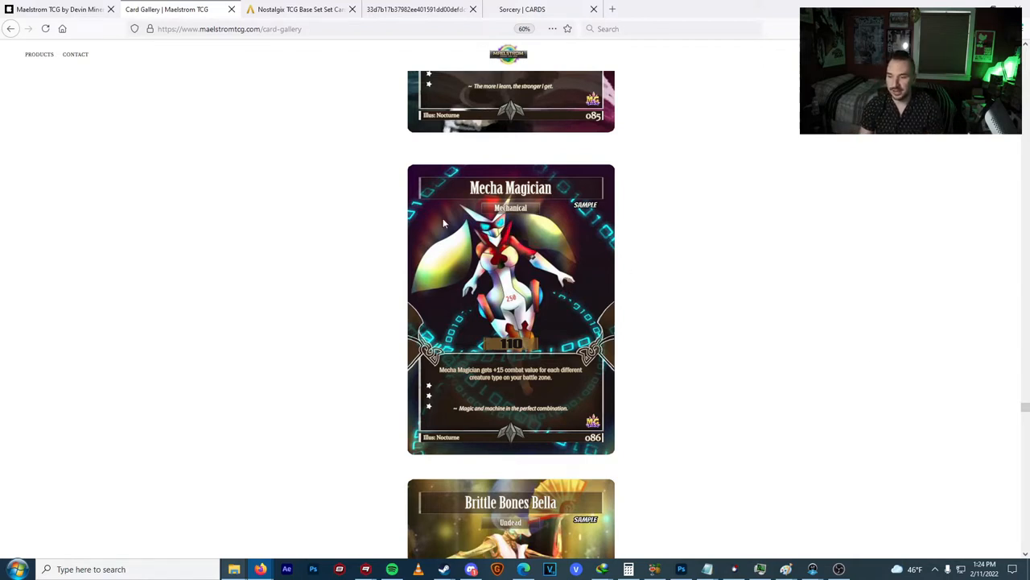
mouse_move(802, 348)
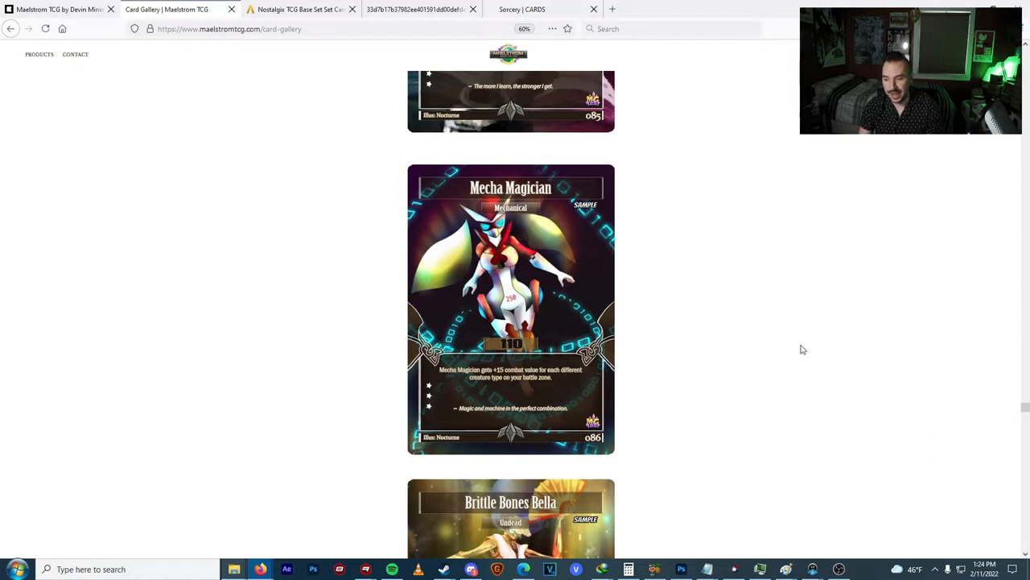
mouse_move(836, 352)
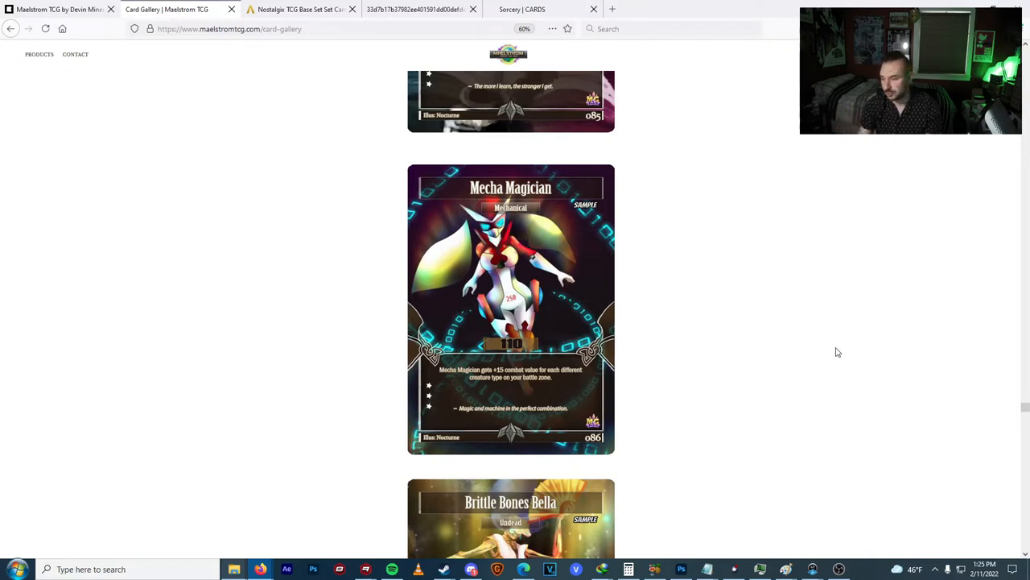
scroll("down", 3)
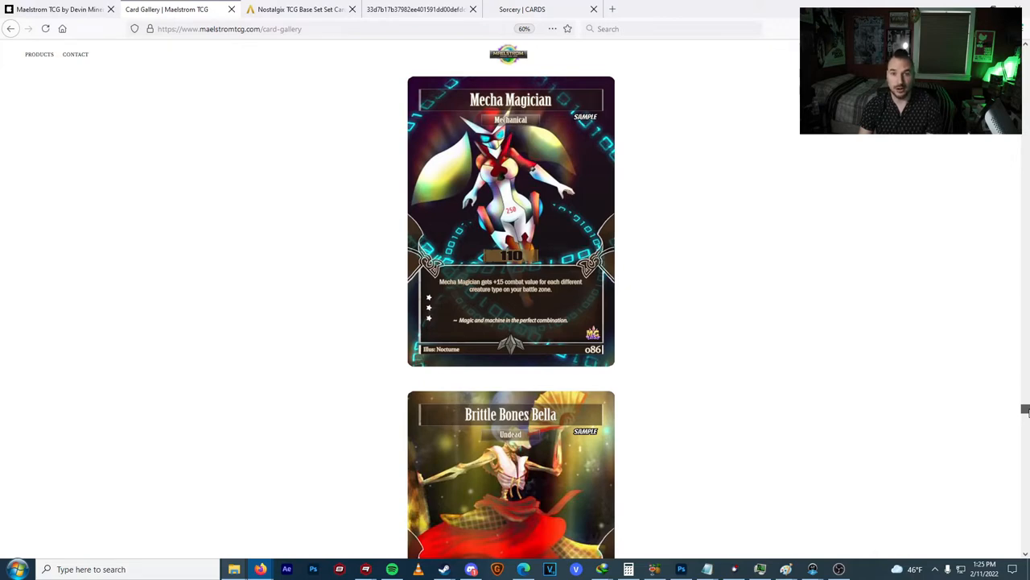
Scroll down through the remaining gallery cards, backing up once to recheck a card.
scroll("down", 3)
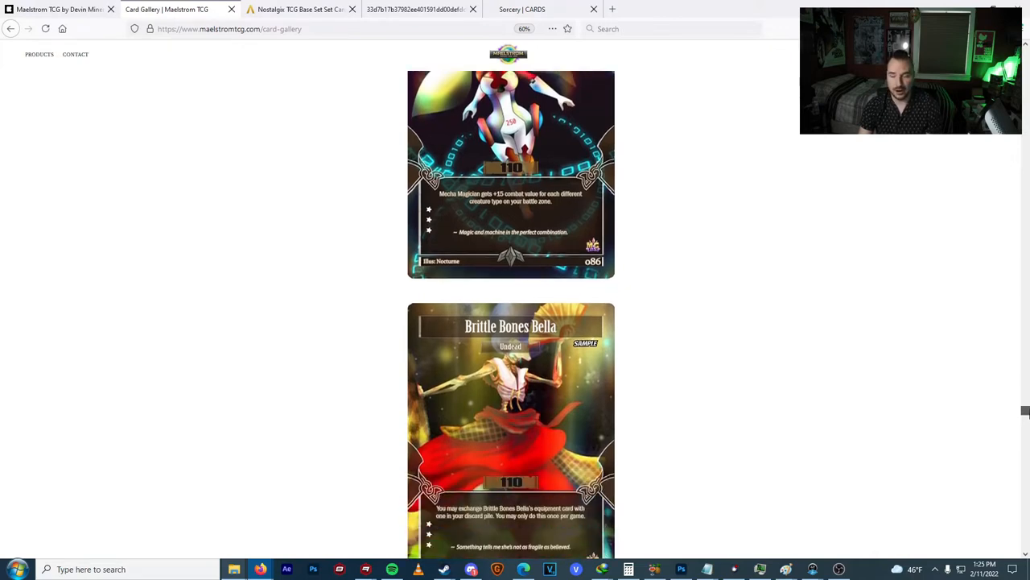
scroll("down", 3)
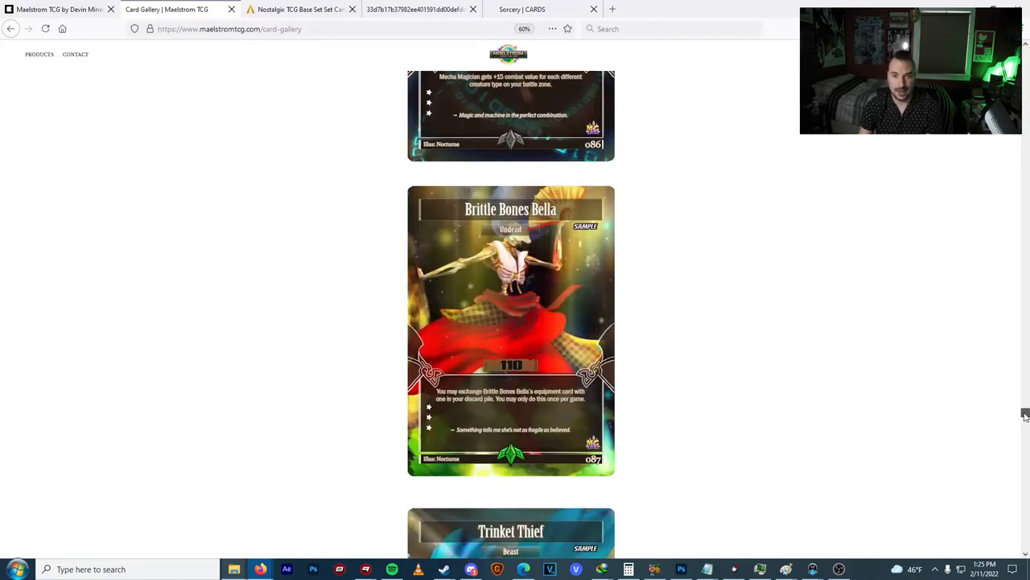
scroll("down", 3)
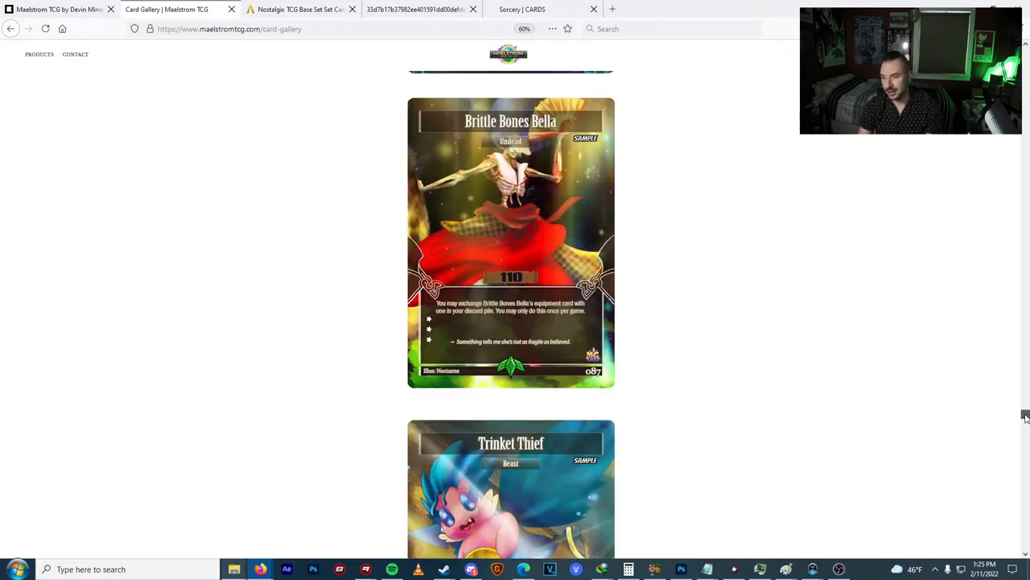
scroll("down", 3)
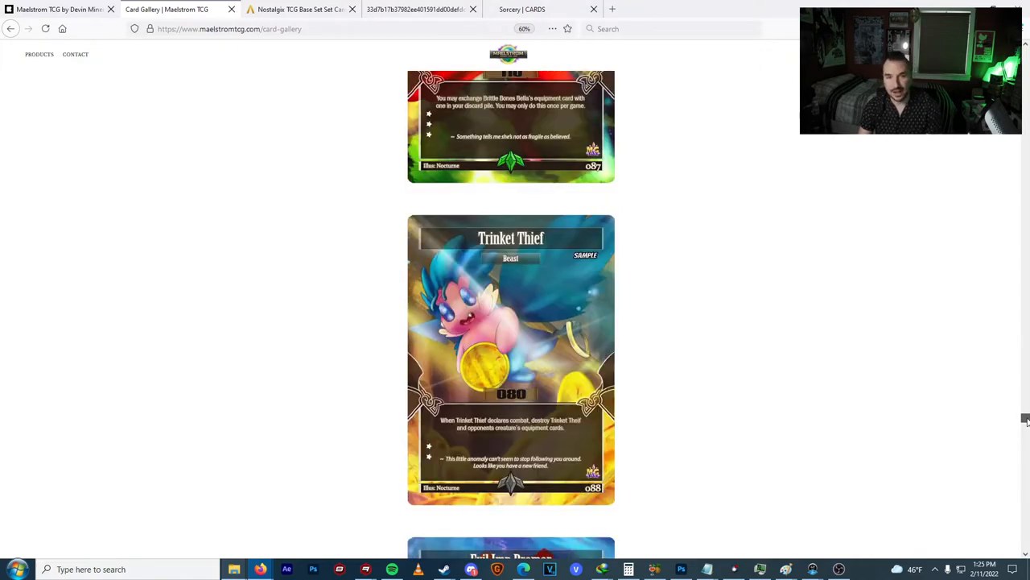
scroll("down", 3)
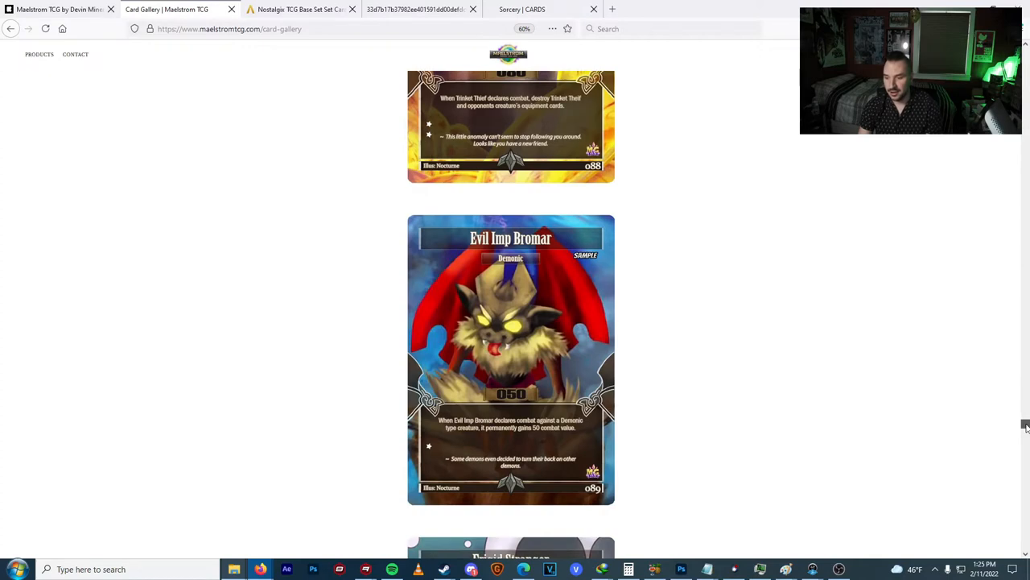
scroll("down", 3)
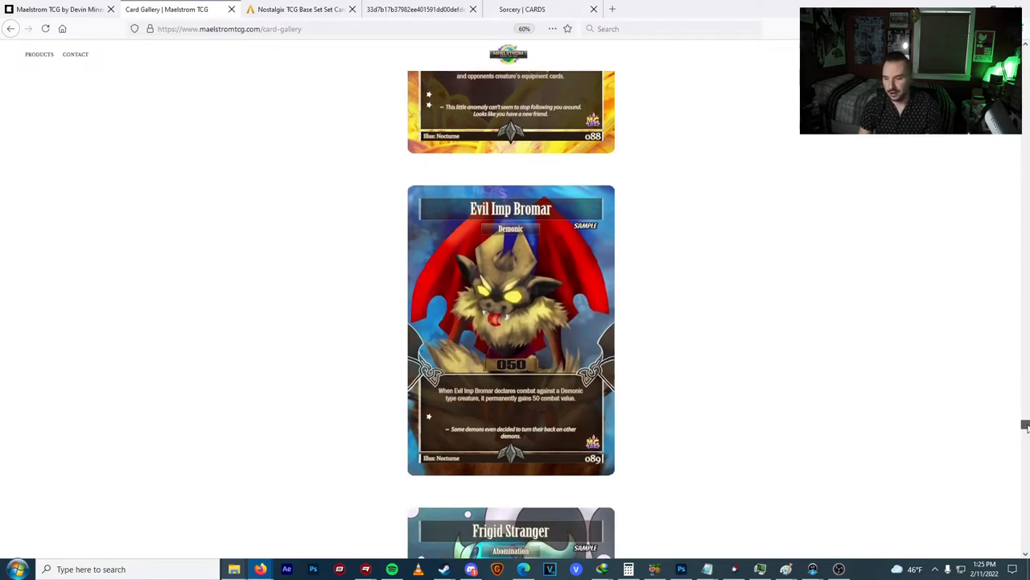
scroll("down", 3)
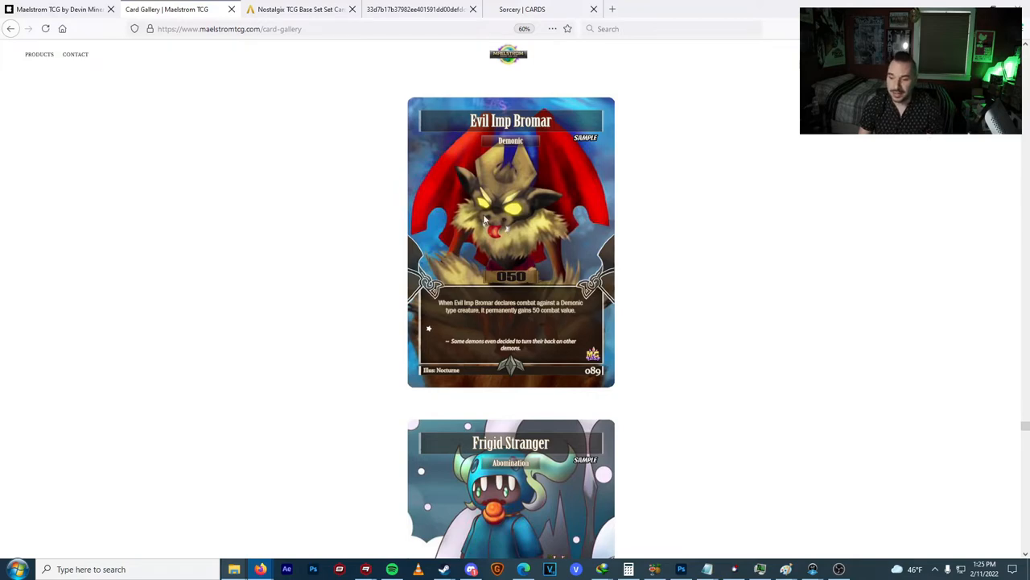
scroll("down", 3)
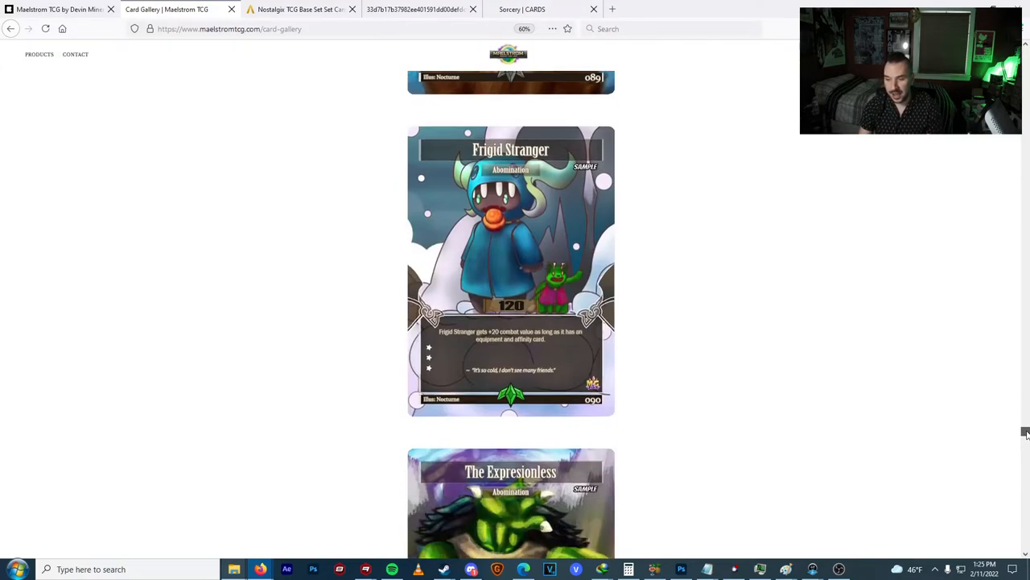
scroll("down", 3)
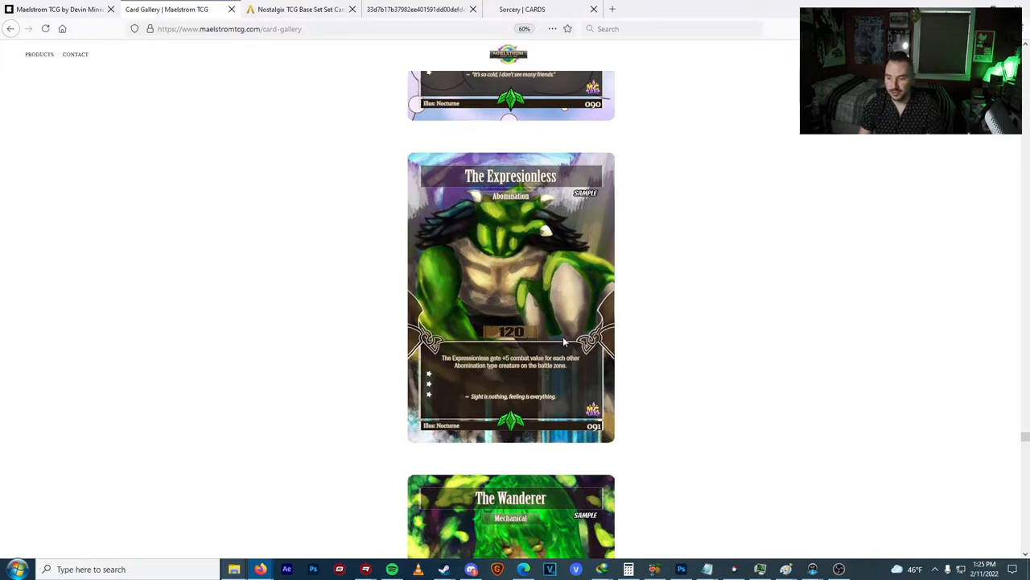
scroll("down", 3)
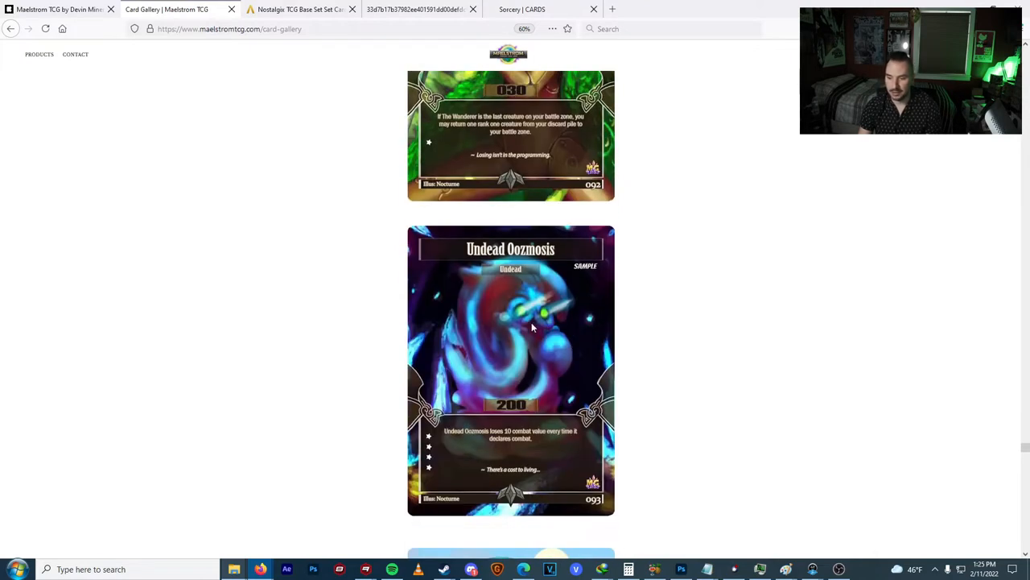
scroll("up", 3)
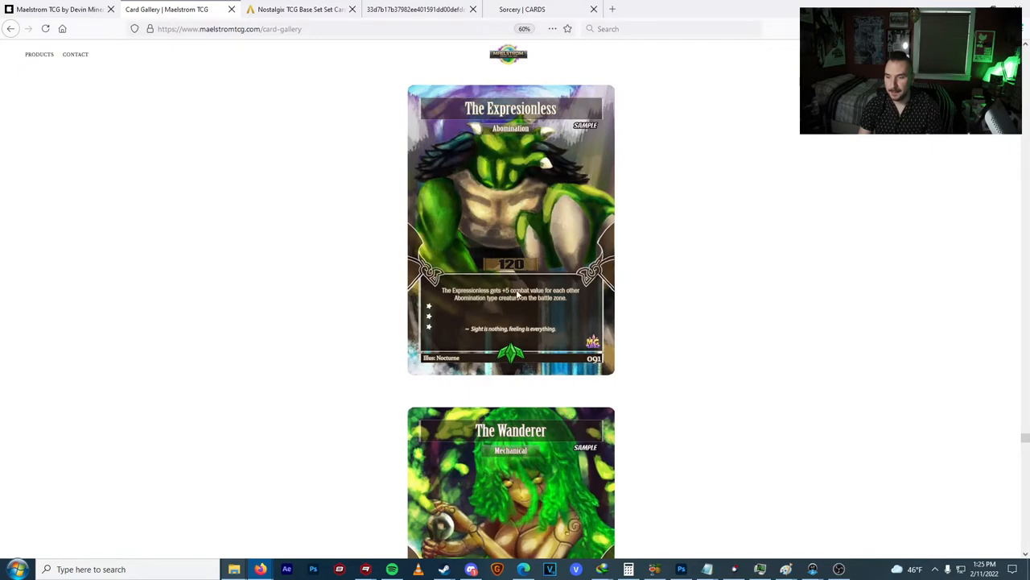
Reach the final card Hellsmasher, then switch to the Nostalgix TCG Base Set tab.
scroll("down", 3)
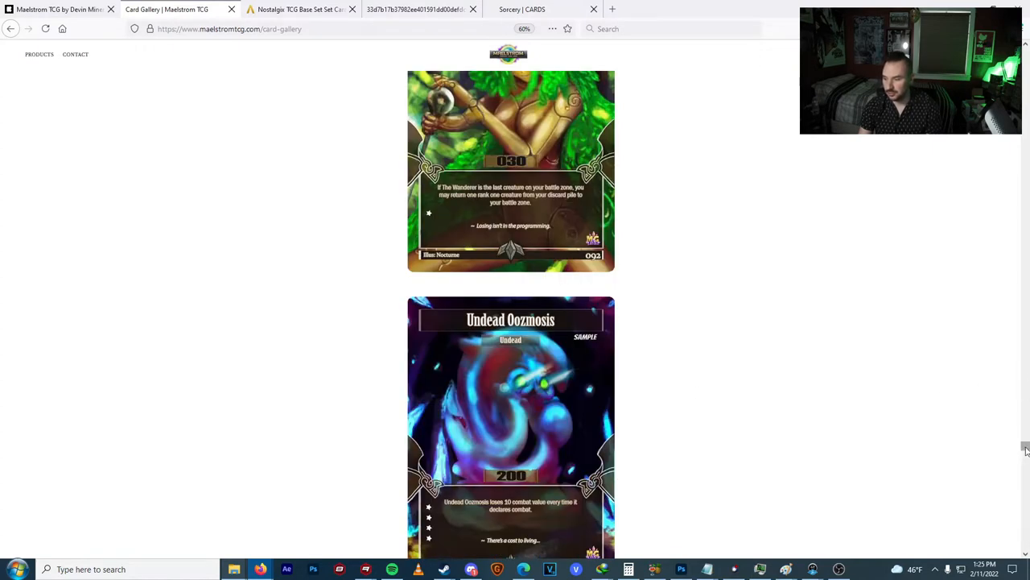
scroll("down", 3)
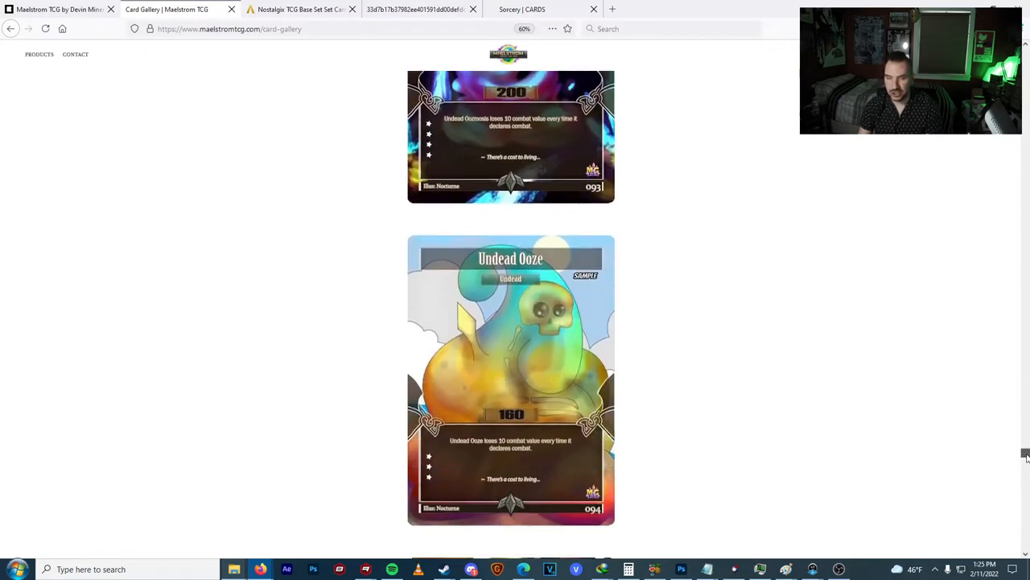
scroll("down", 3)
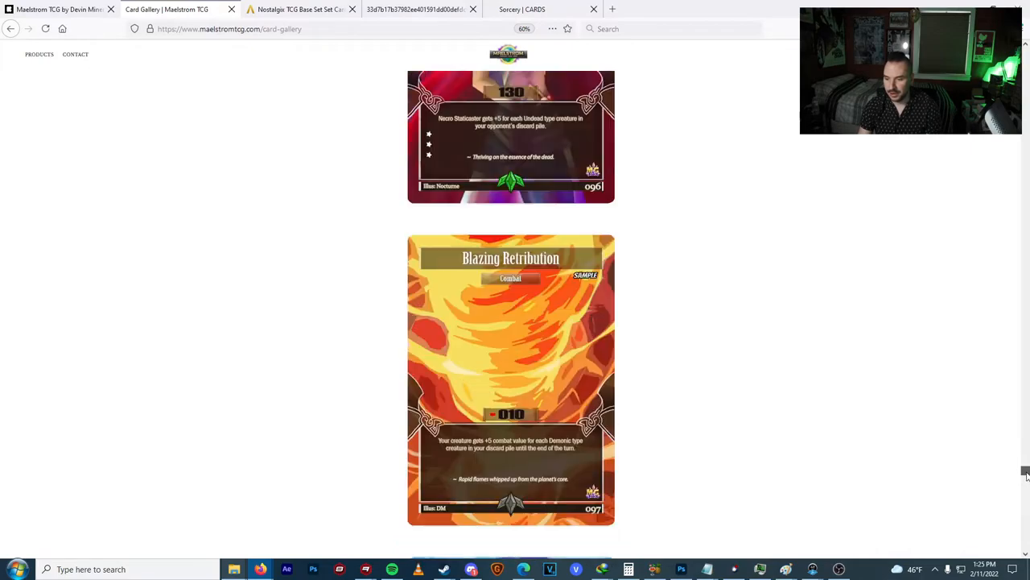
scroll("down", 3)
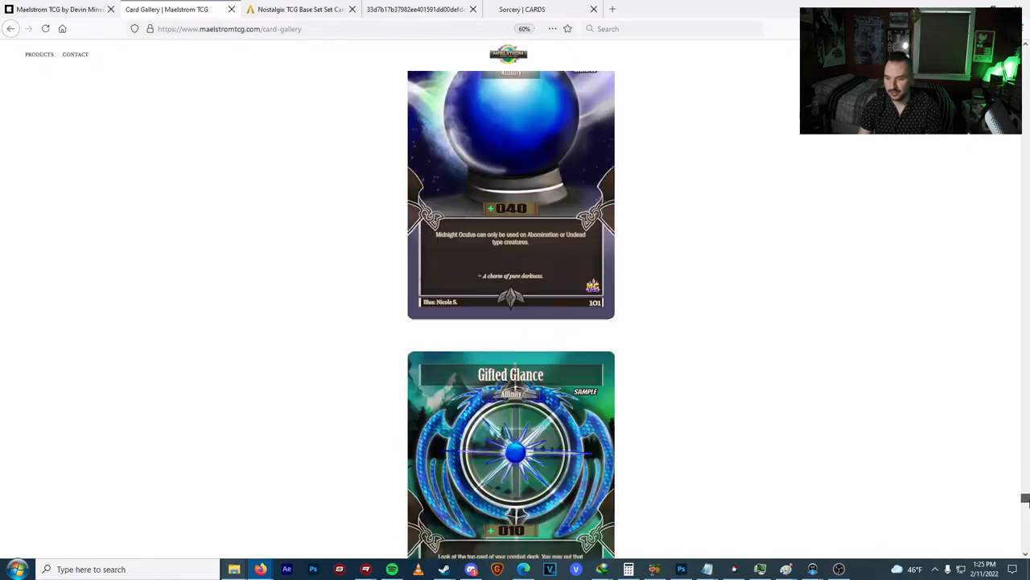
scroll("down", 3)
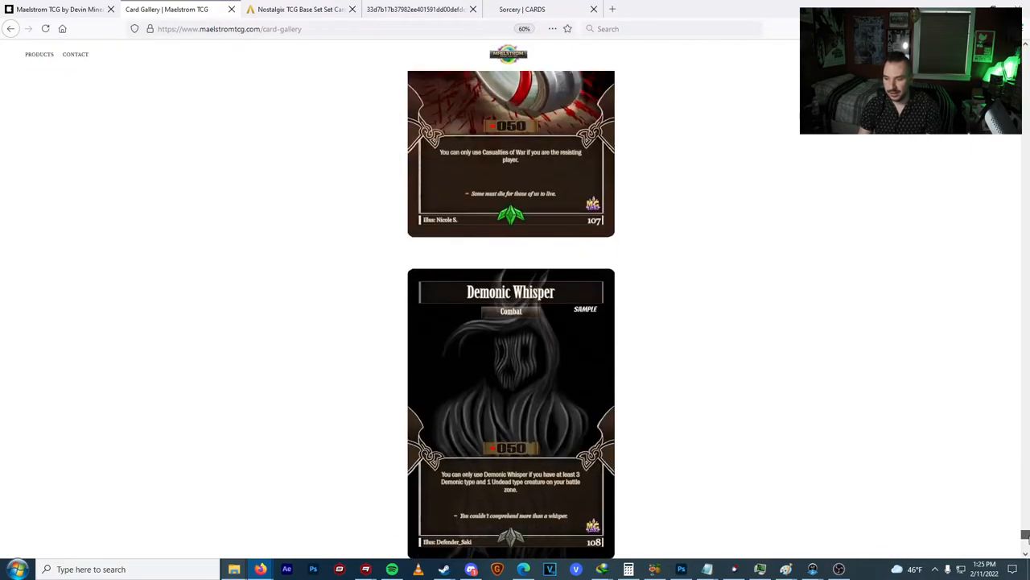
scroll("down", 3)
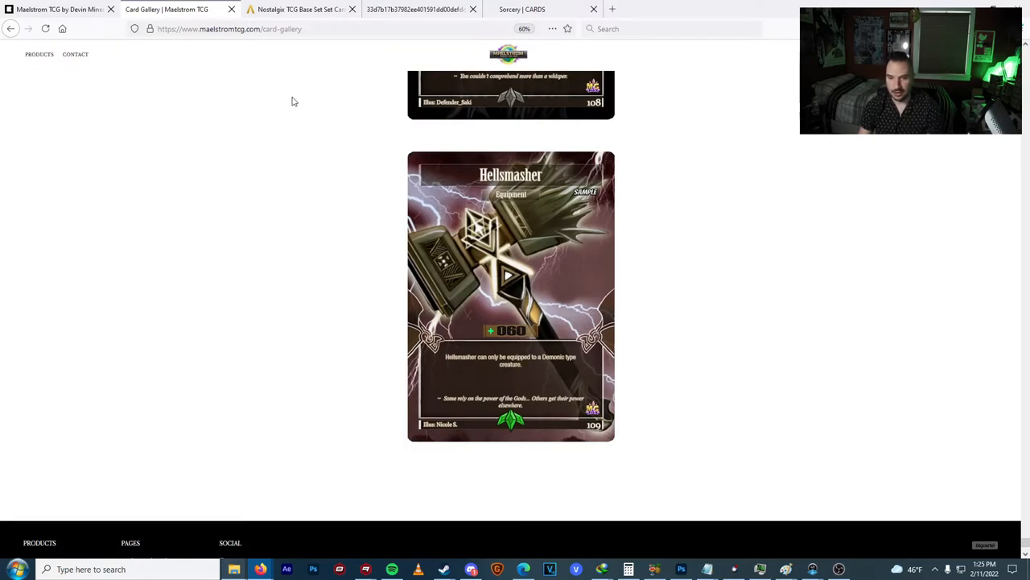
left_click(301, 10)
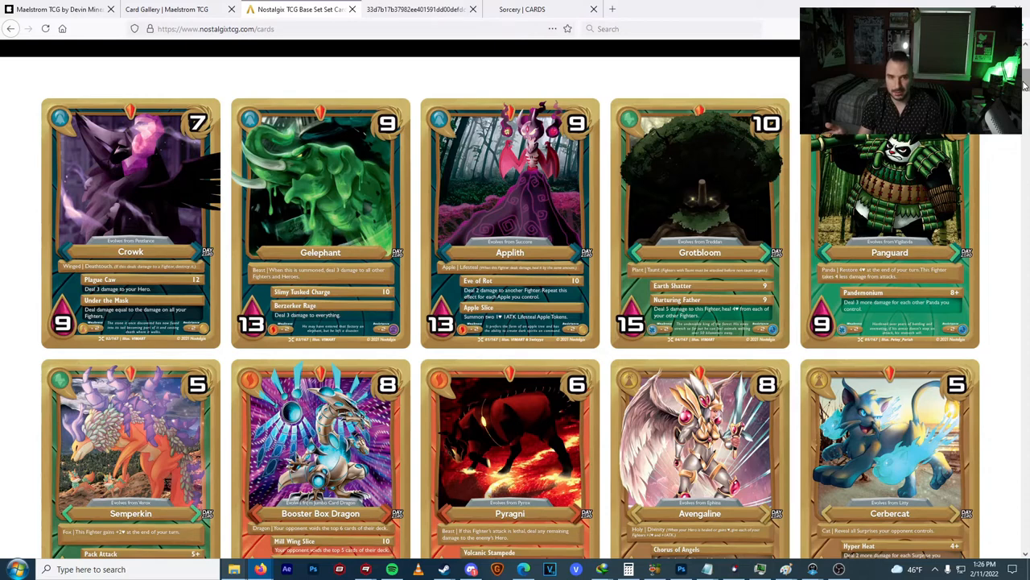
mouse_move(351, 229)
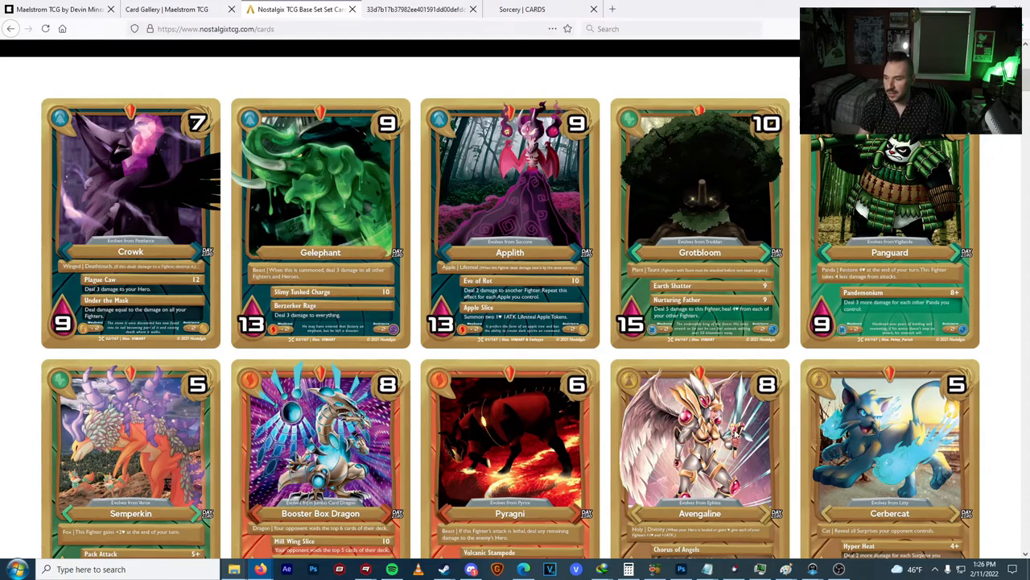
Scroll the Nostalgix base set rows past Gametron, Xenobot and Morang to Regenerate and Soul Jar.
scroll("down", 3)
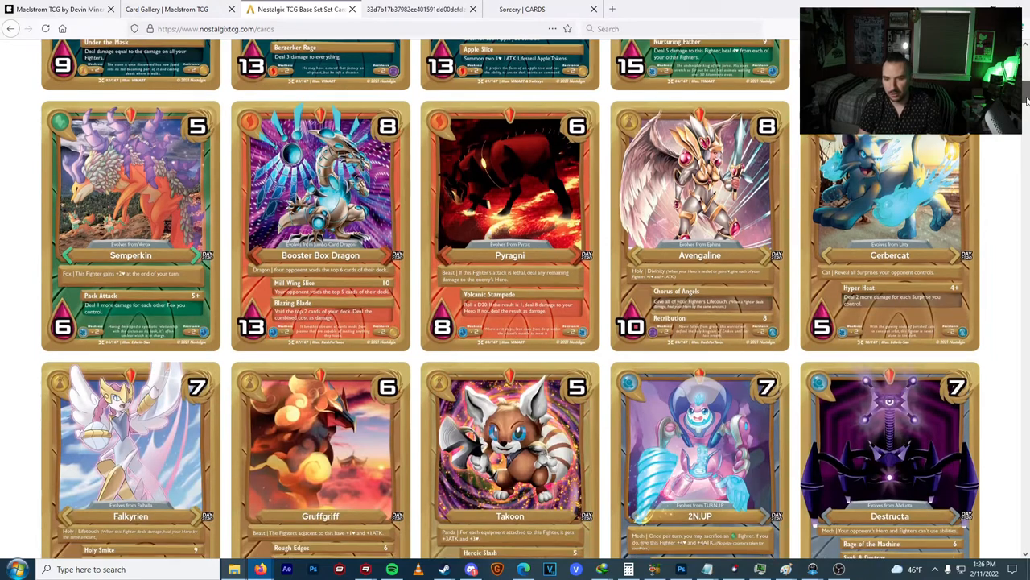
scroll("down", 3)
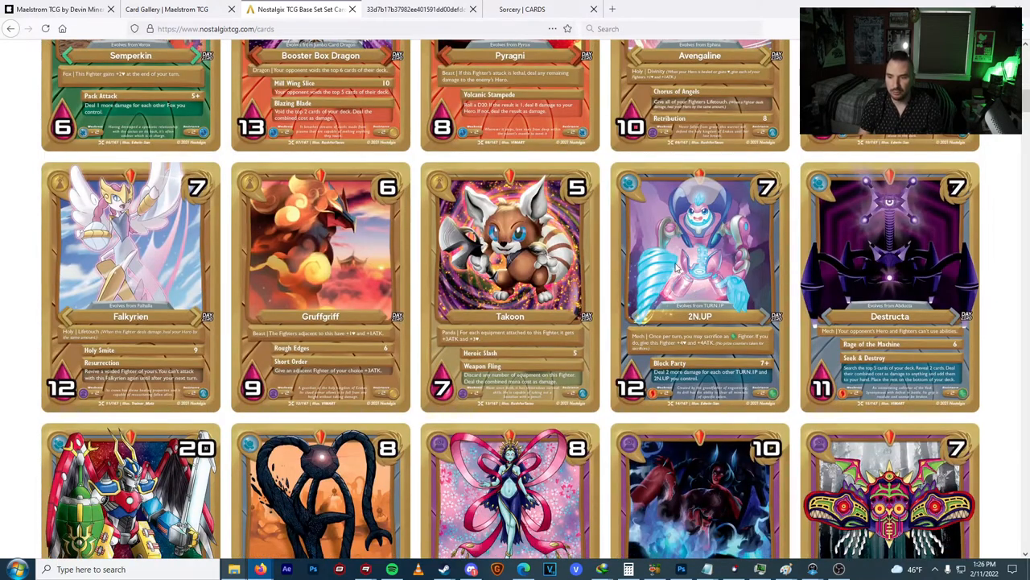
mouse_move(518, 258)
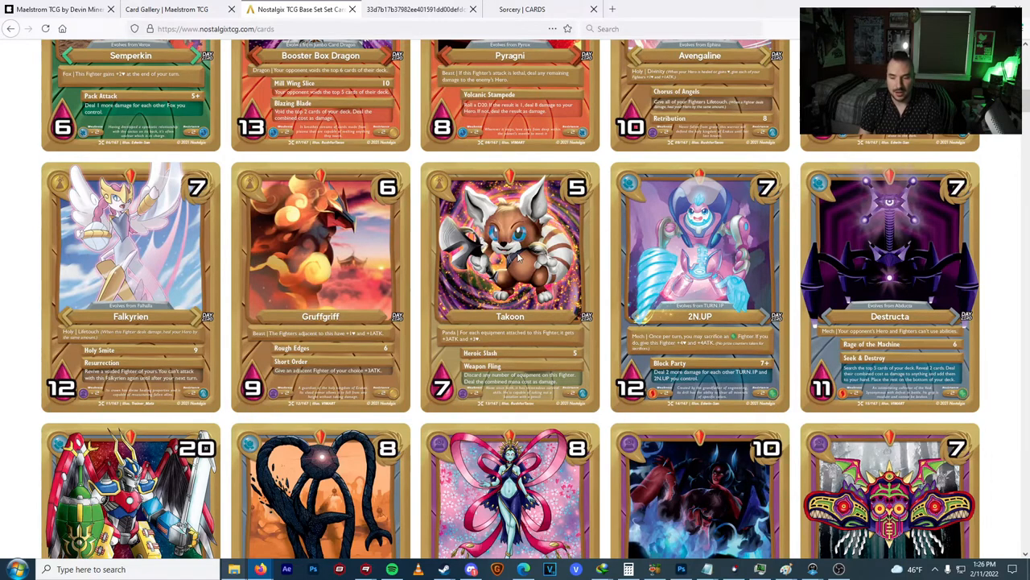
mouse_move(1024, 245)
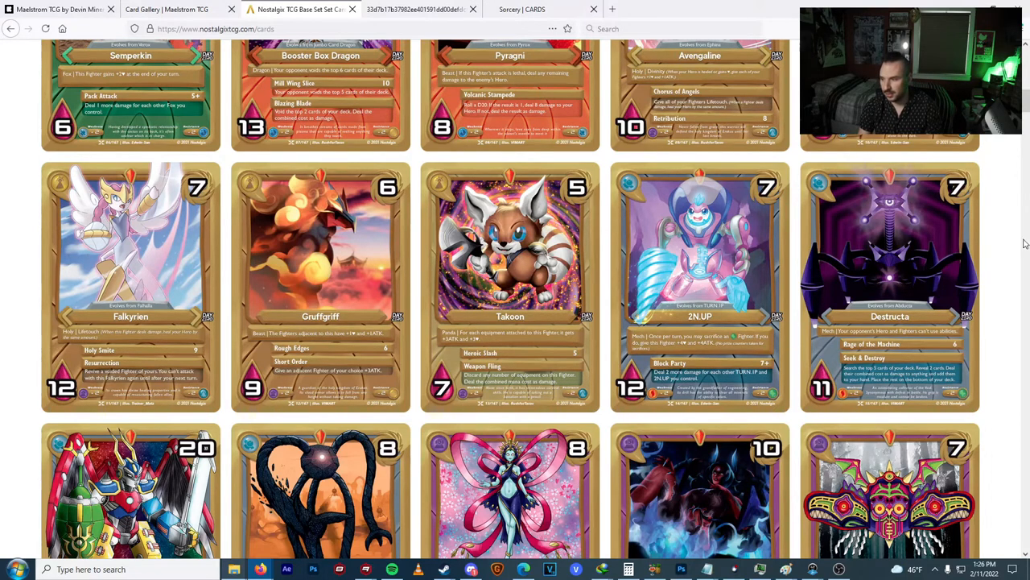
scroll("down", 3)
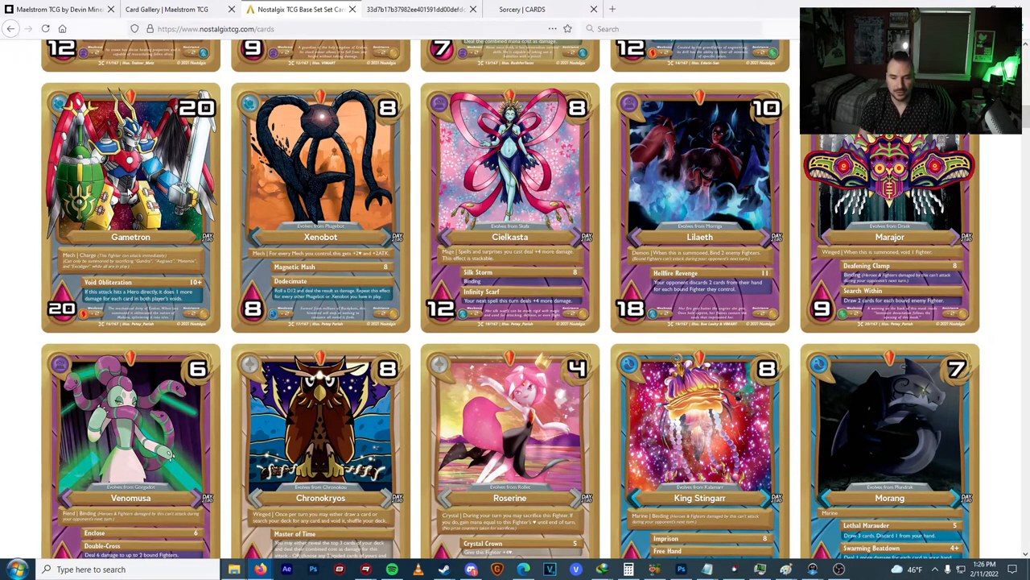
mouse_move(171, 153)
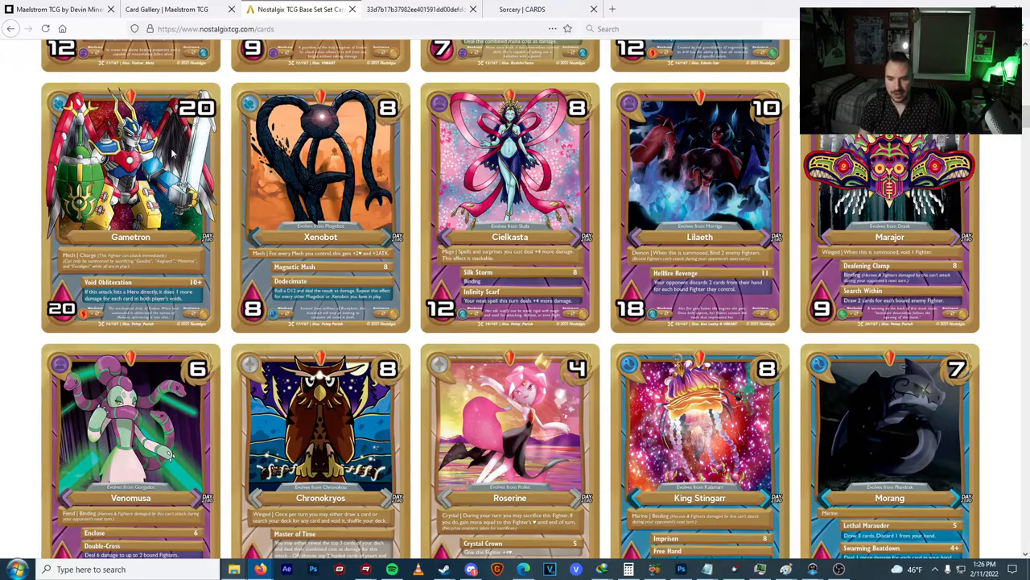
mouse_move(771, 180)
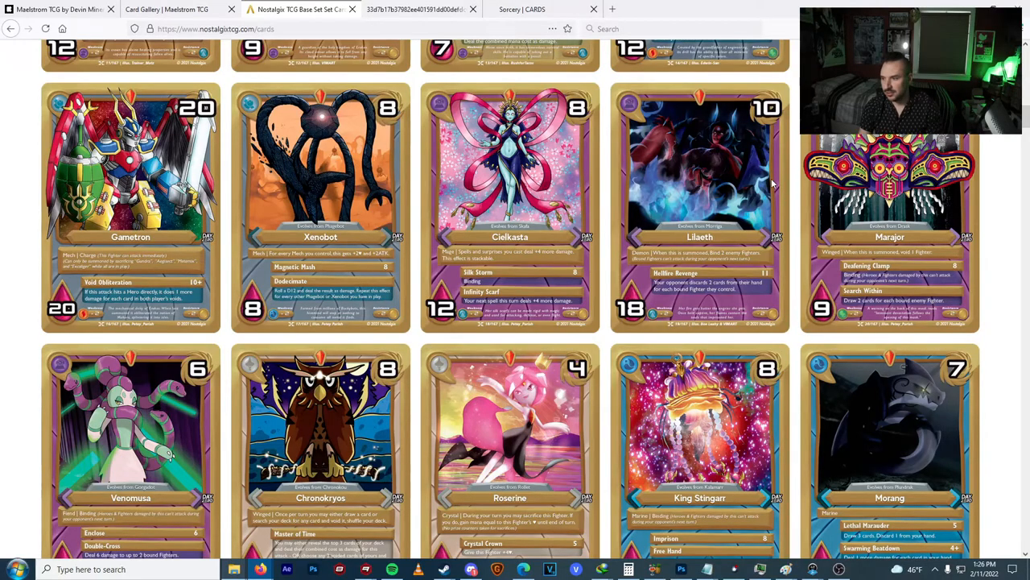
scroll("down", 3)
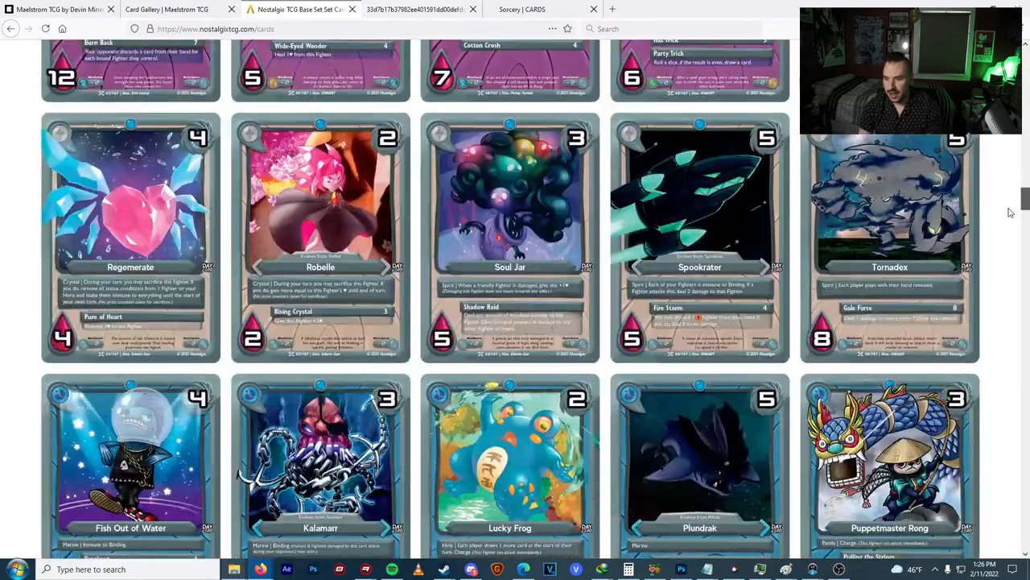
Scroll down and back through the cards marked 40 and the alternate-art Applith, Avengaline and Cielkasta.
scroll("down", 3)
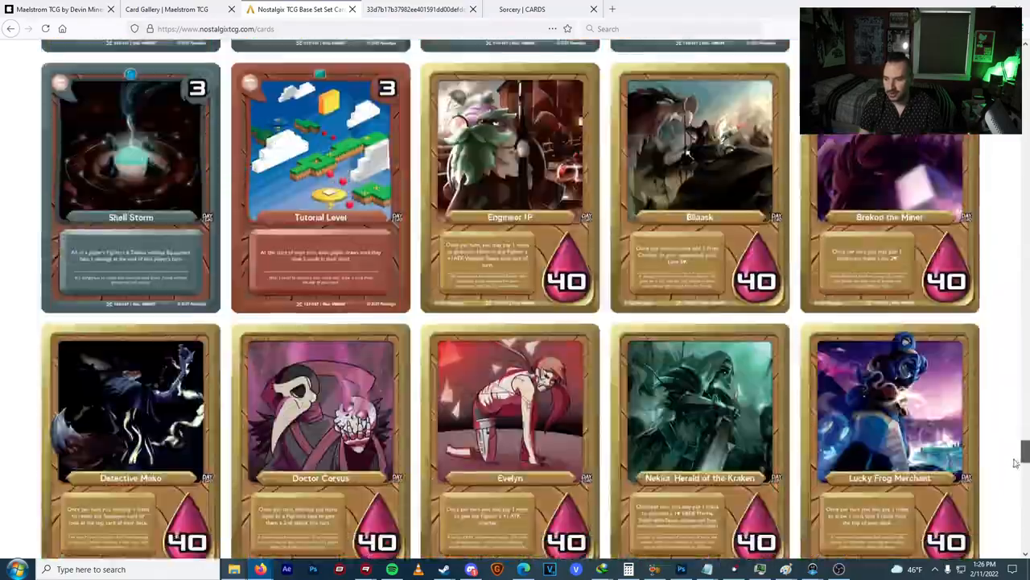
scroll("up", 3)
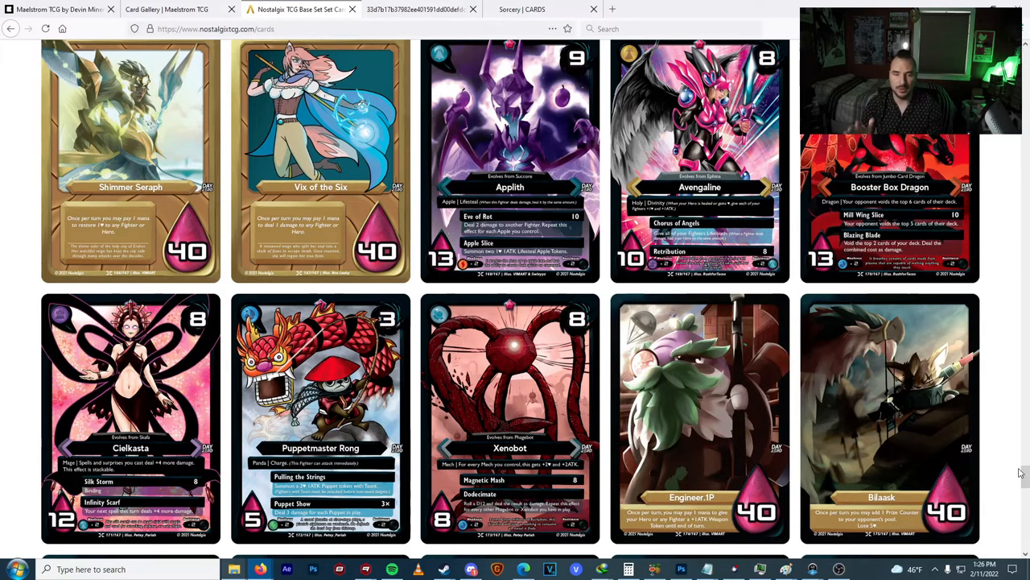
scroll("down", 3)
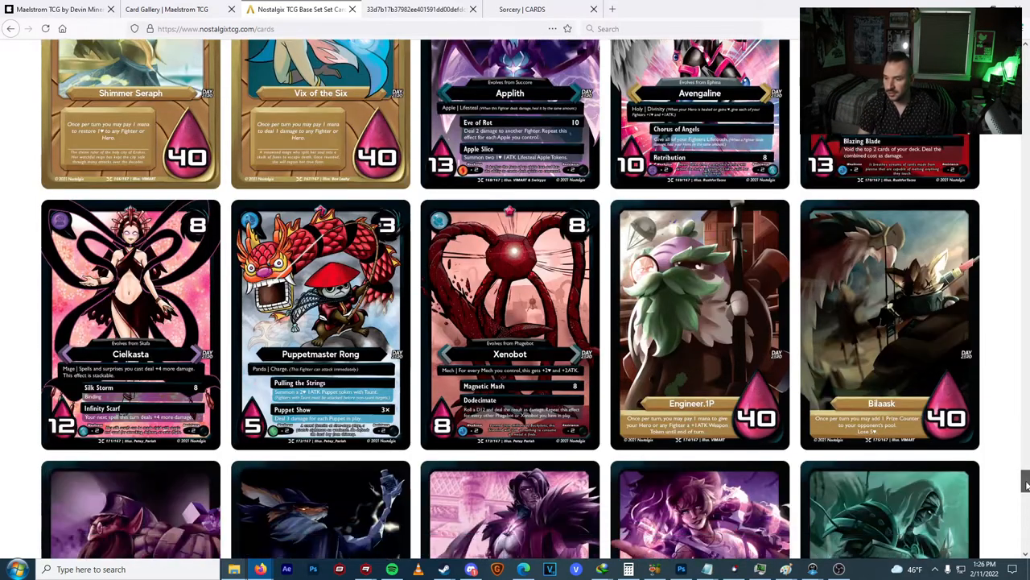
scroll("down", 3)
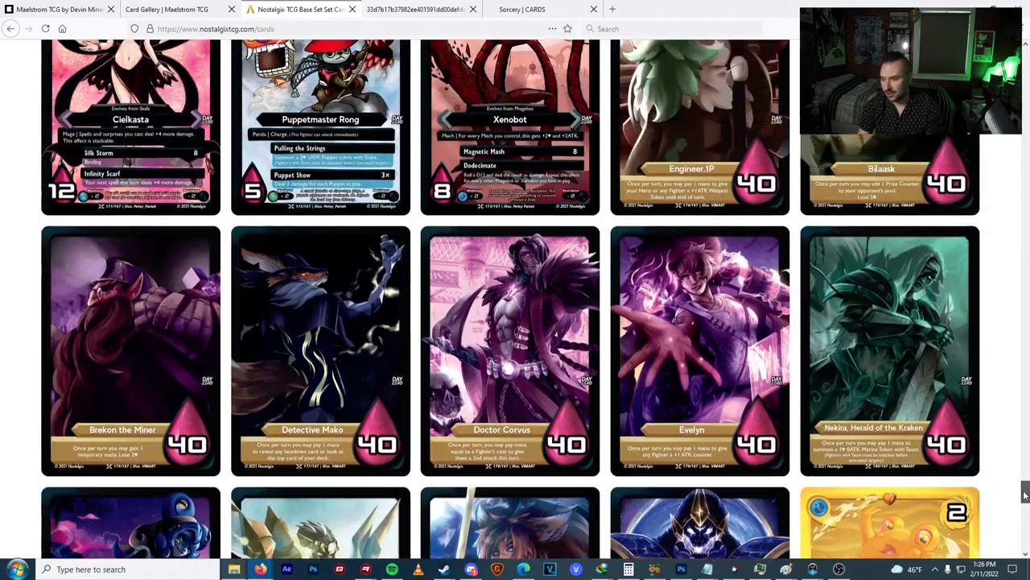
scroll("down", 3)
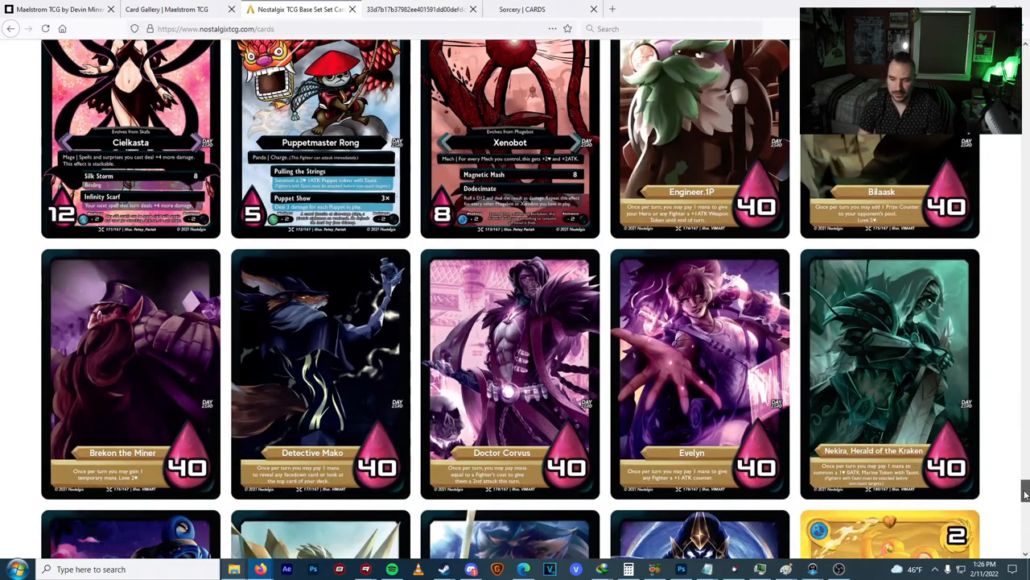
scroll("up", 3)
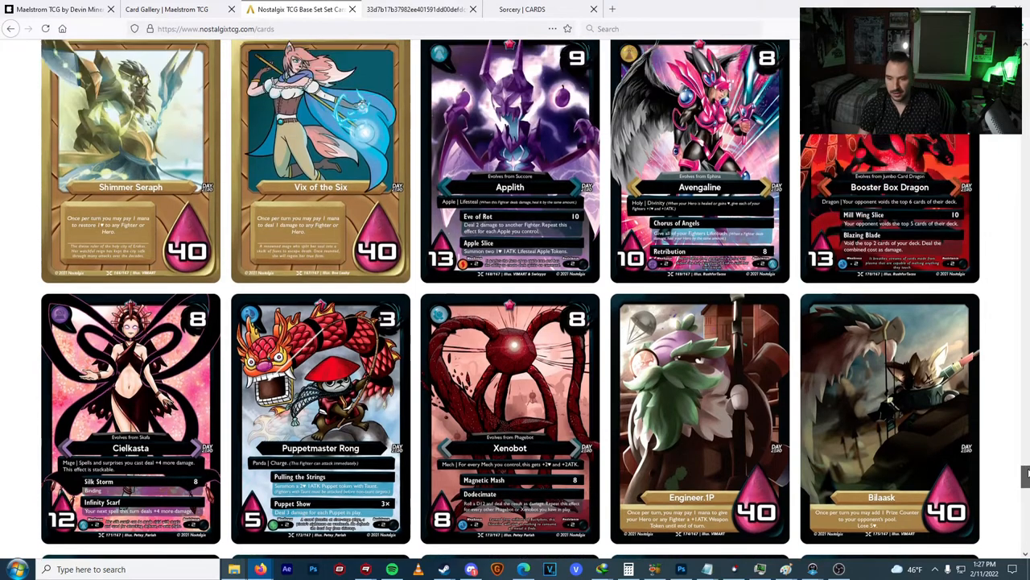
scroll("down", 3)
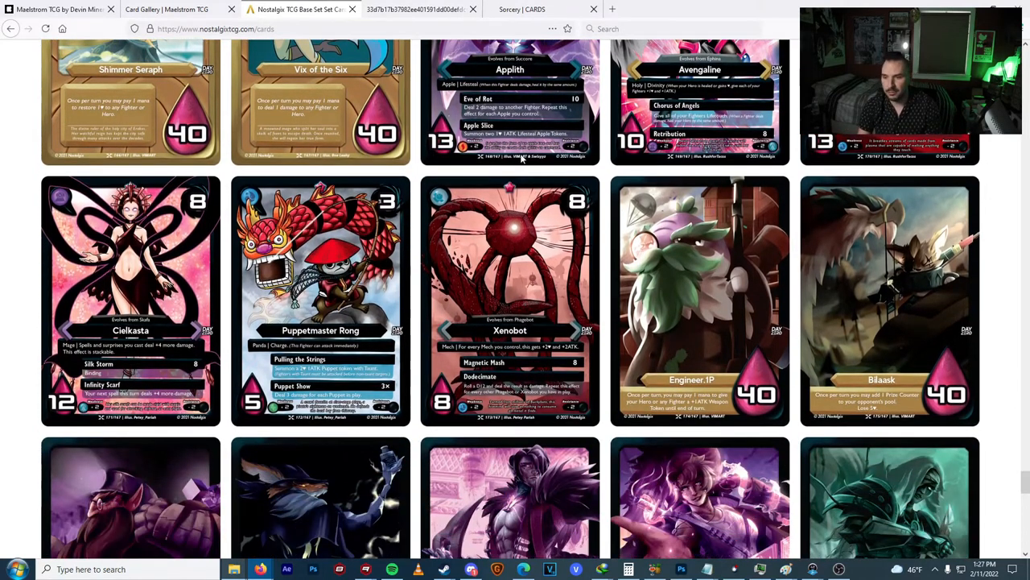
Switch to the Grand Archive image tab showing two champion cards facing off.
left_click(415, 9)
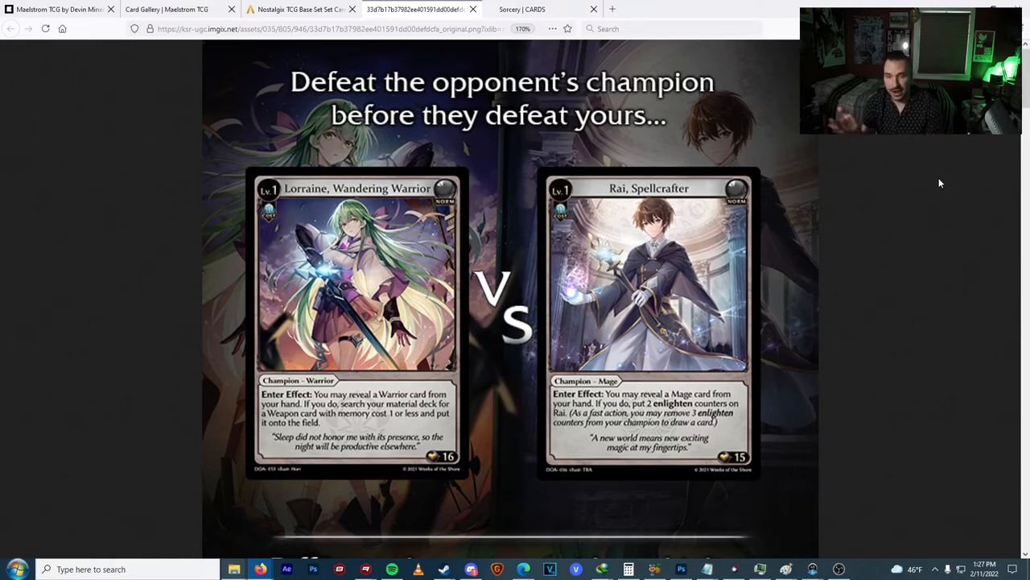
Scroll the Grand Archive card showcase from the champion matchup down to the Resonance Baubles.
scroll("down", 3)
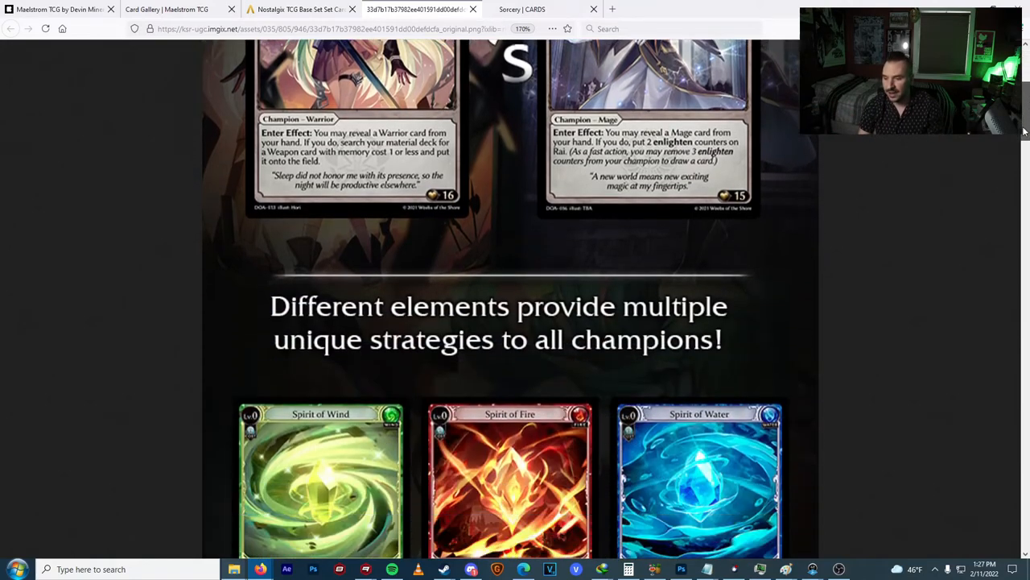
scroll("down", 3)
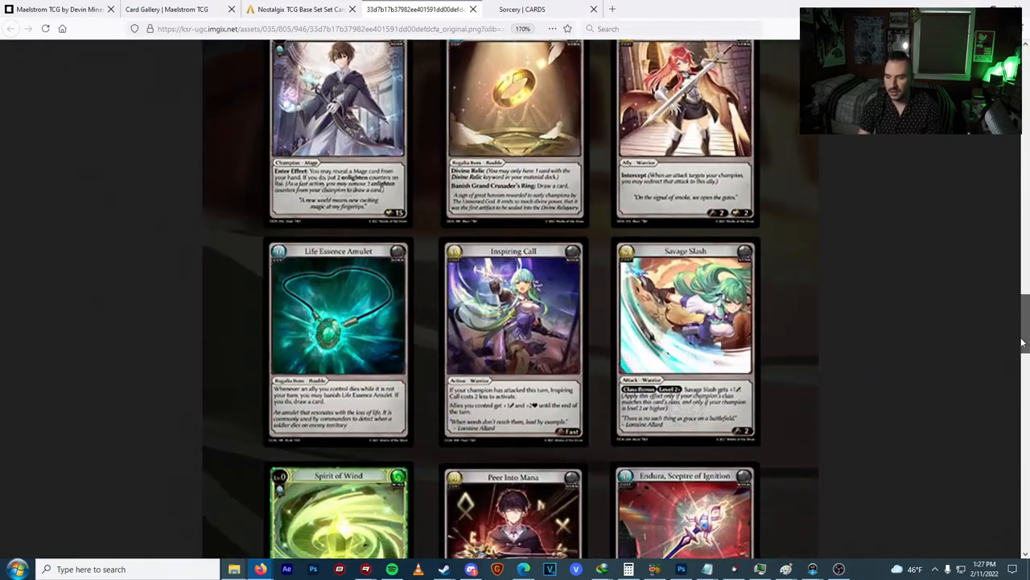
scroll("down", 3)
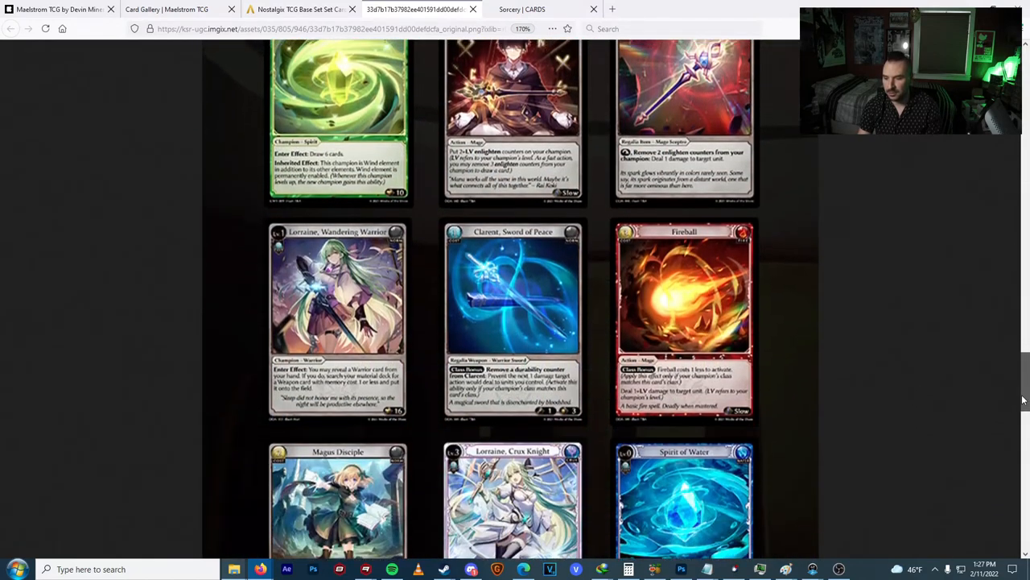
scroll("down", 3)
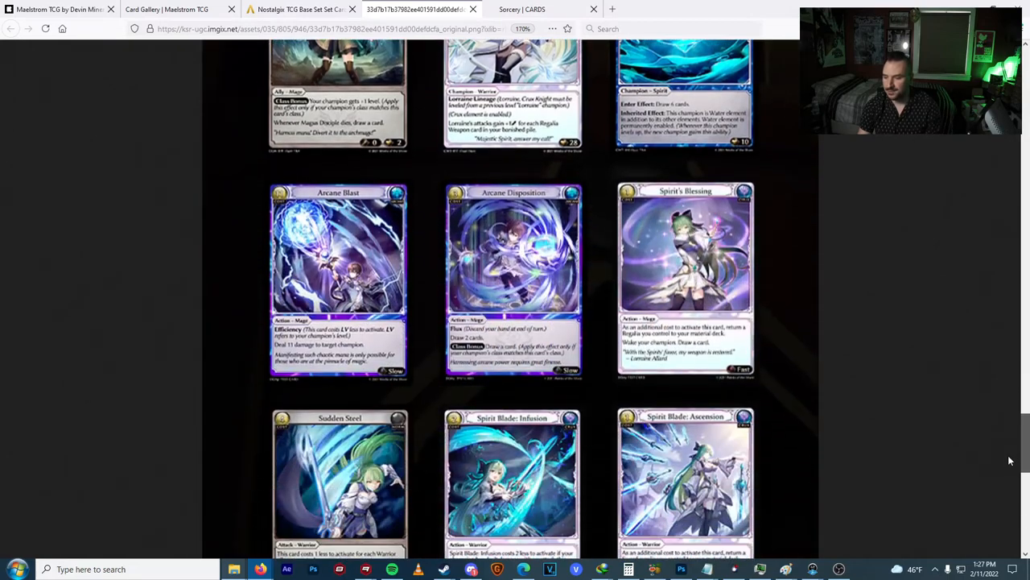
scroll("down", 3)
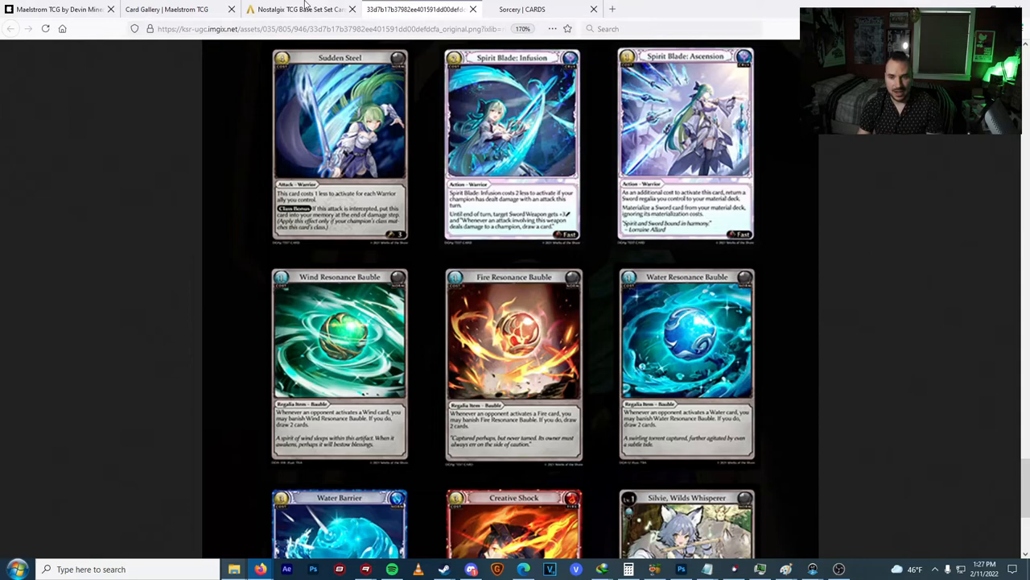
Return to the Maelstrom card gallery, then bring up the Sorcery cards page.
left_click(167, 10)
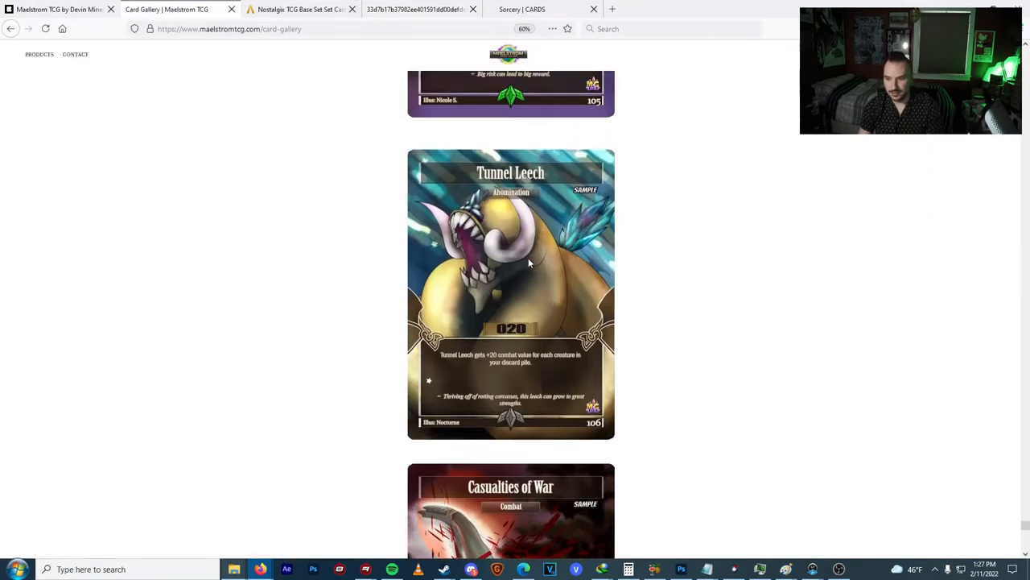
scroll("up", 3)
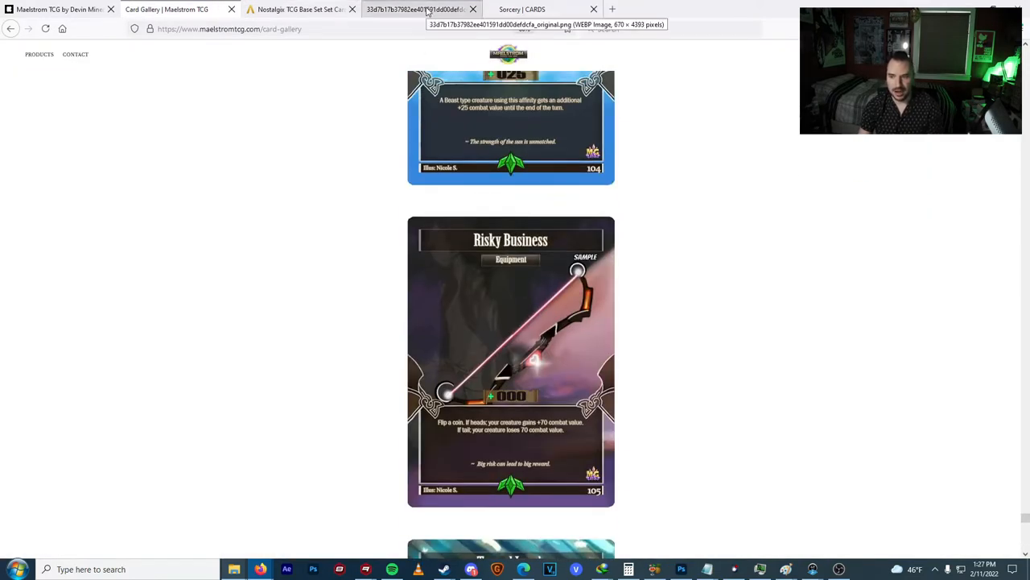
left_click(522, 10)
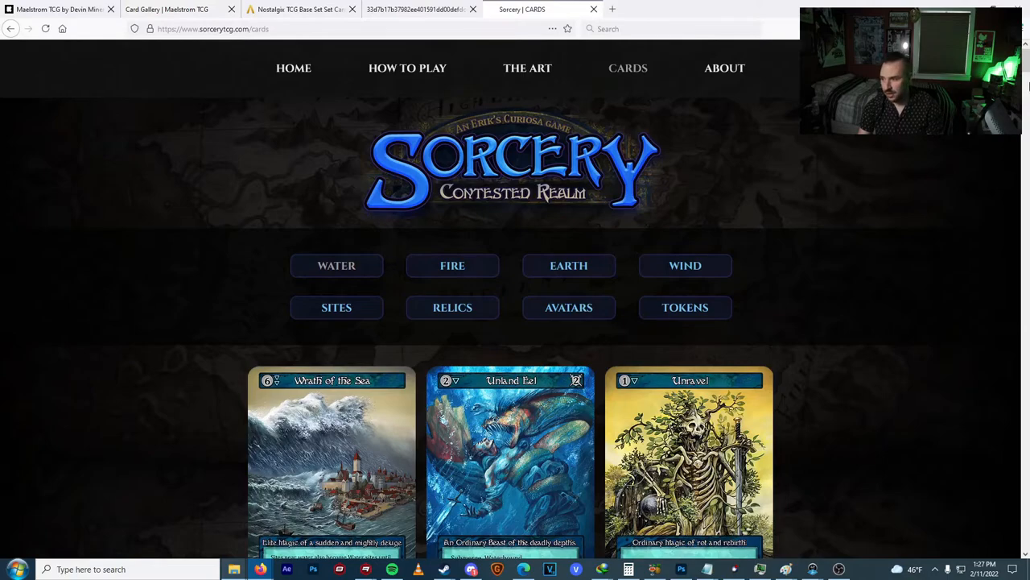
Browse Sorcery's water cards past Flood and Ancient Dragon.
scroll("down", 3)
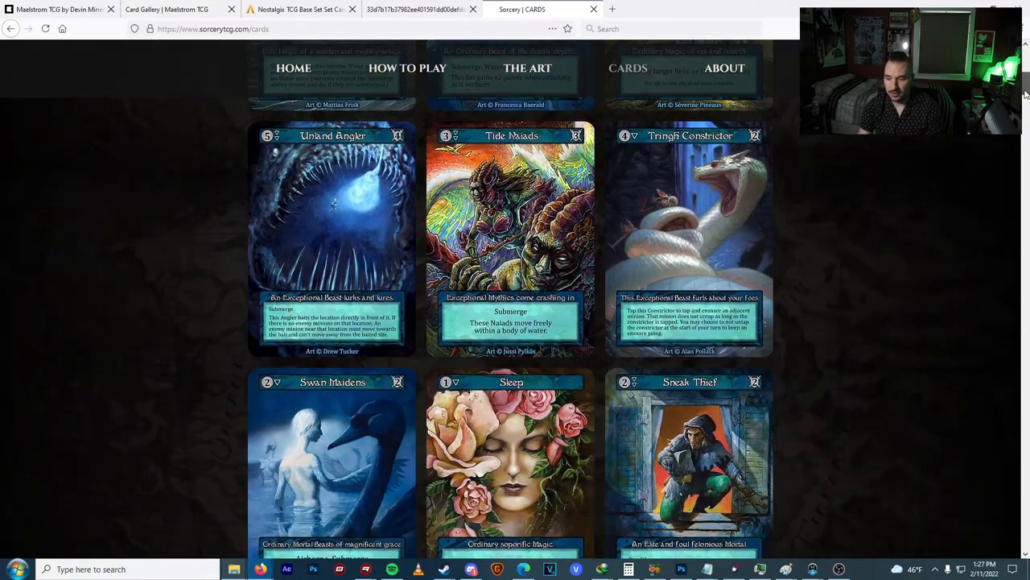
scroll("up", 3)
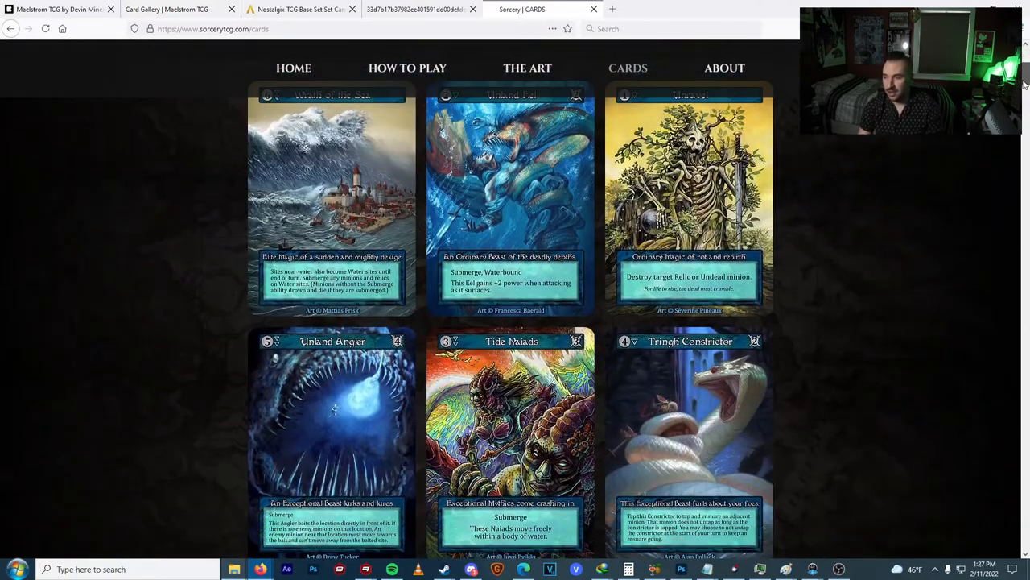
scroll("down", 3)
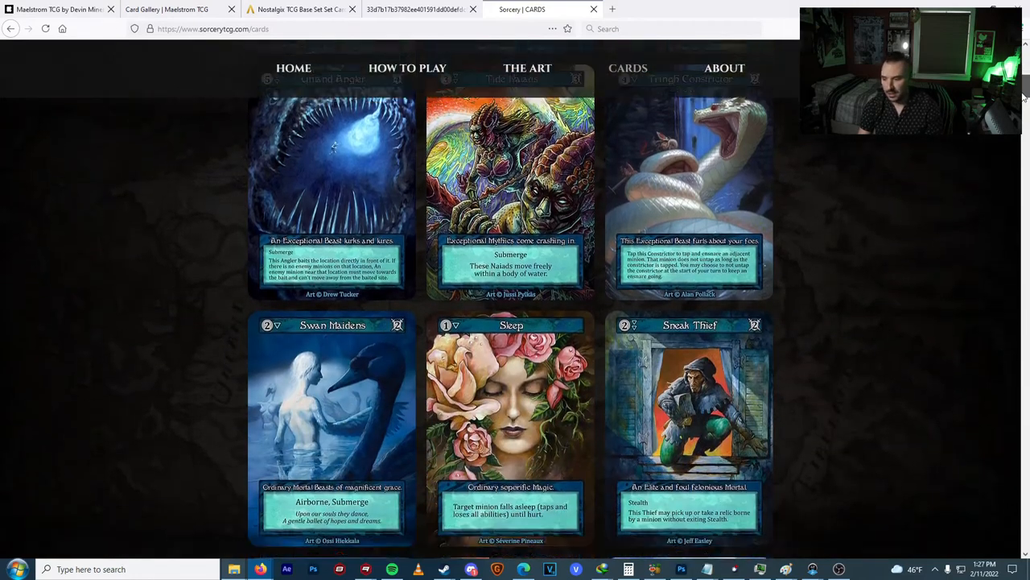
scroll("down", 3)
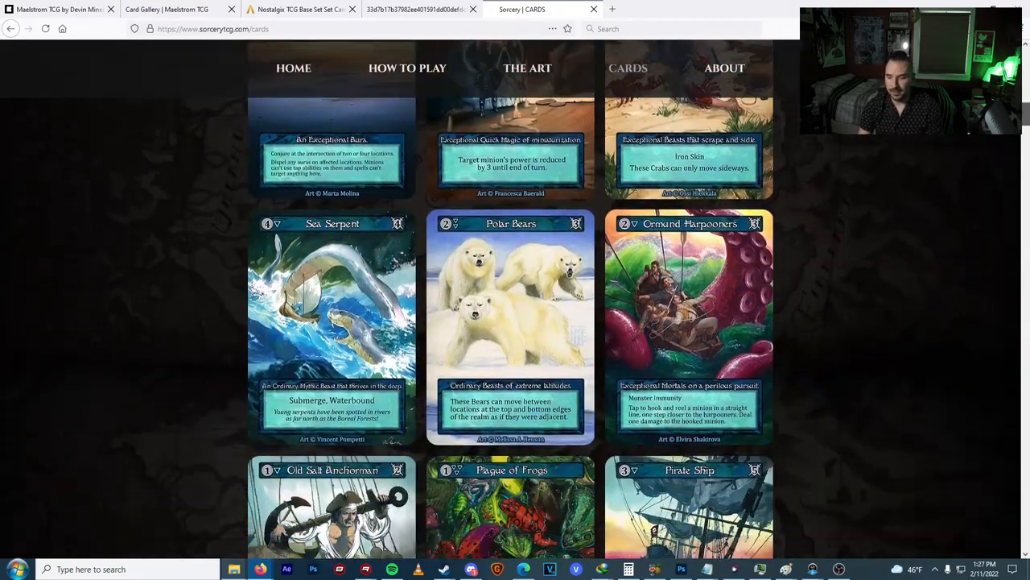
scroll("down", 3)
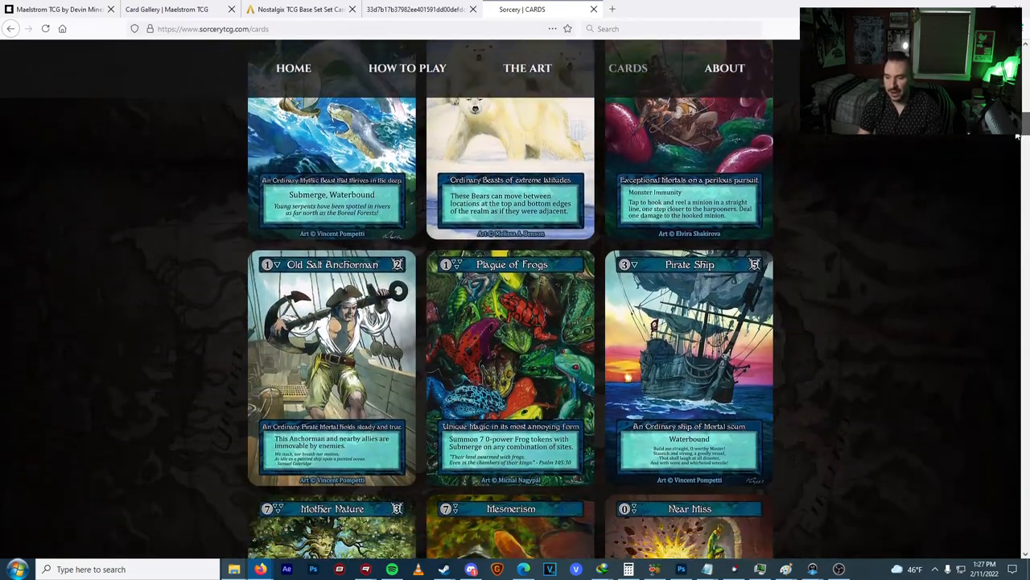
scroll("down", 3)
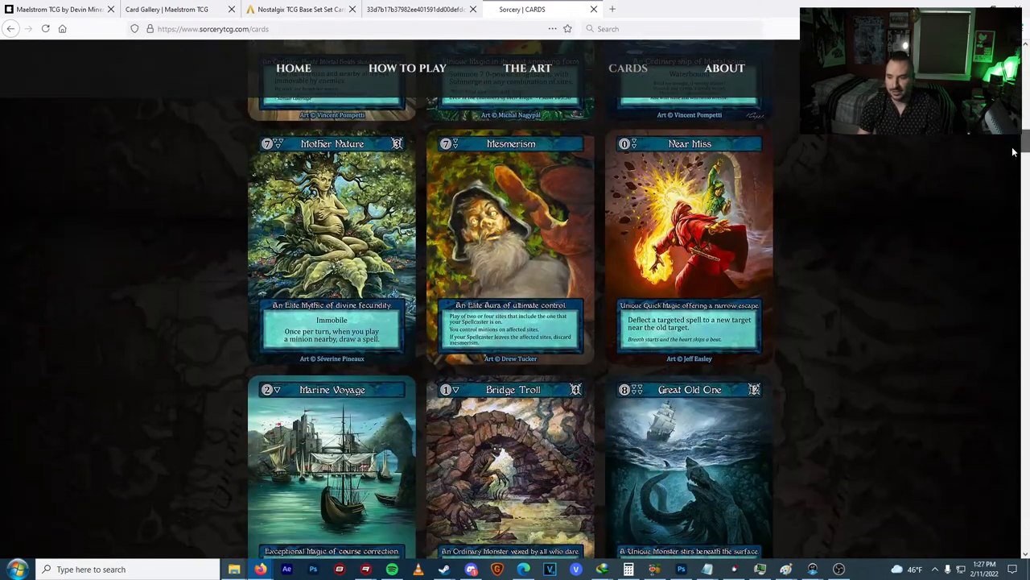
scroll("down", 3)
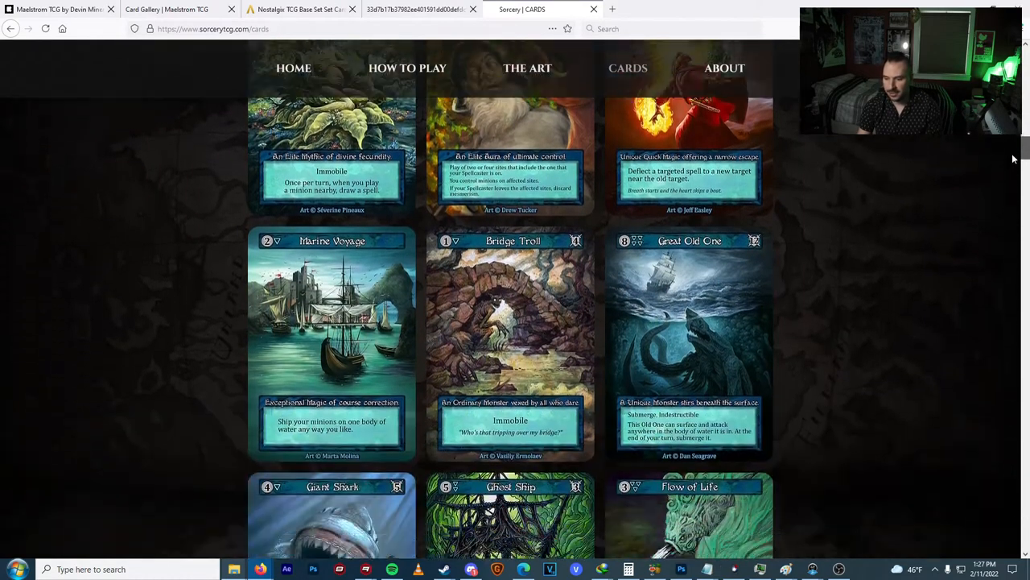
Continue past Silver Valkyries to the Philosopher's Stone relic, then switch to the Grand Archive image.
scroll("down", 3)
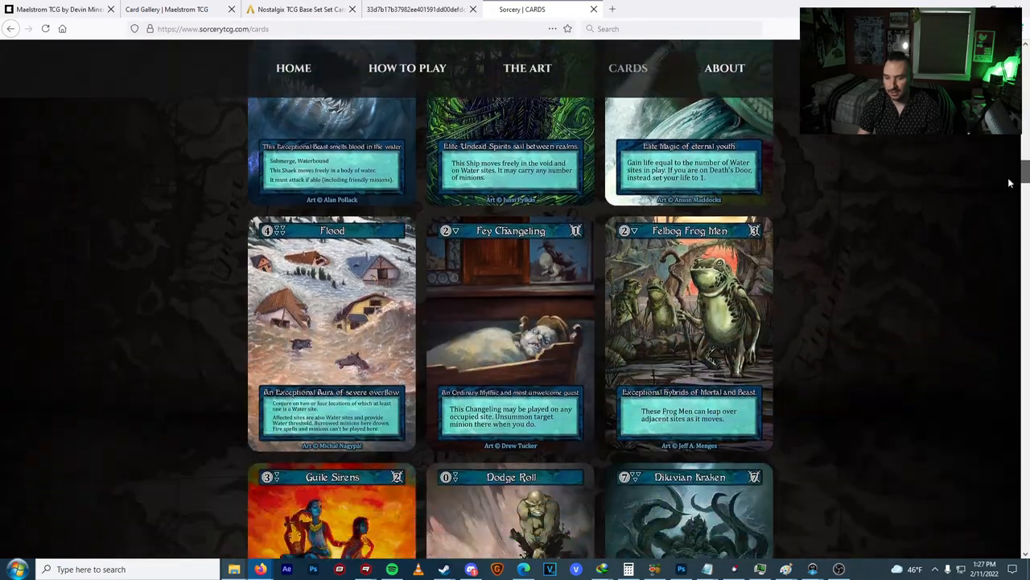
scroll("down", 3)
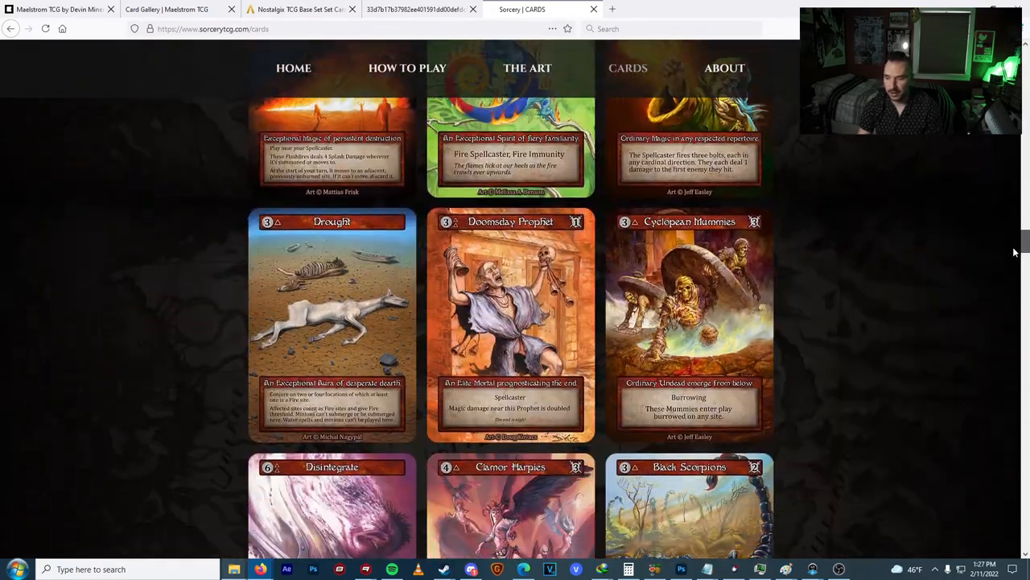
scroll("down", 3)
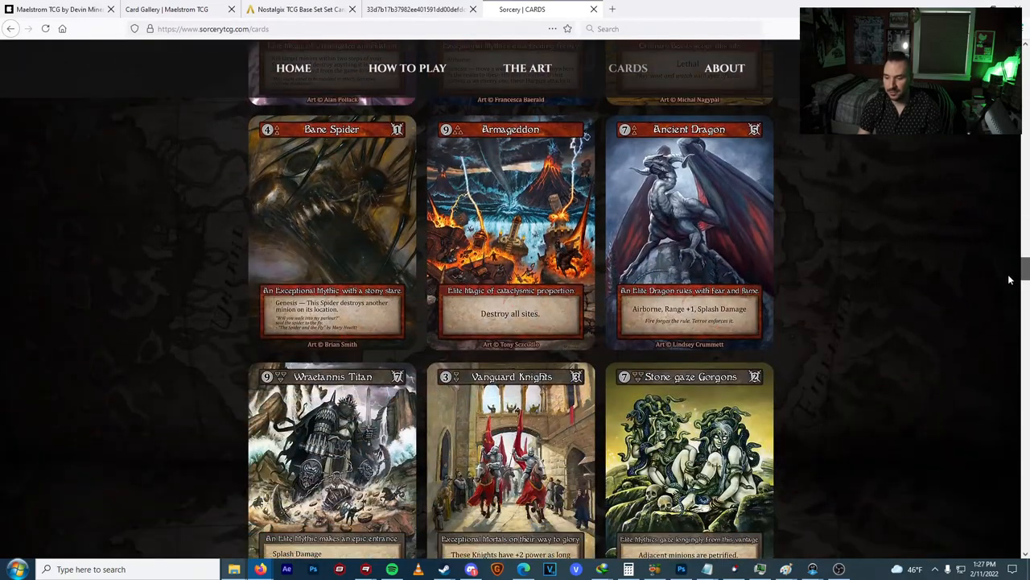
scroll("down", 3)
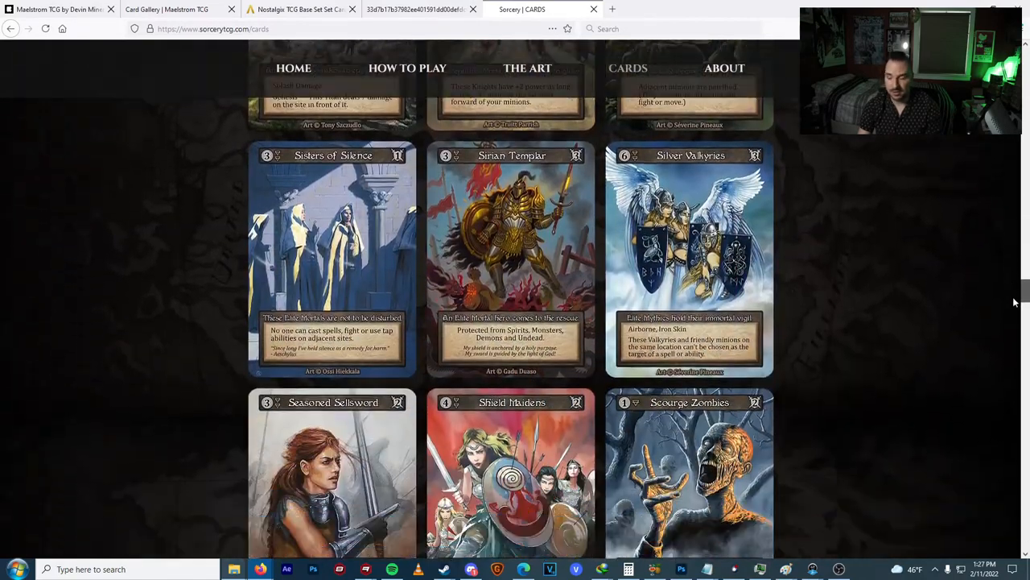
scroll("down", 3)
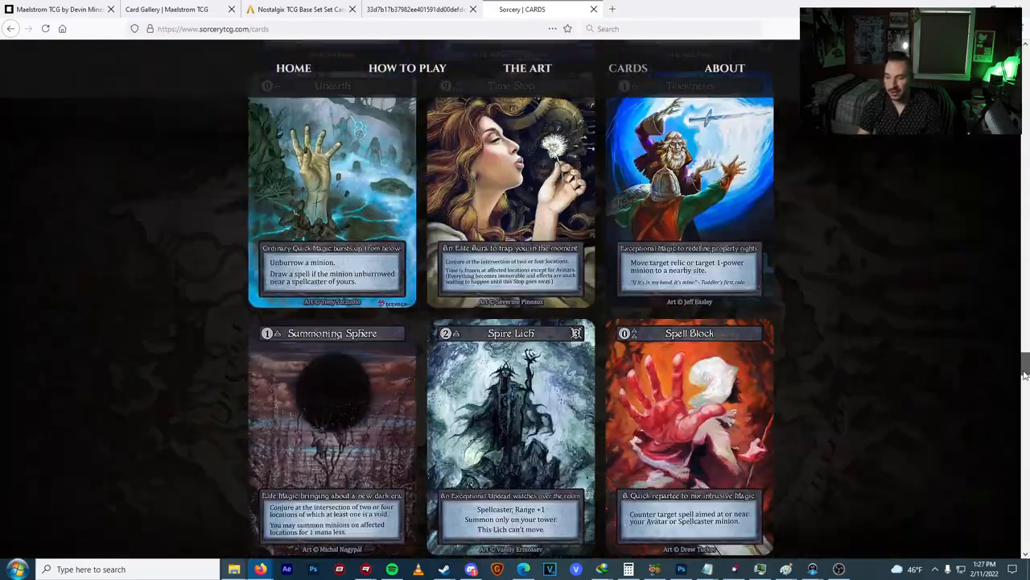
scroll("down", 3)
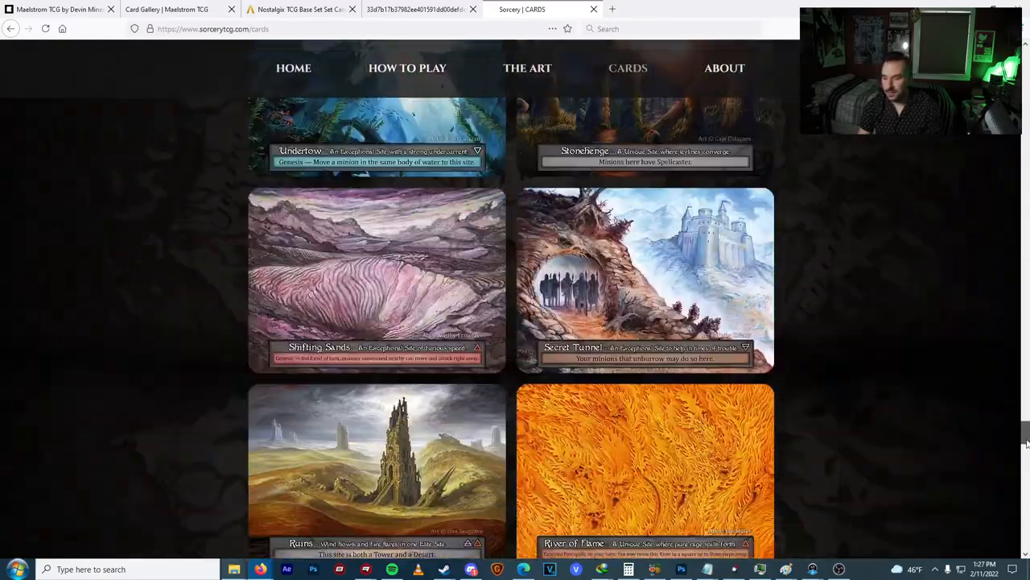
scroll("up", 3)
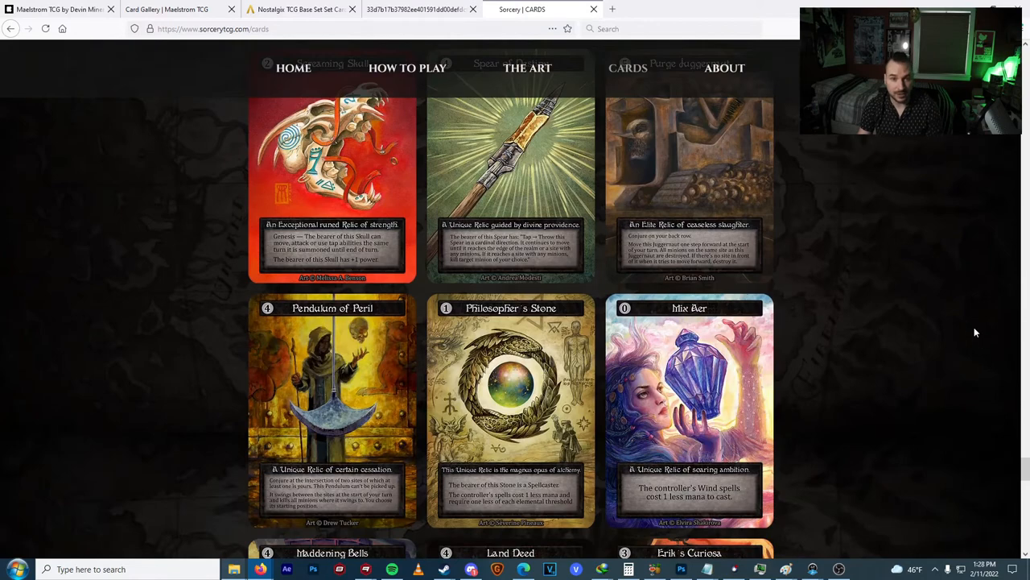
left_click(416, 9)
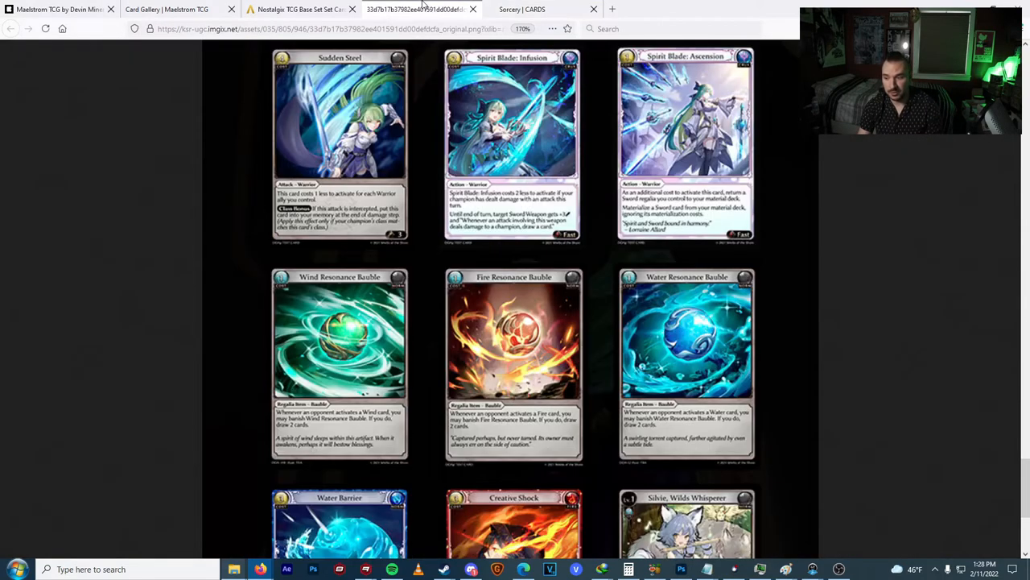
mouse_move(876, 274)
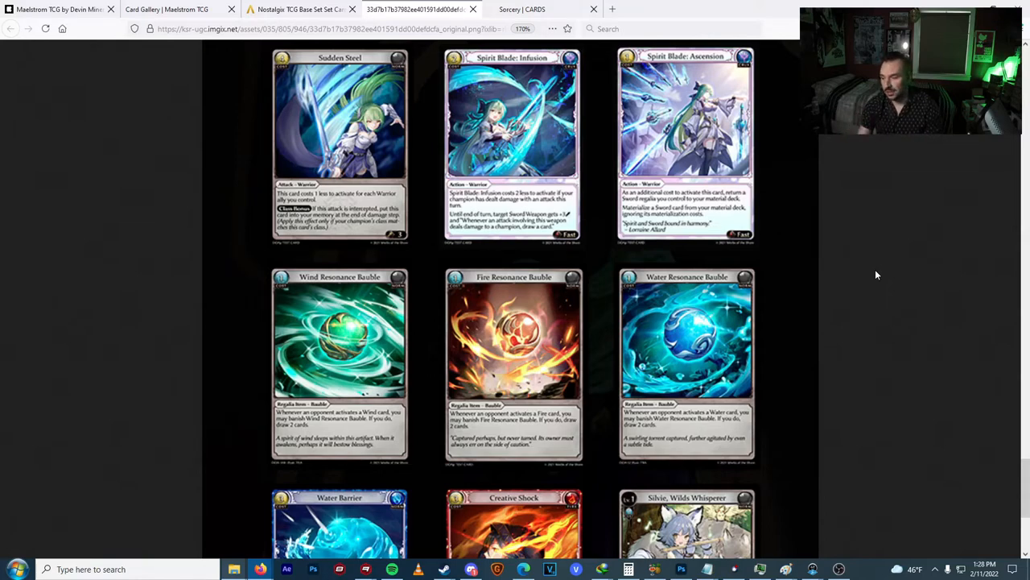
Scroll up the Grand Archive card sheet to review it before returning to Nostalgix.
scroll("up", 3)
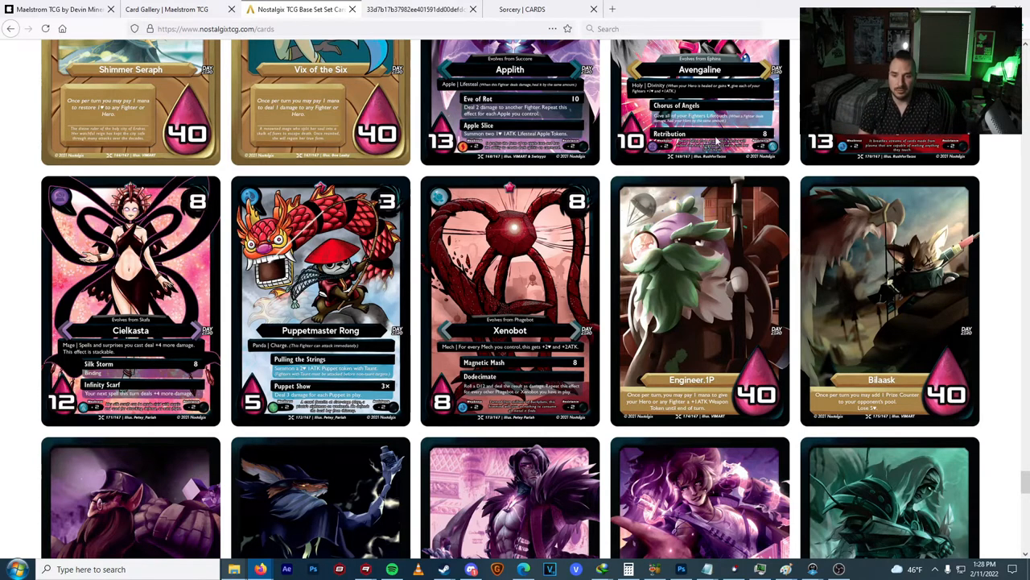
Return to the Maelstrom card gallery and browse sample cards like Glacial Awakening and Land of Lost.
left_click(167, 10)
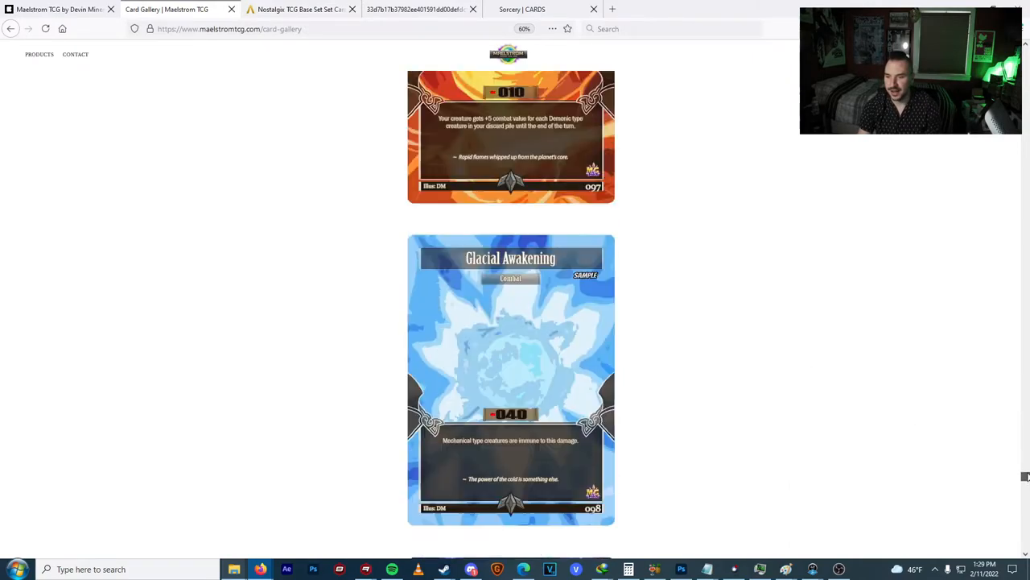
scroll("down", 3)
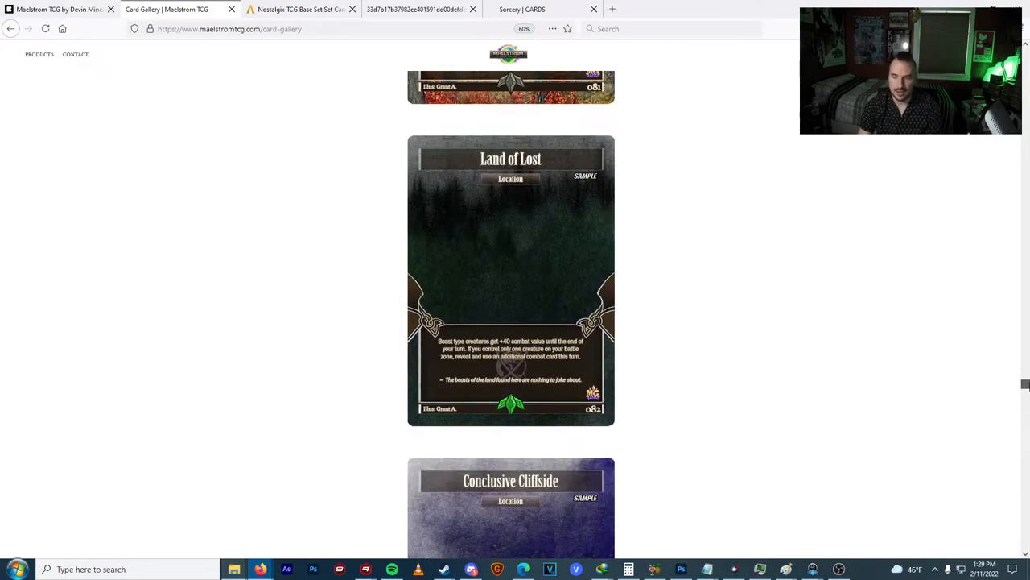
scroll("up", 3)
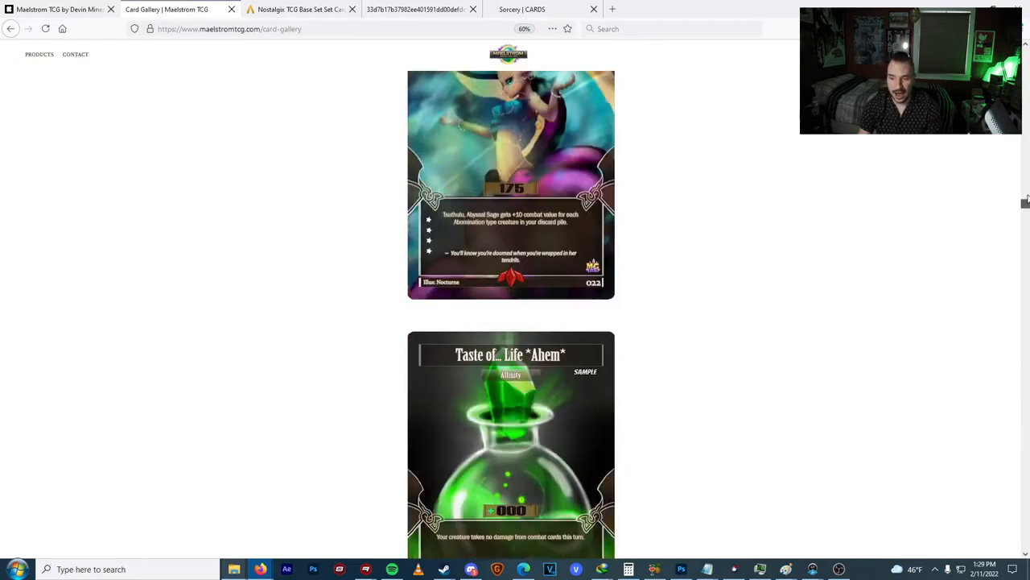
scroll("down", 3)
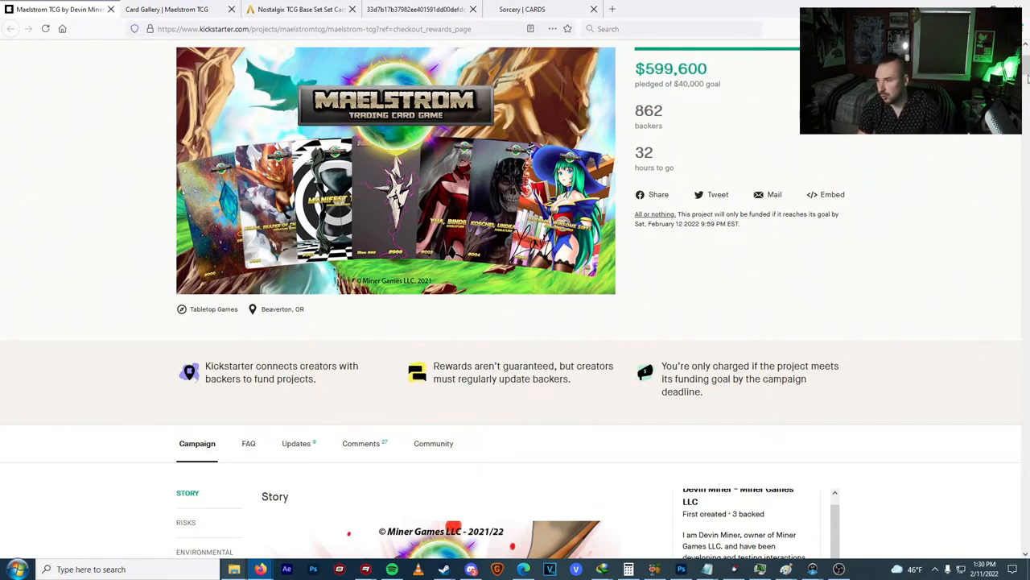
Scroll the campaign story through the $40 Theme Deck Set and Break & Play Kit tiers.
scroll("down", 3)
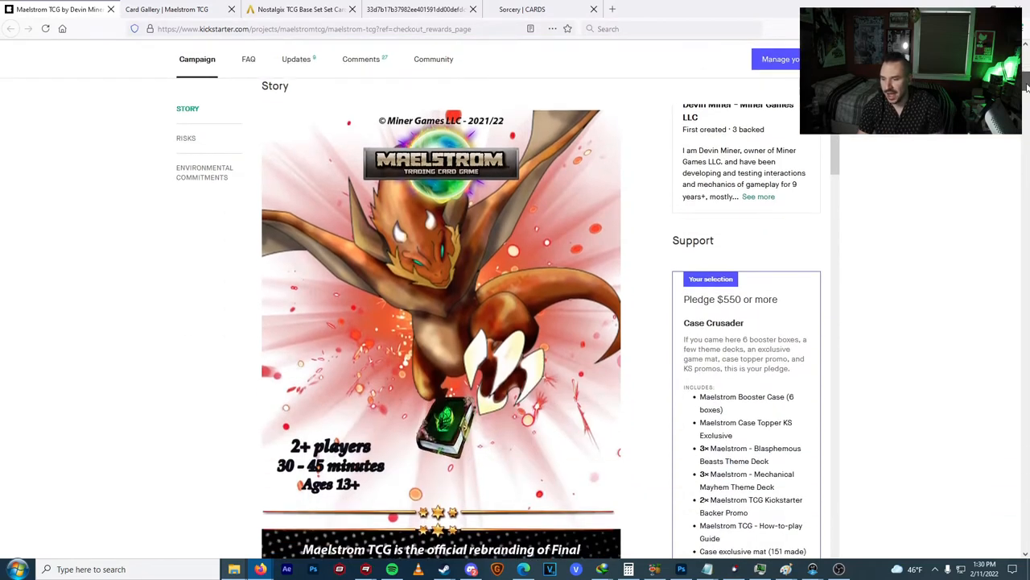
scroll("down", 3)
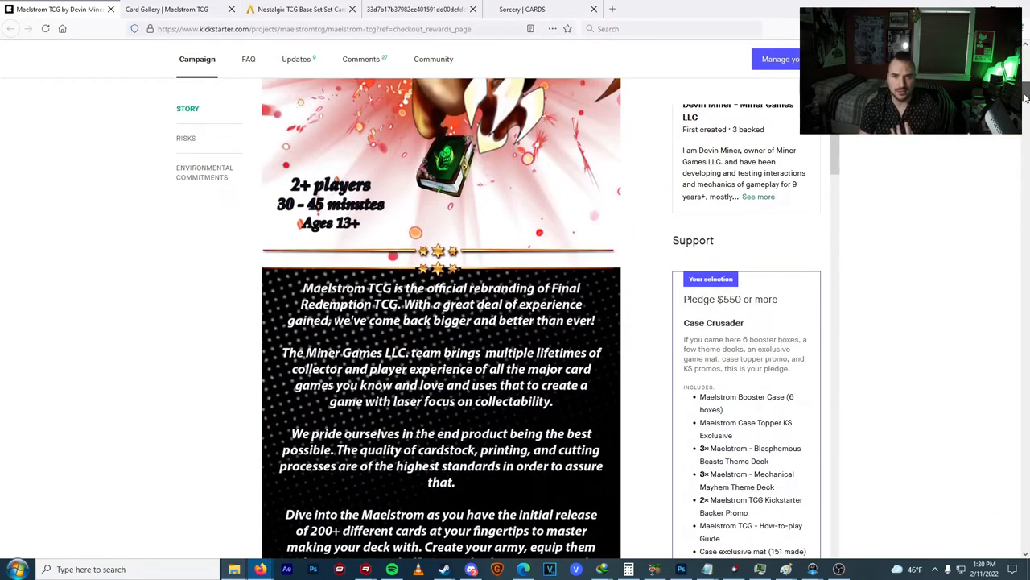
scroll("down", 3)
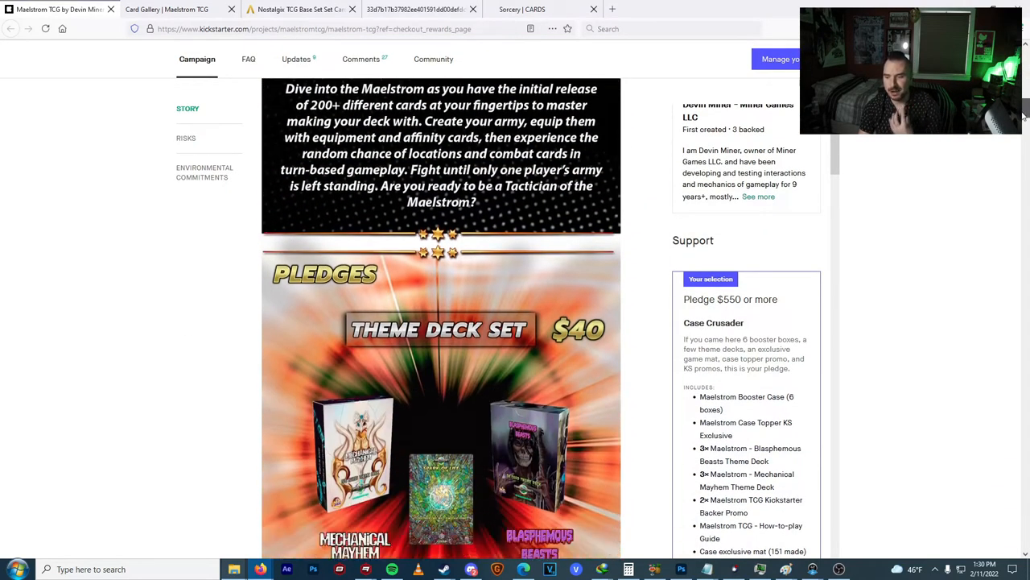
scroll("down", 3)
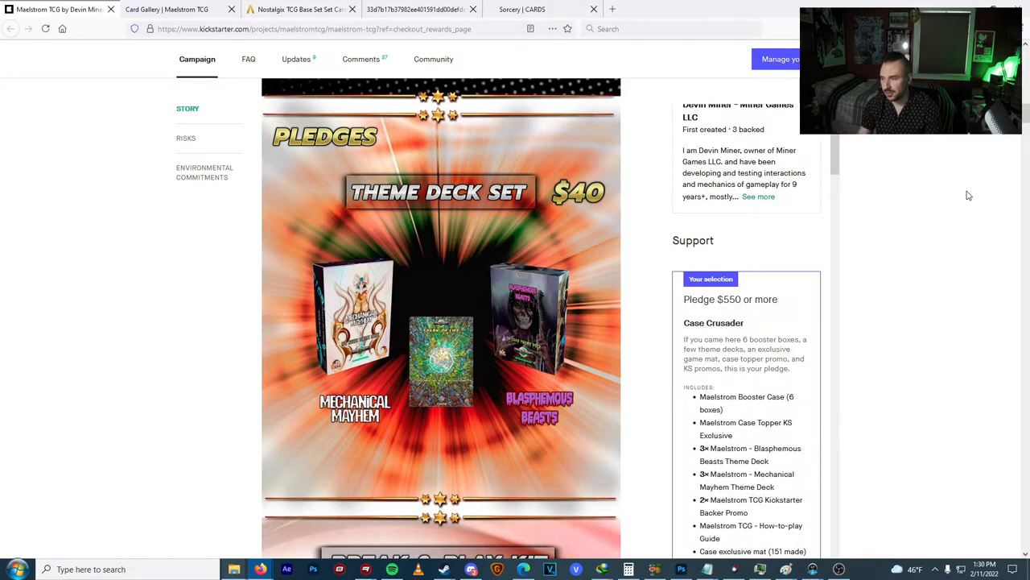
mouse_move(1022, 119)
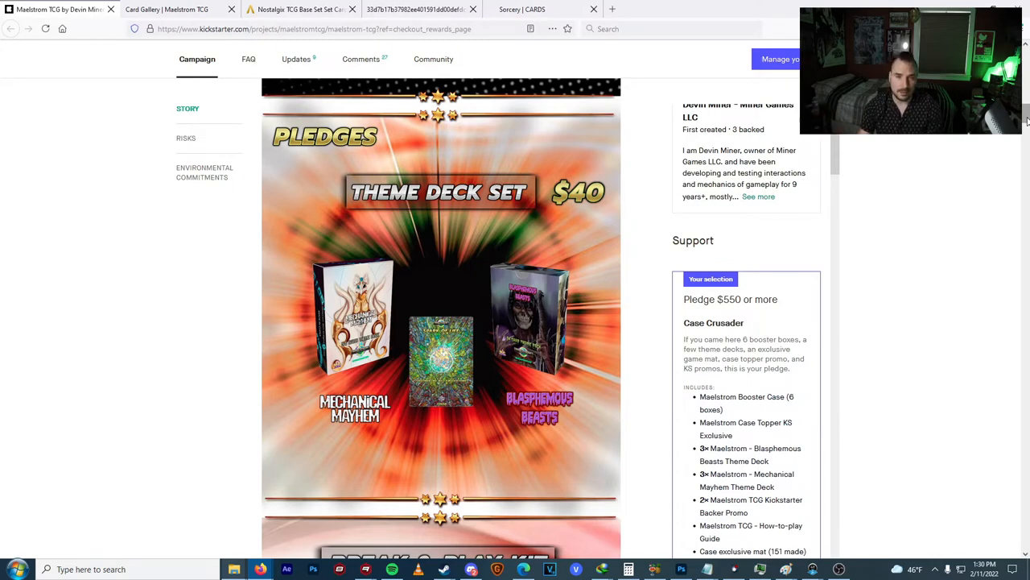
Continue past the $300 Booster Breaker and Case Crusader tiers to the Collector Series art.
scroll("down", 3)
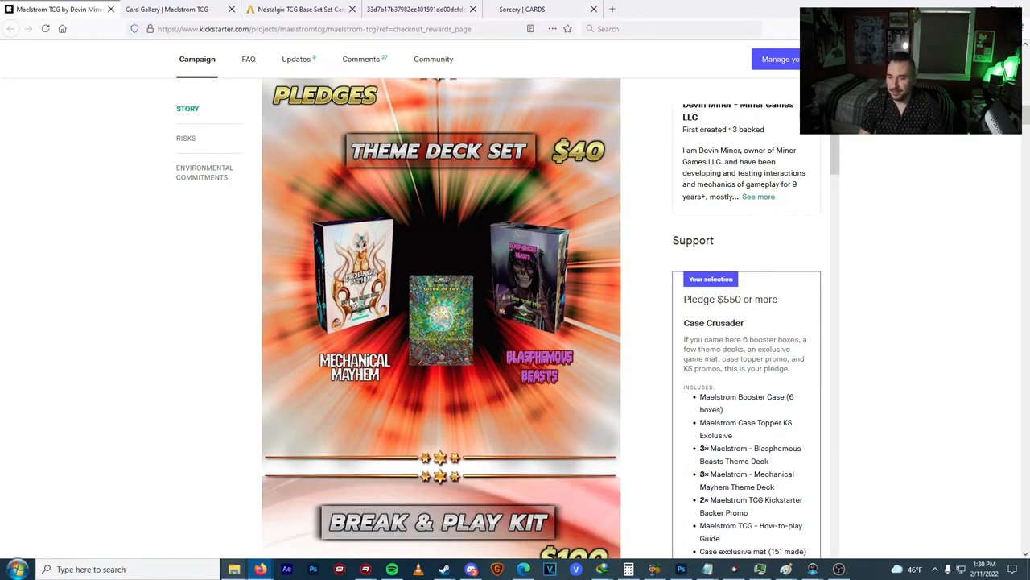
mouse_move(879, 245)
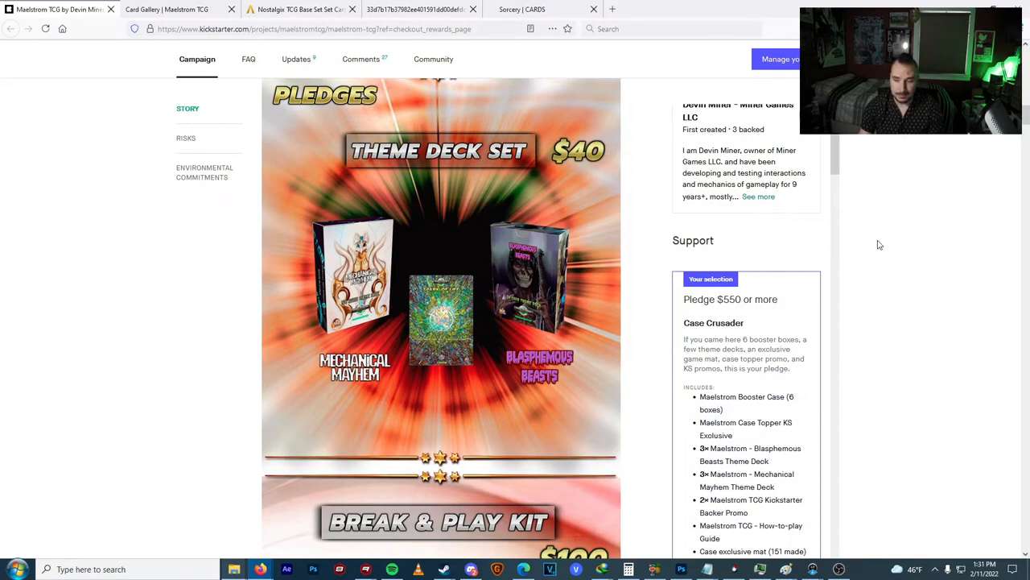
mouse_move(930, 225)
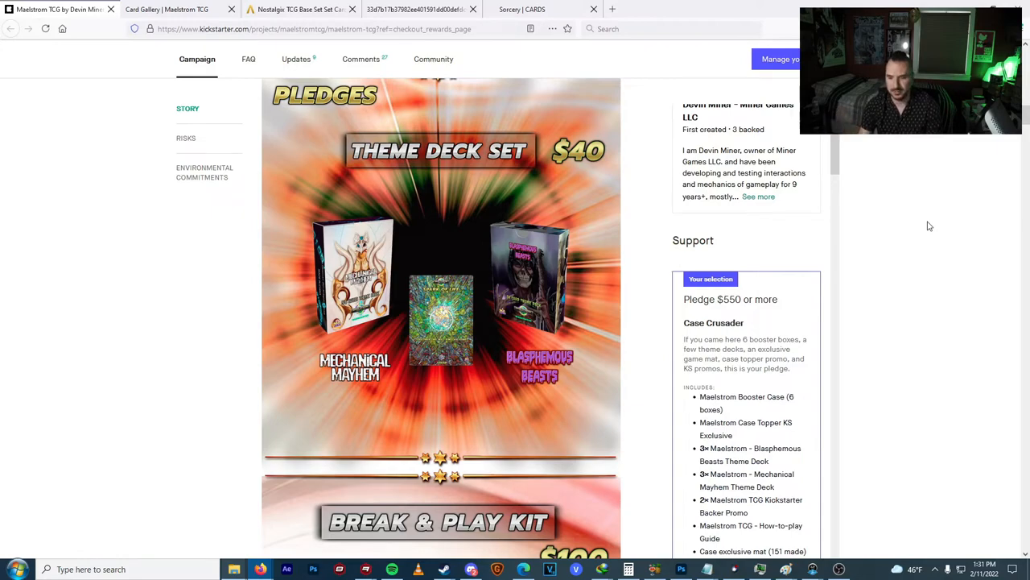
scroll("down", 3)
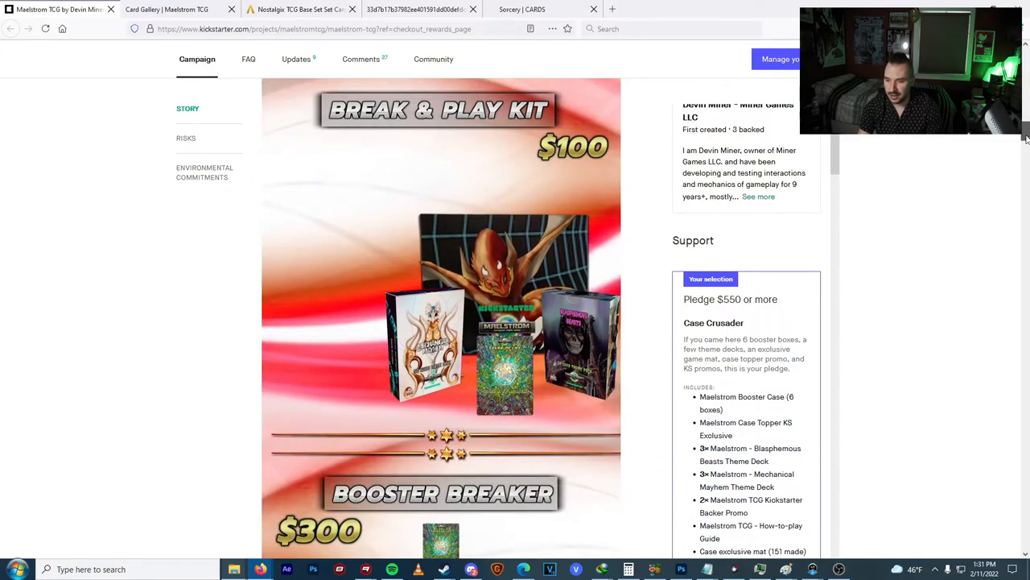
scroll("down", 3)
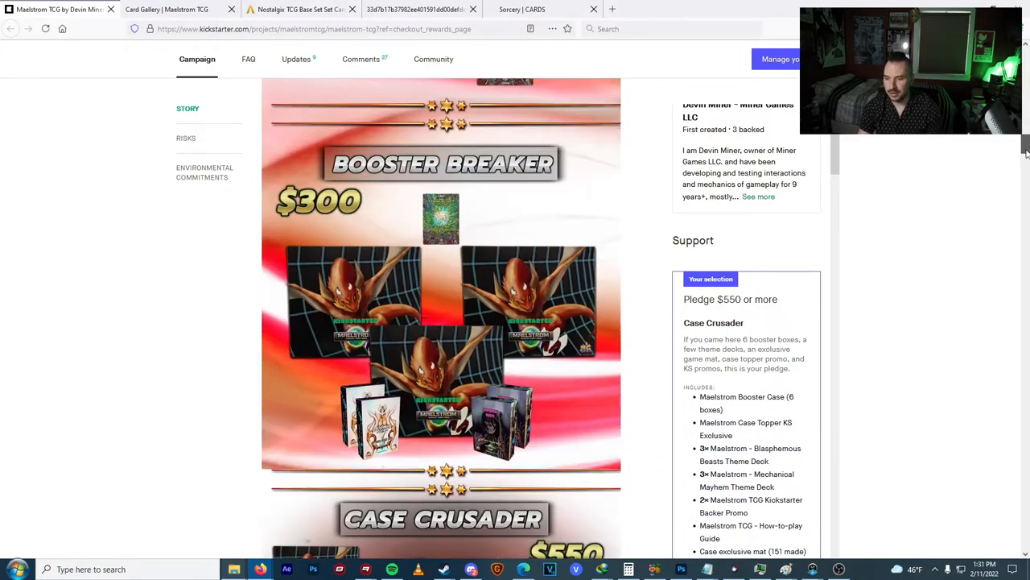
scroll("down", 3)
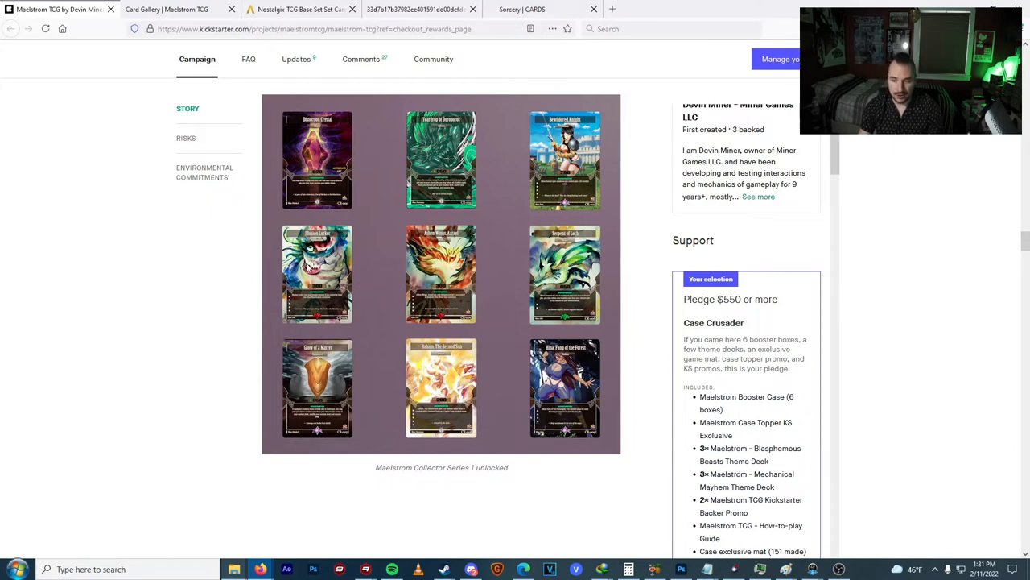
mouse_move(532, 292)
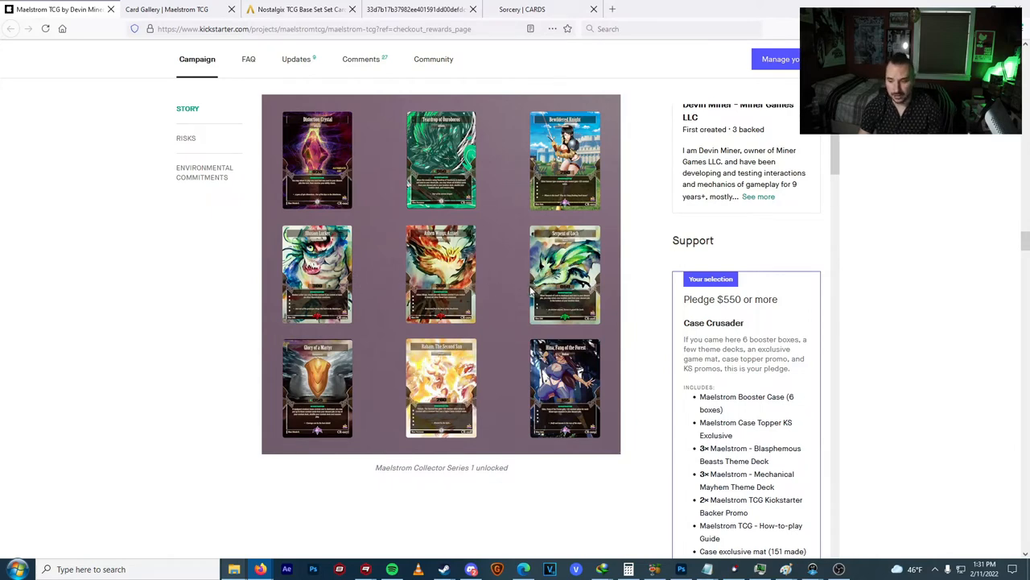
mouse_move(470, 299)
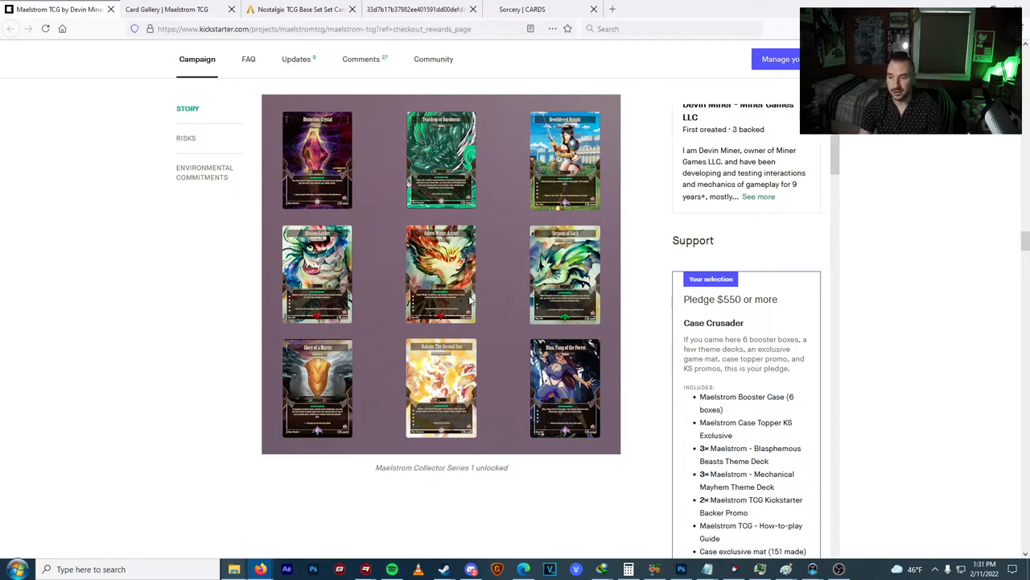
mouse_move(442, 277)
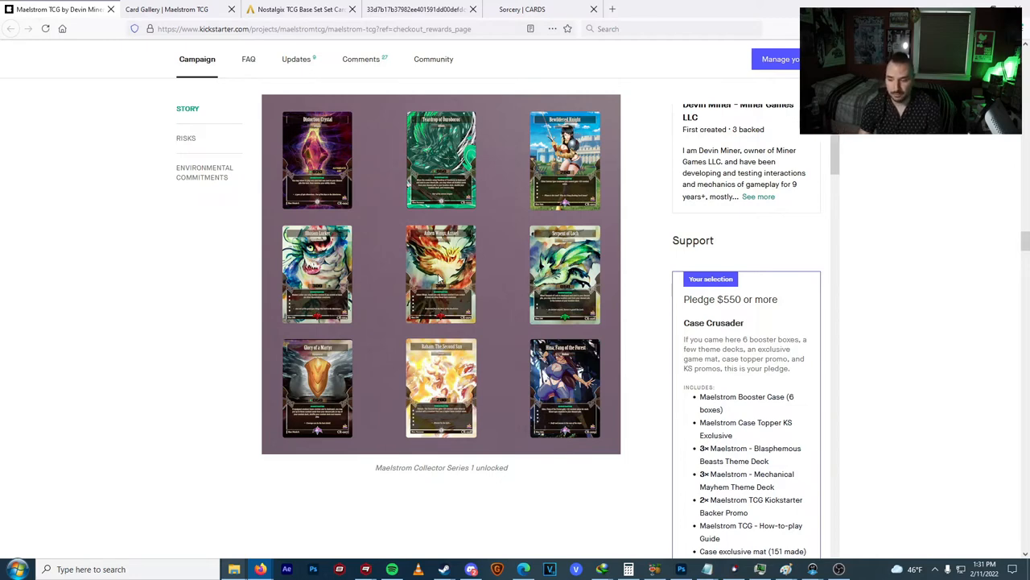
mouse_move(516, 290)
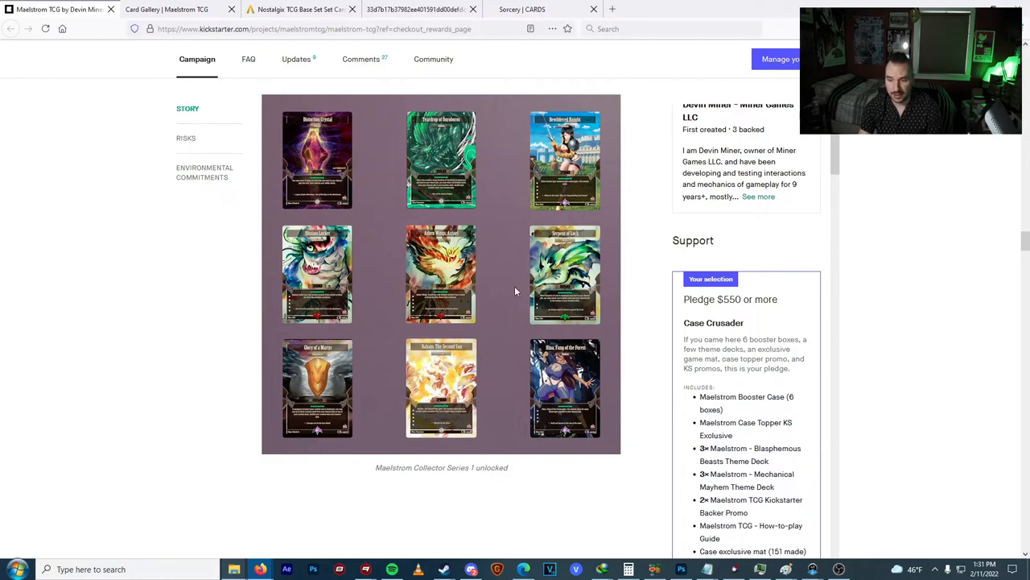
mouse_move(399, 296)
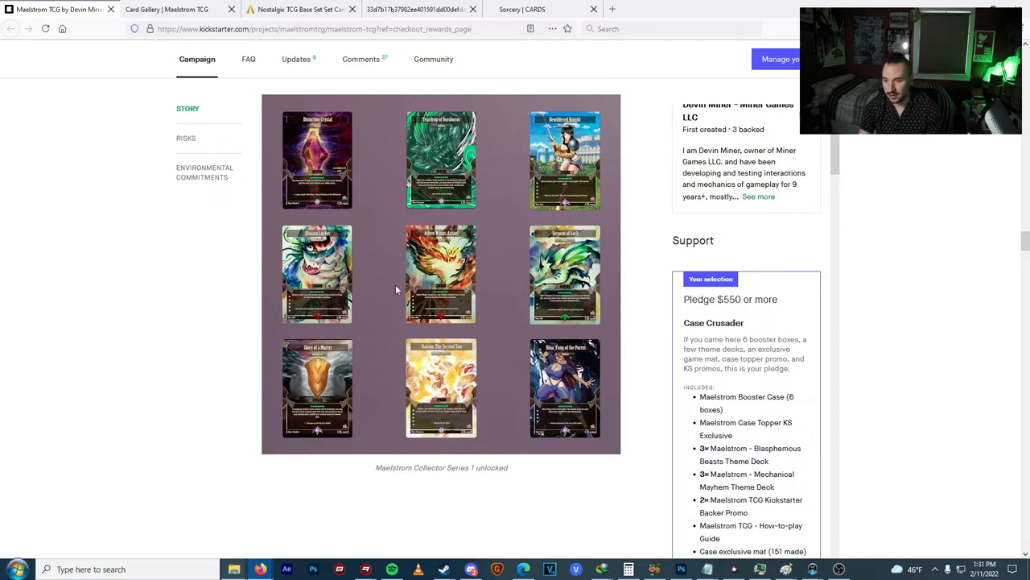
mouse_move(418, 274)
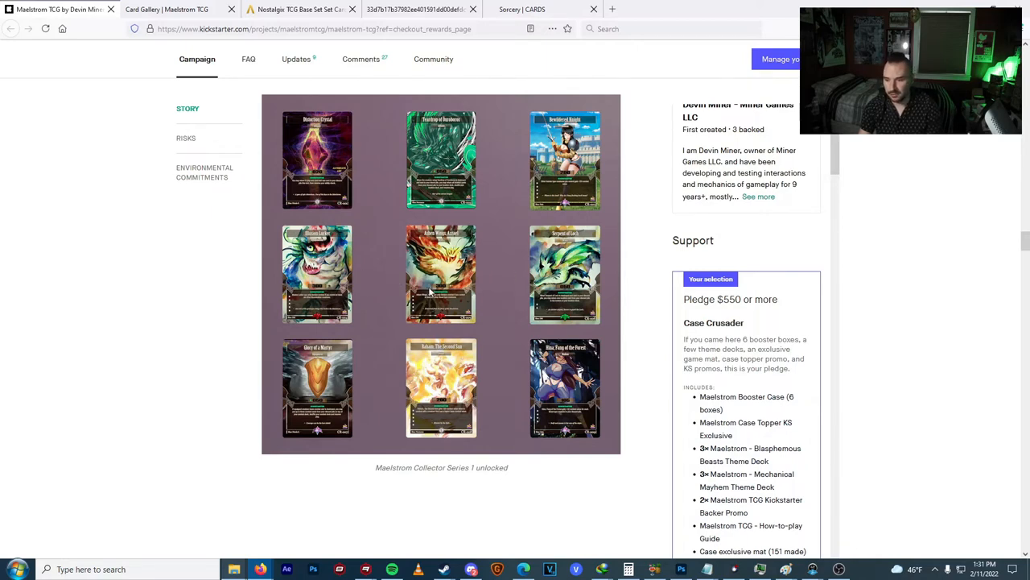
mouse_move(477, 287)
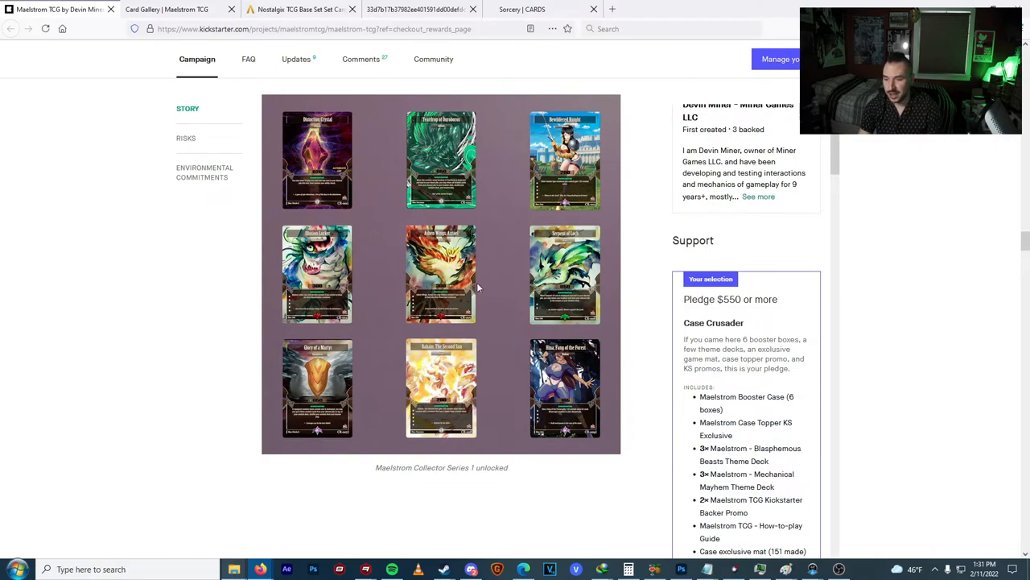
mouse_move(496, 297)
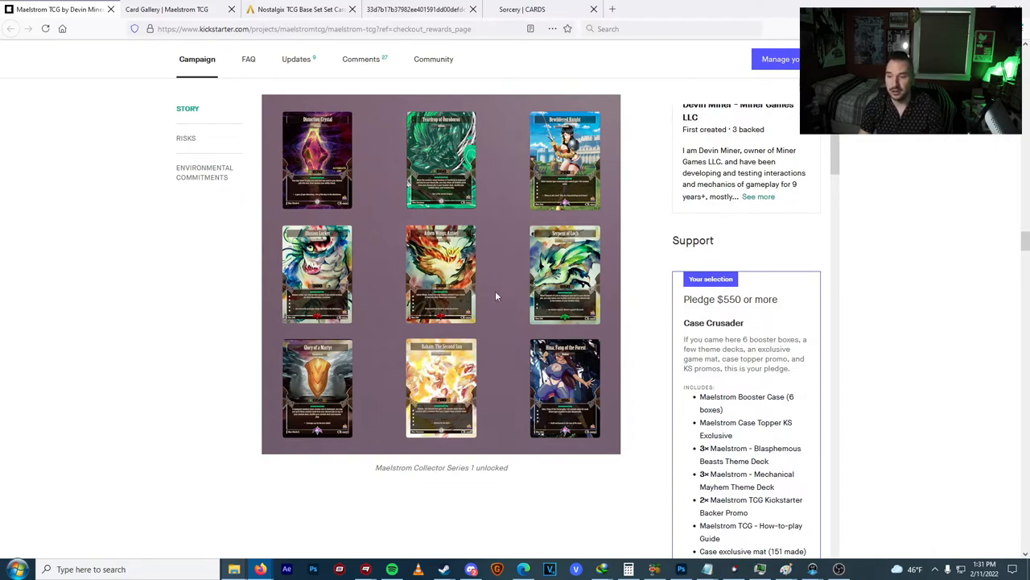
Scroll from the Collector Series 1 art to the $50,000 Teardrop of Ouroboros stretch goal.
scroll("down", 3)
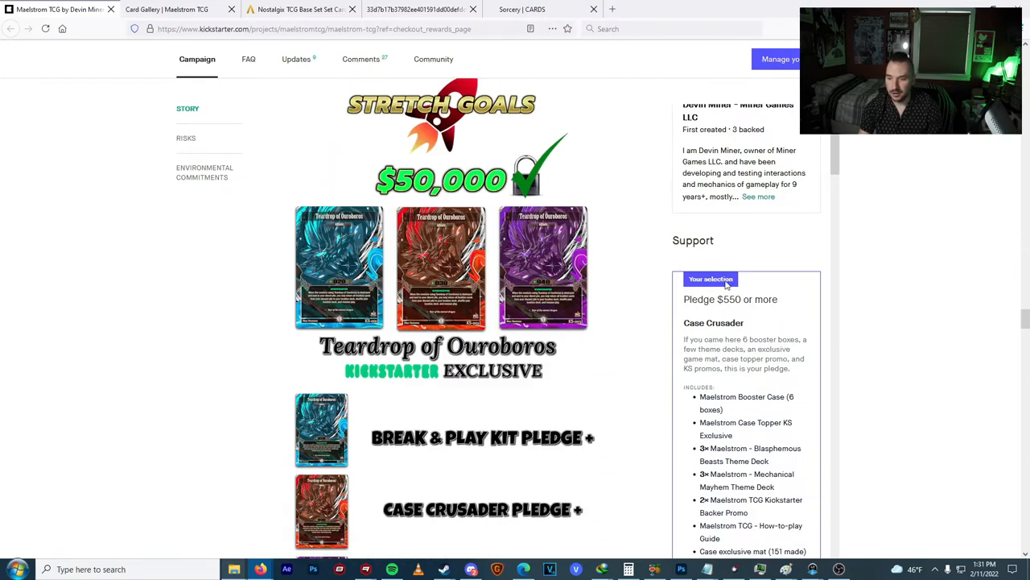
mouse_move(879, 283)
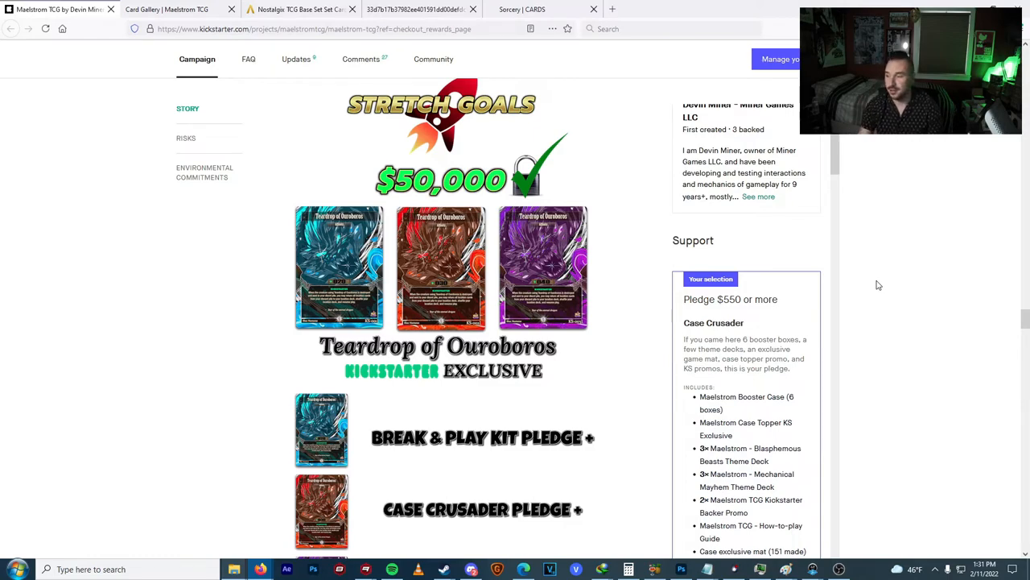
Scroll past the $150,000 Catalysts of the Apocalypse promo pack and artist credits to Risks and challenges.
scroll("down", 3)
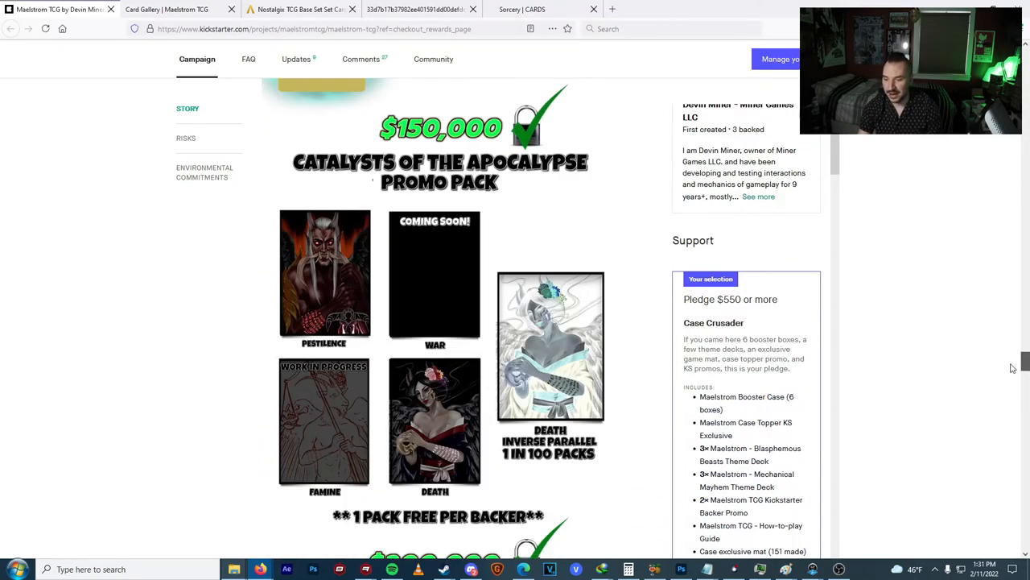
scroll("down", 3)
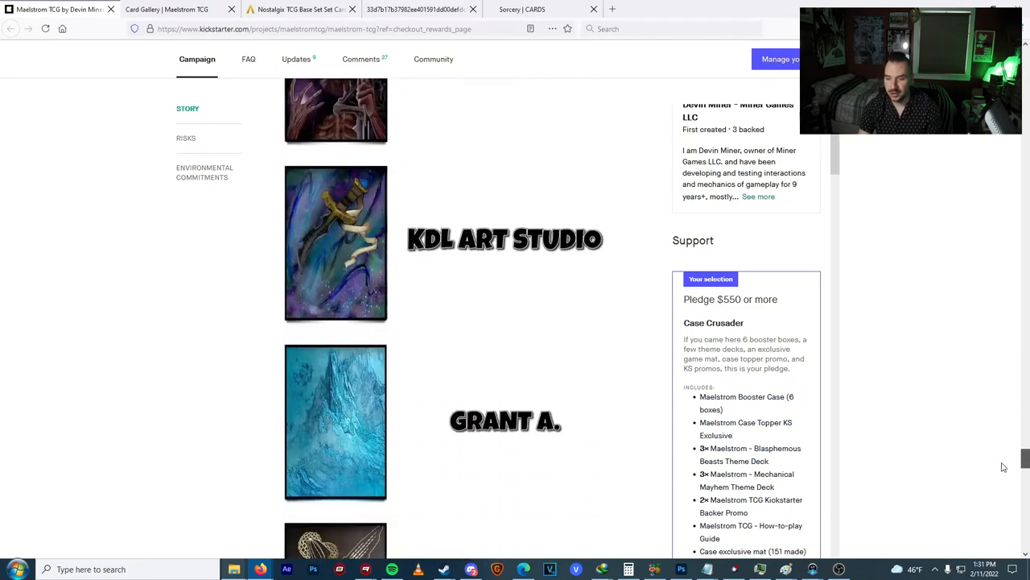
scroll("down", 3)
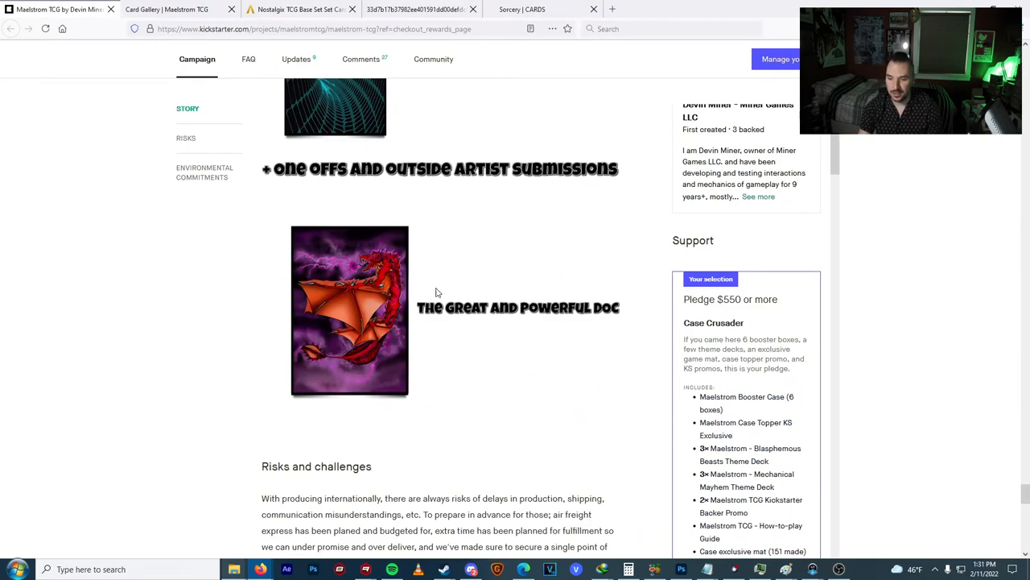
mouse_move(358, 283)
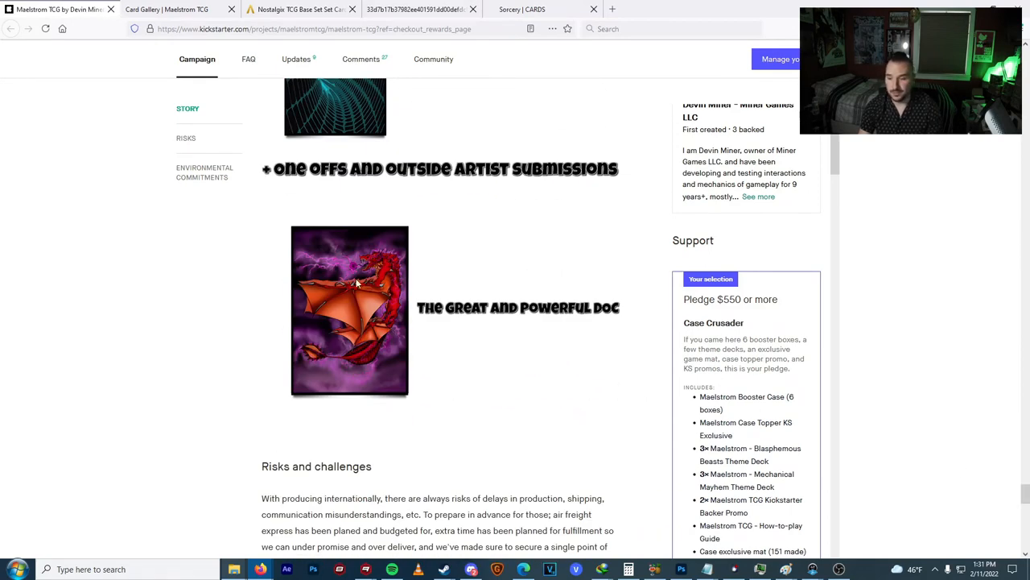
mouse_move(351, 264)
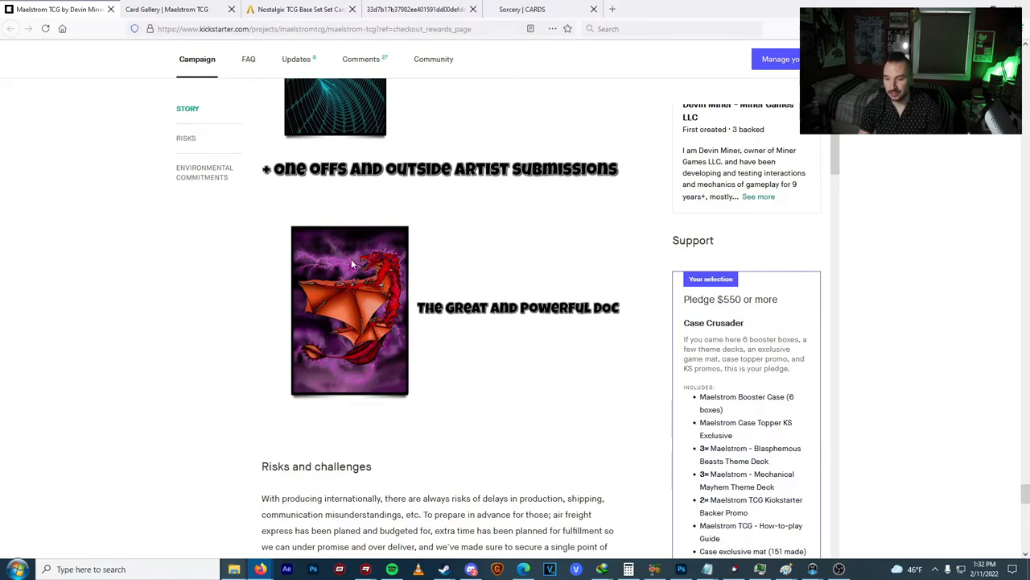
mouse_move(374, 309)
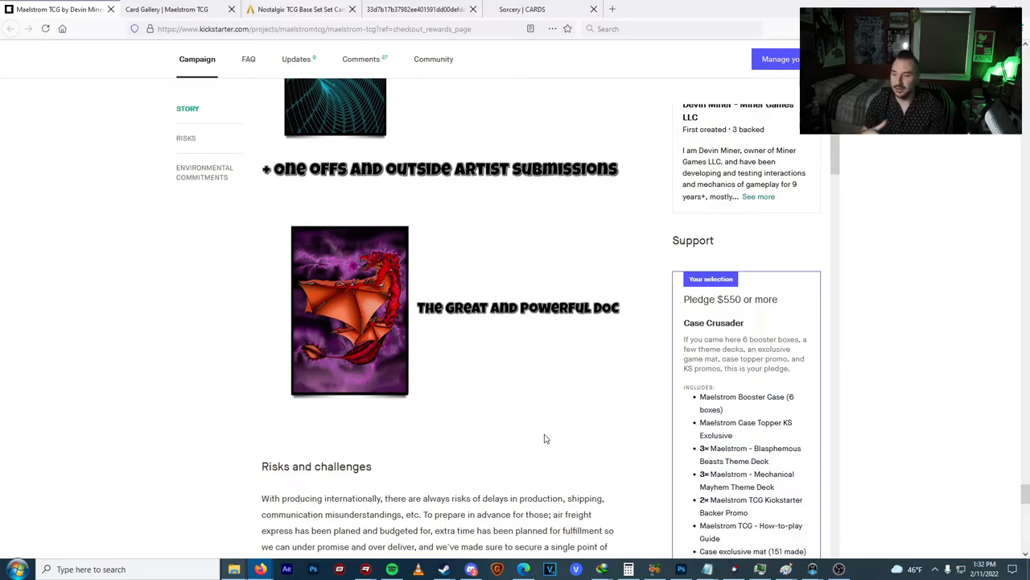
mouse_move(933, 492)
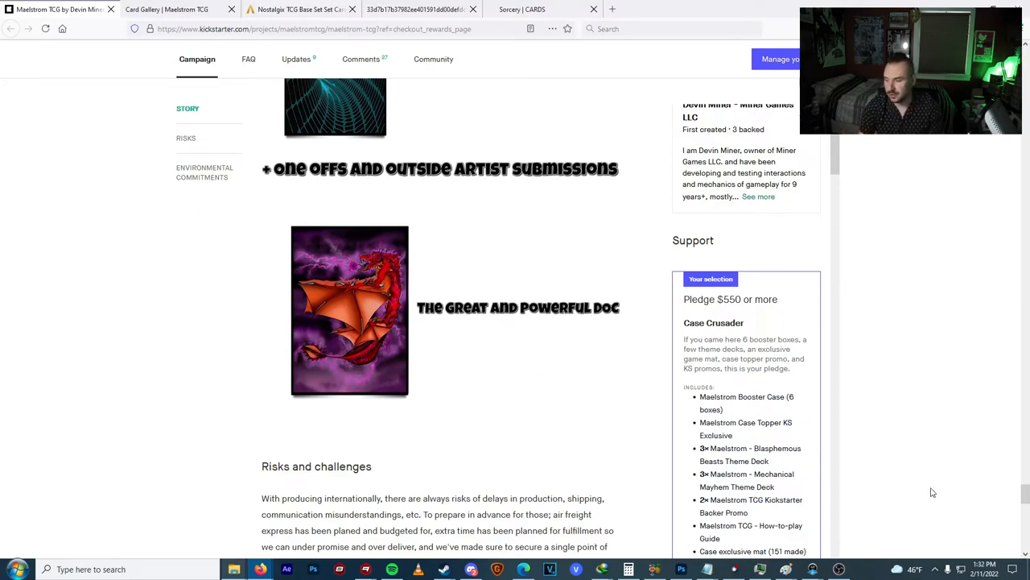
Scroll back to the campaign header showing $599,454 pledged by 862 backers with 32 hours left.
scroll("up", 3)
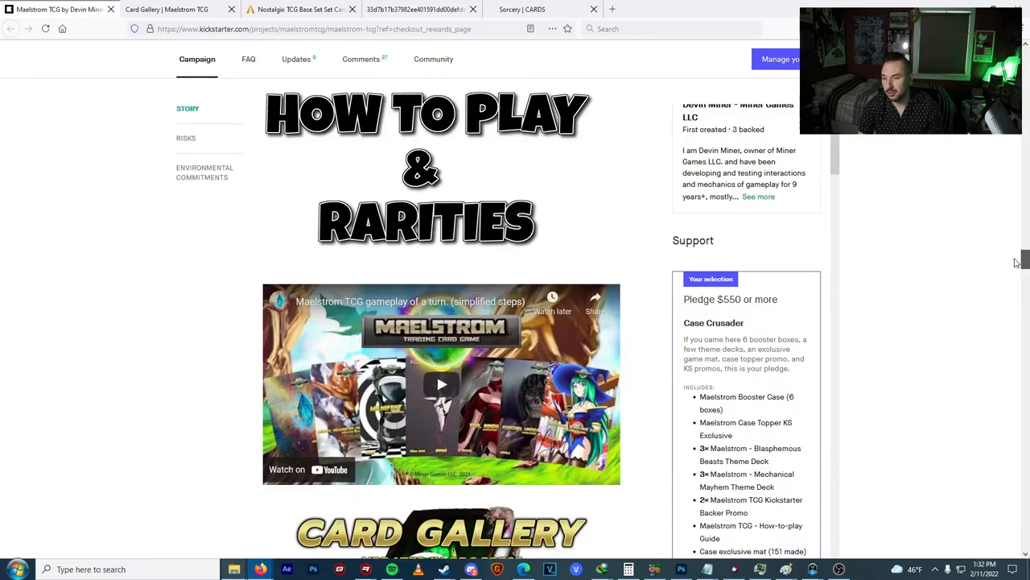
scroll("down", 3)
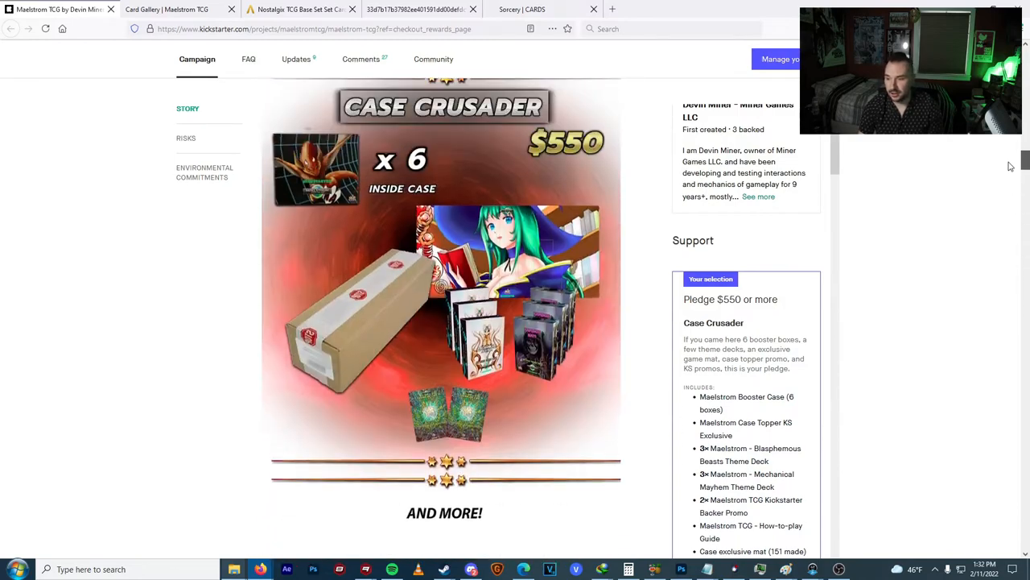
scroll("up", 3)
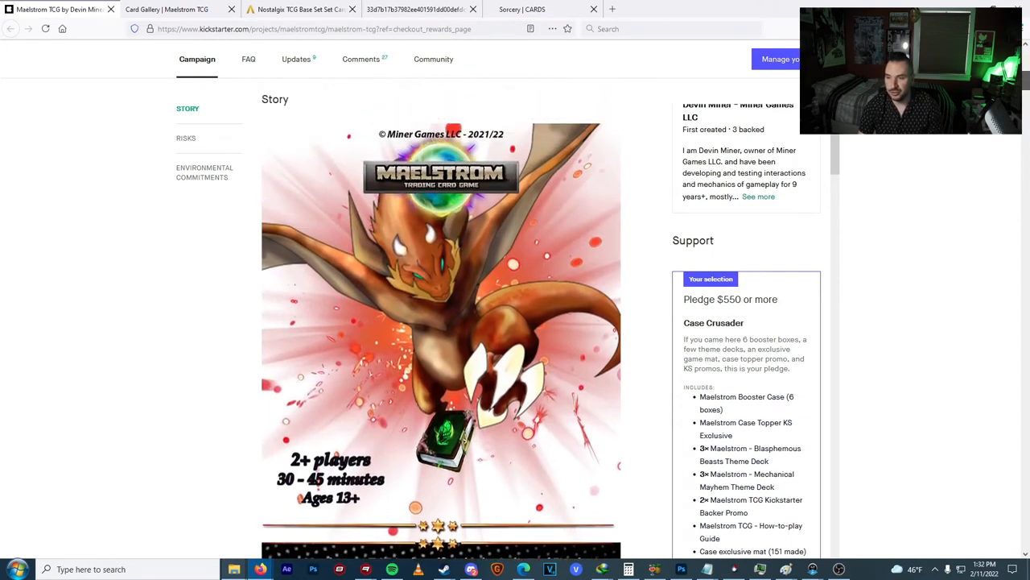
scroll("up", 3)
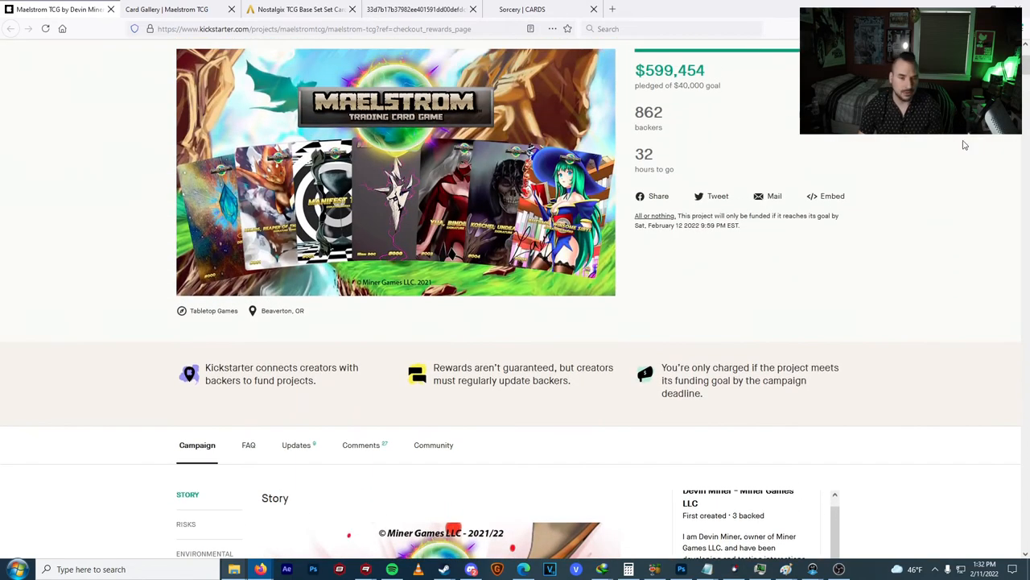
mouse_move(728, 181)
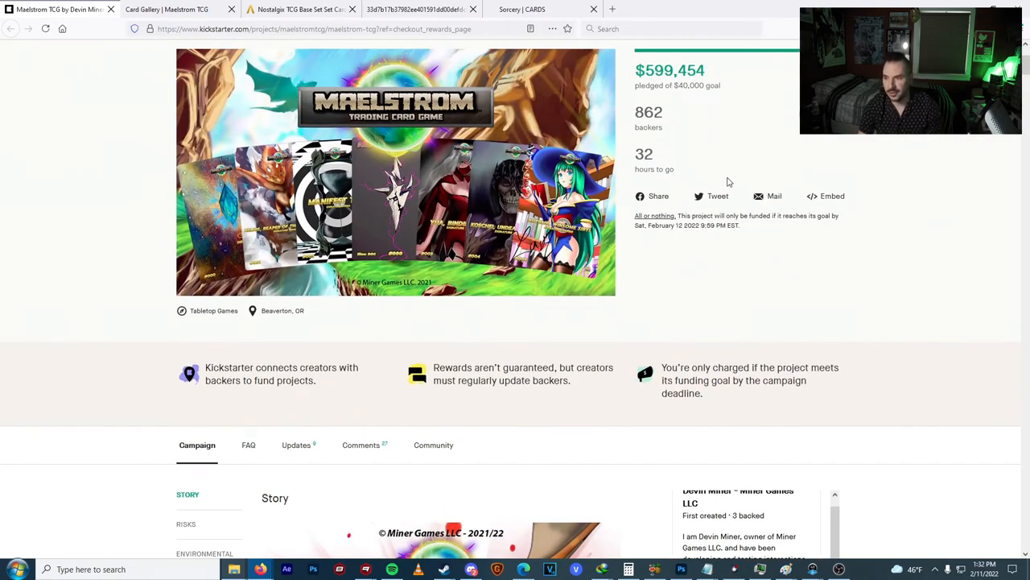